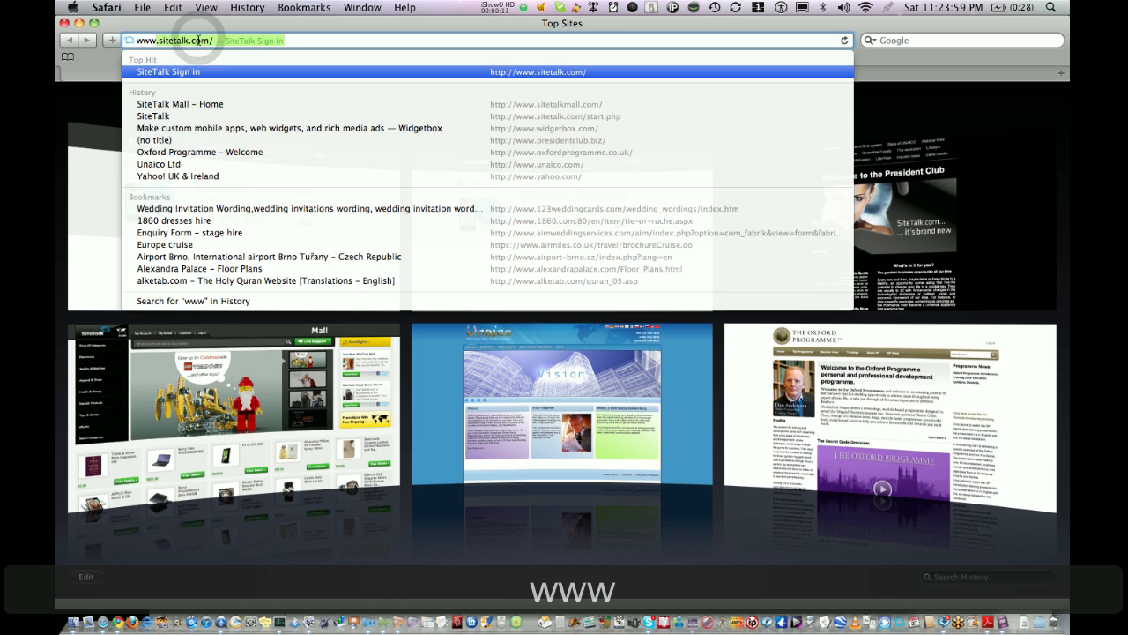
type("www.sitetalk.com/")
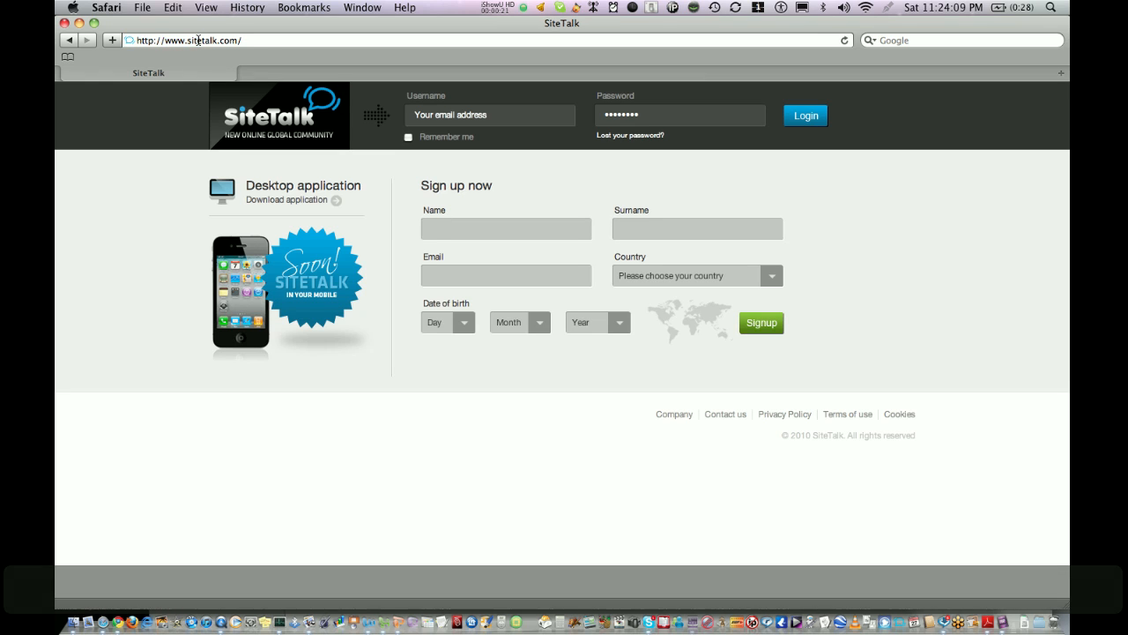
mouse_move(490, 414)
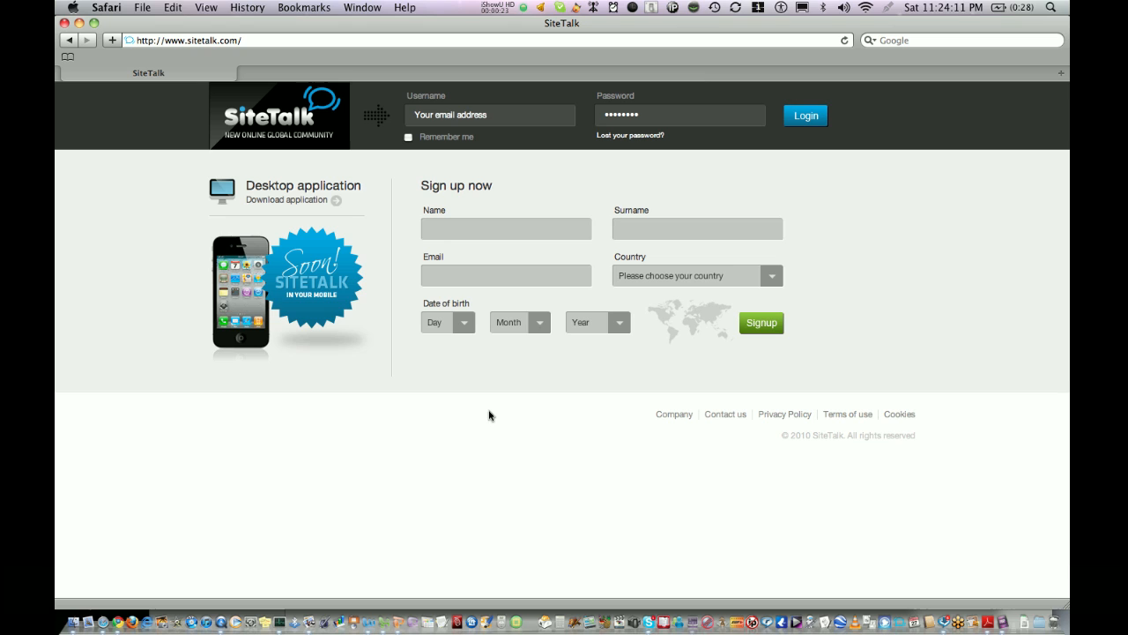
mouse_move(473, 408)
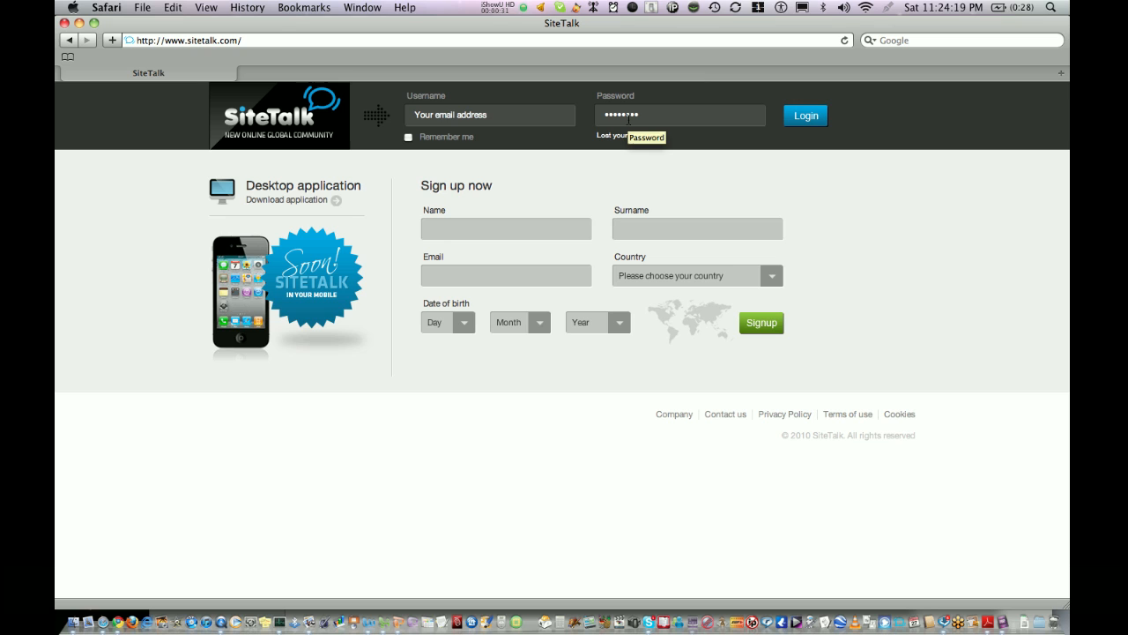
mouse_move(576, 189)
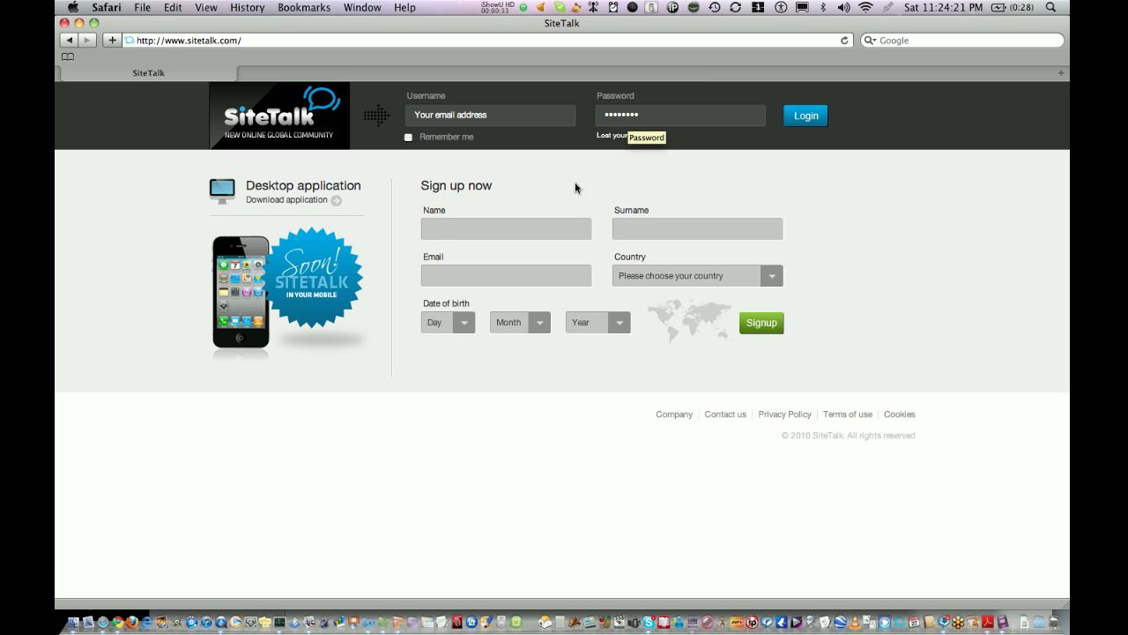
mouse_move(517, 430)
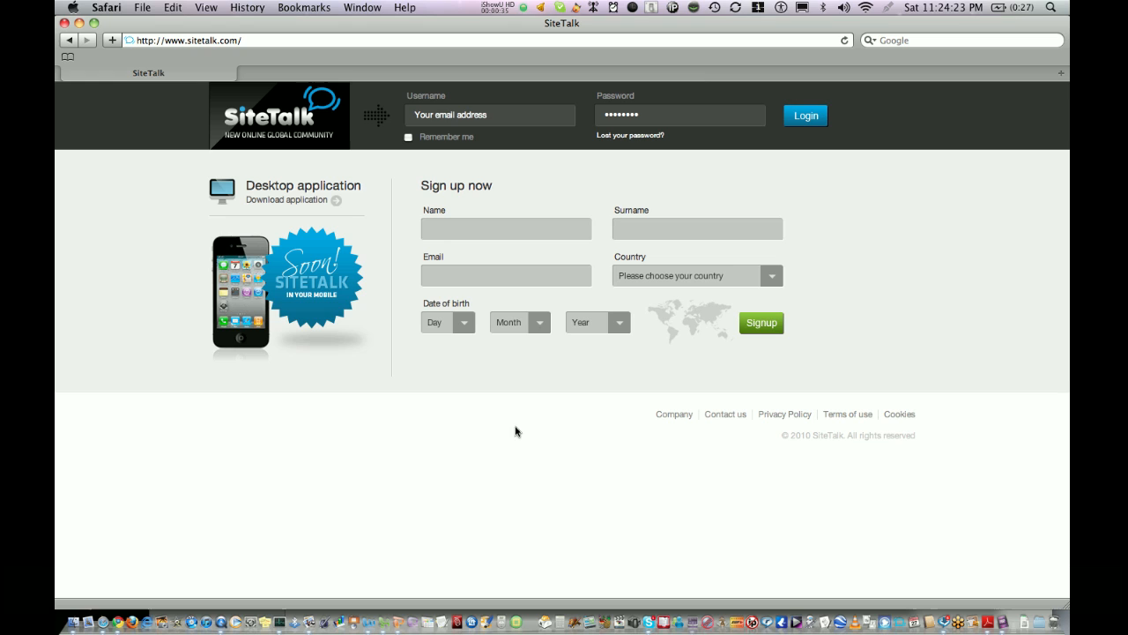
mouse_move(578, 380)
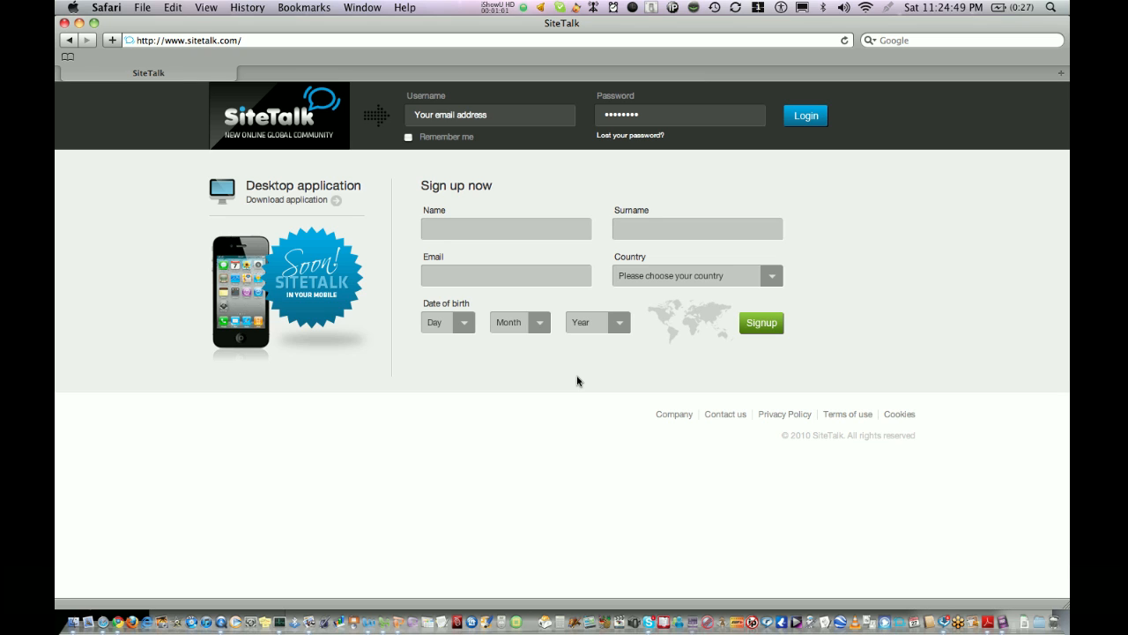
mouse_move(782, 345)
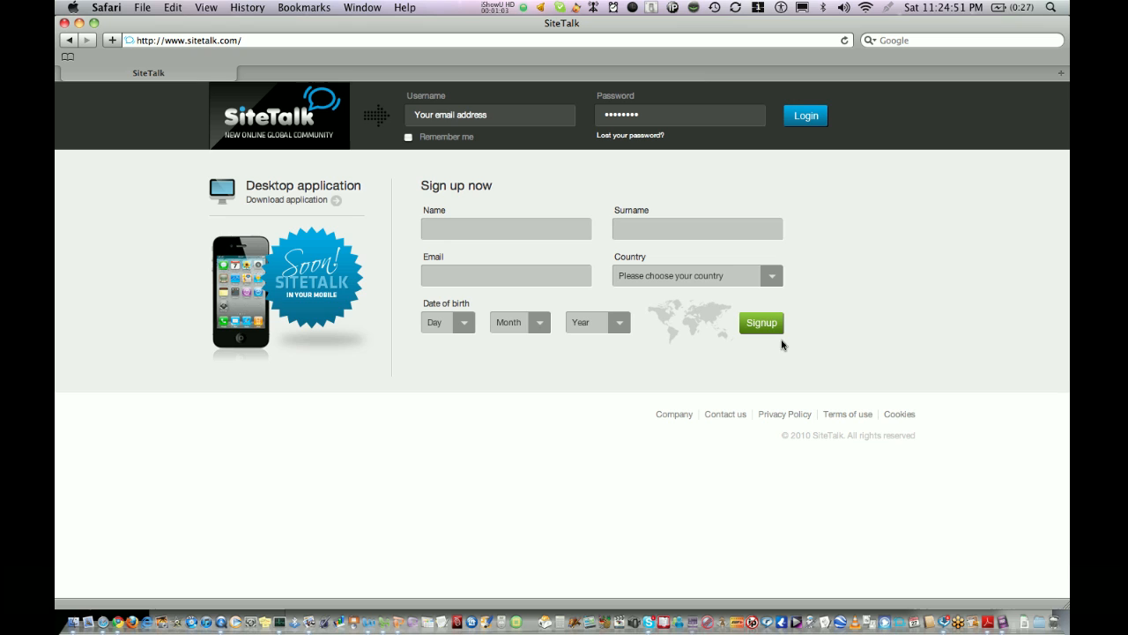
mouse_move(762, 330)
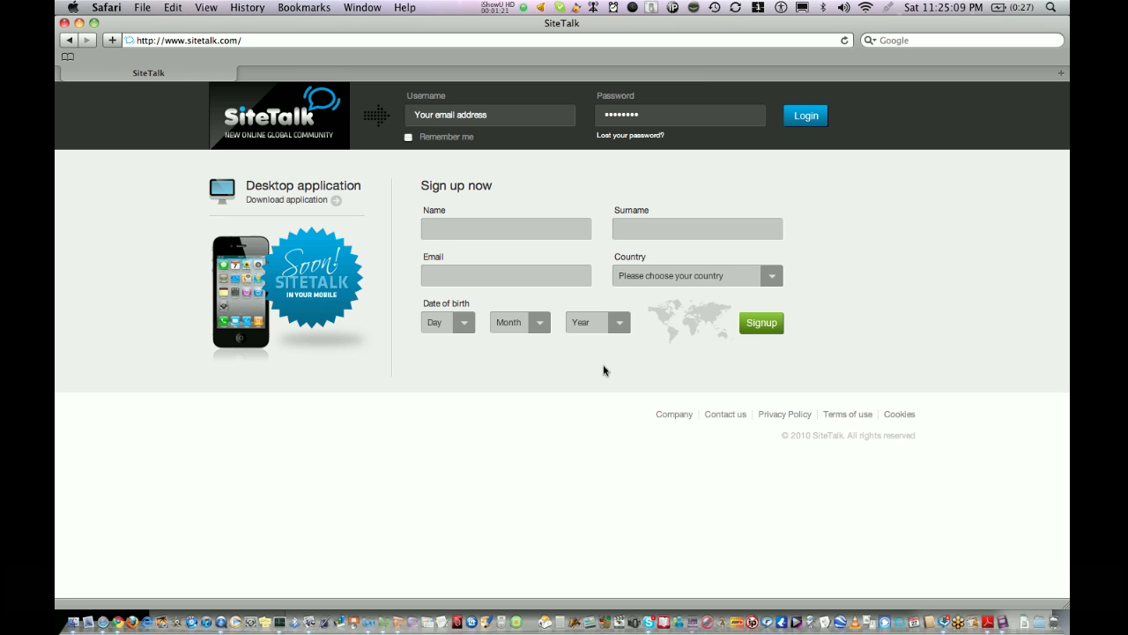
mouse_move(321, 353)
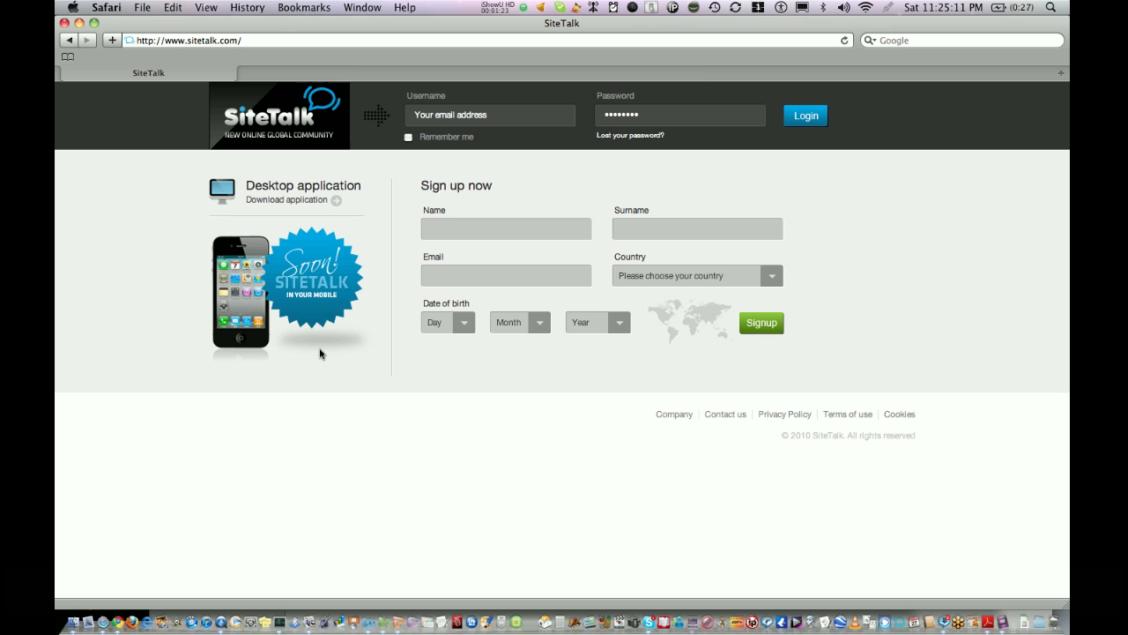
mouse_move(280, 270)
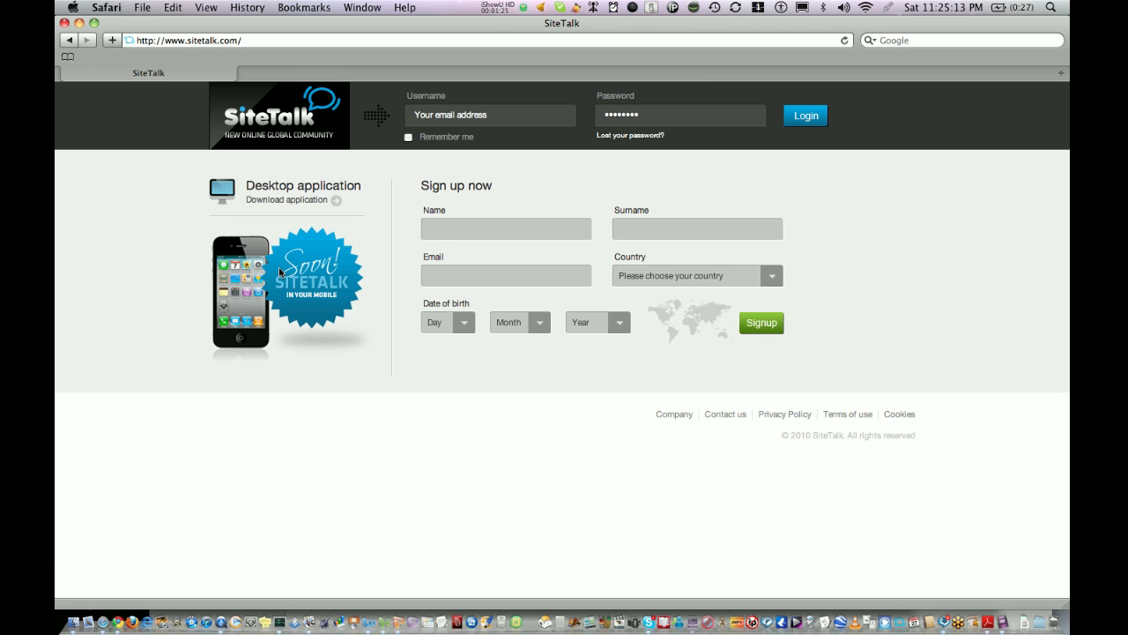
mouse_move(272, 202)
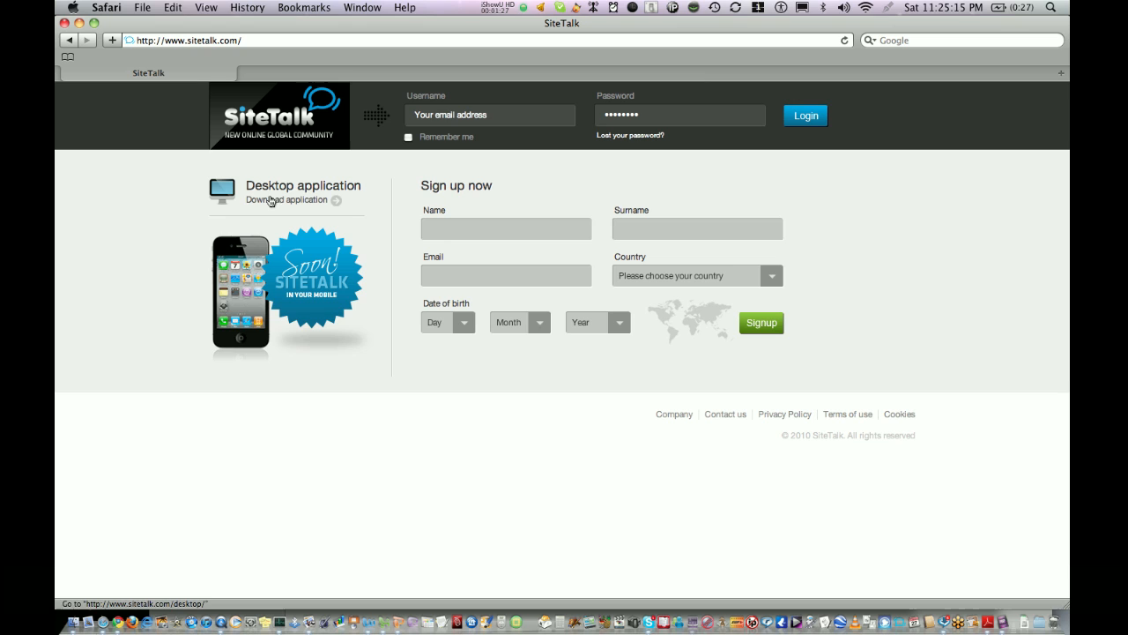
mouse_move(268, 187)
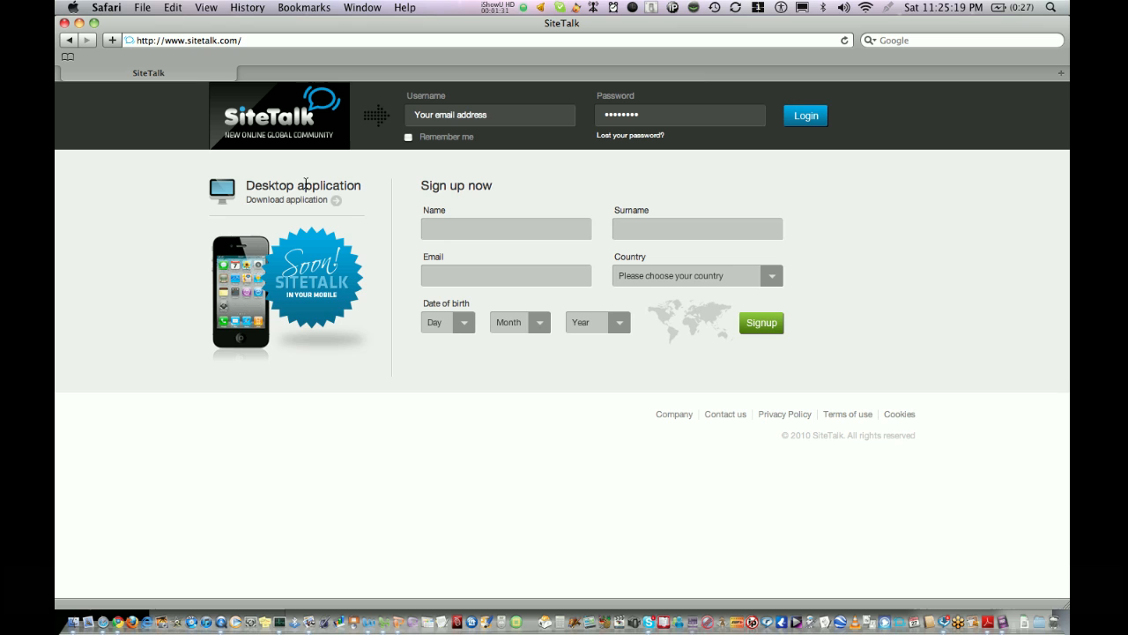
mouse_move(405, 190)
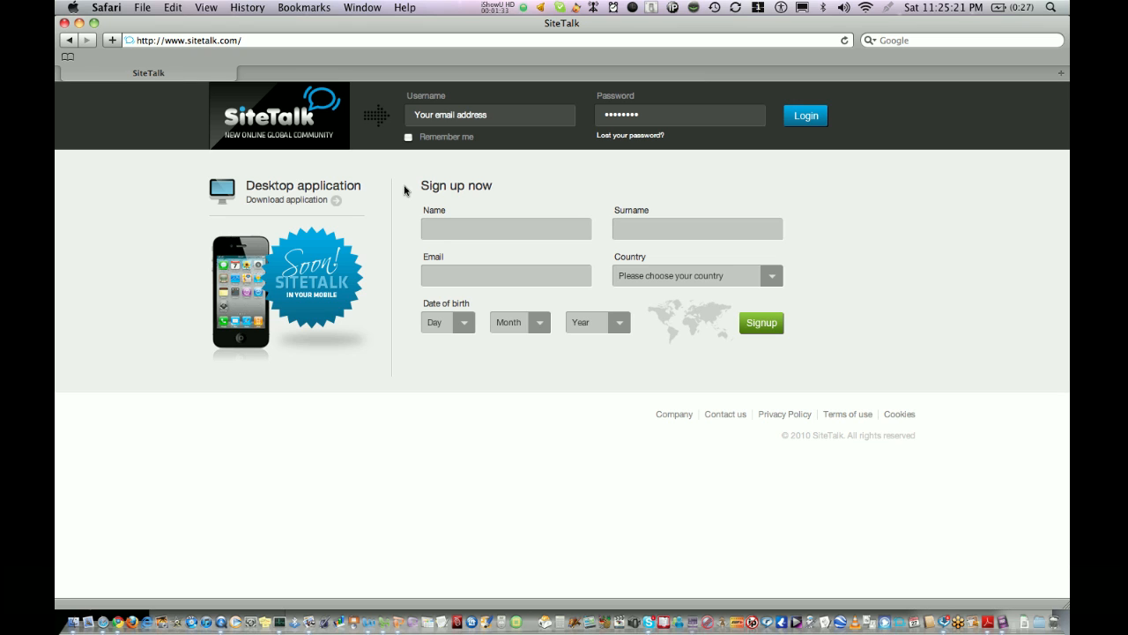
mouse_move(456, 166)
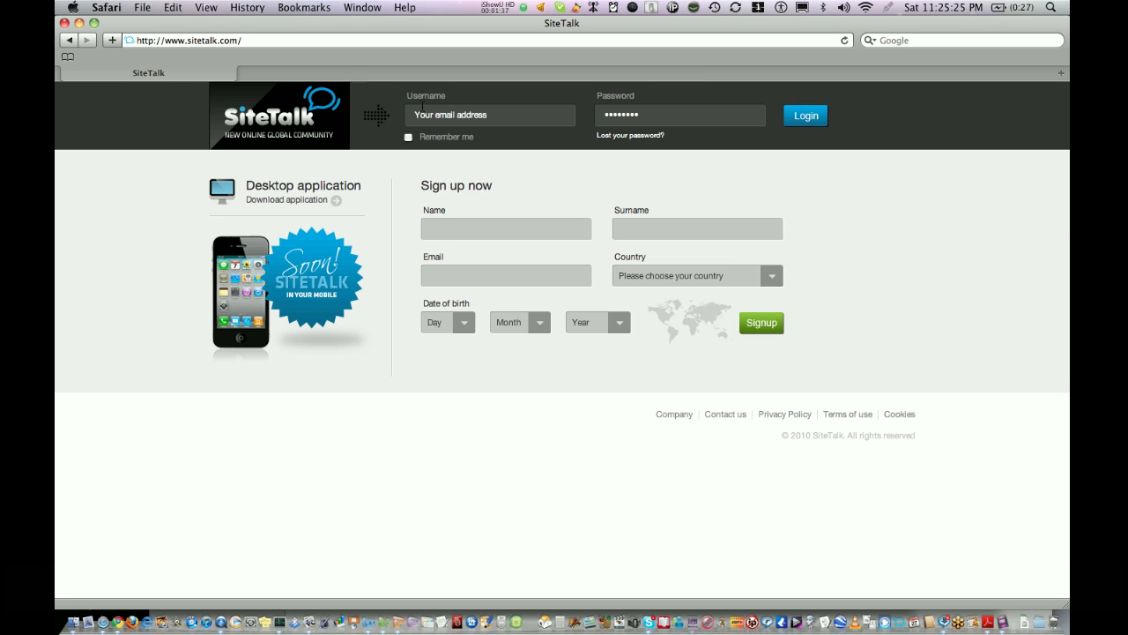
Log in to SiteTalk with the account's email address and password.
left_click(489, 115)
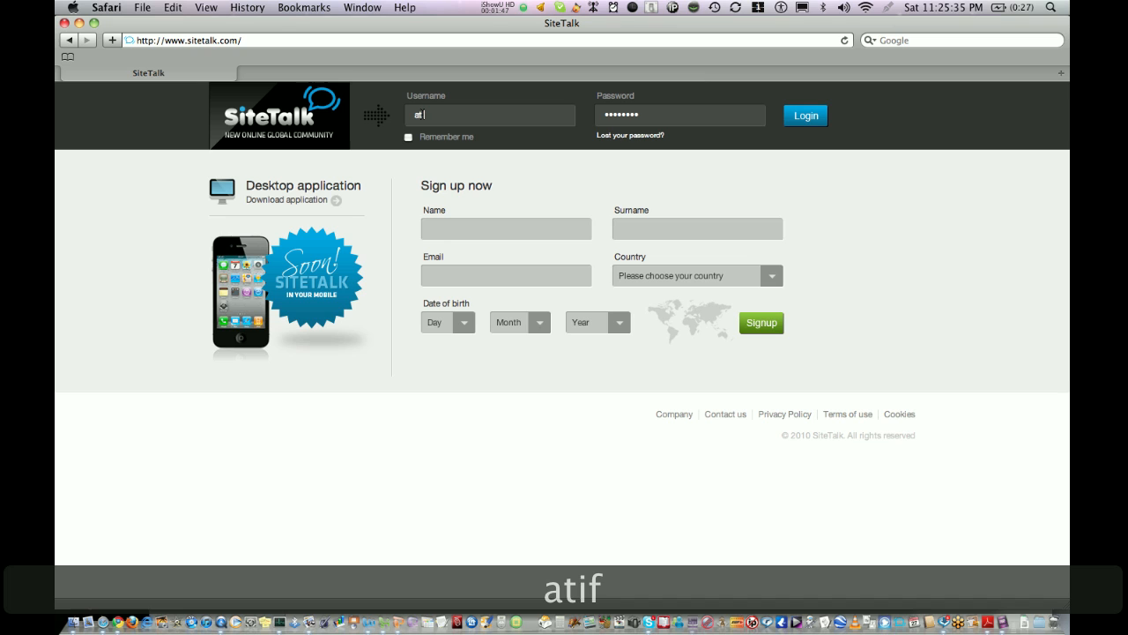
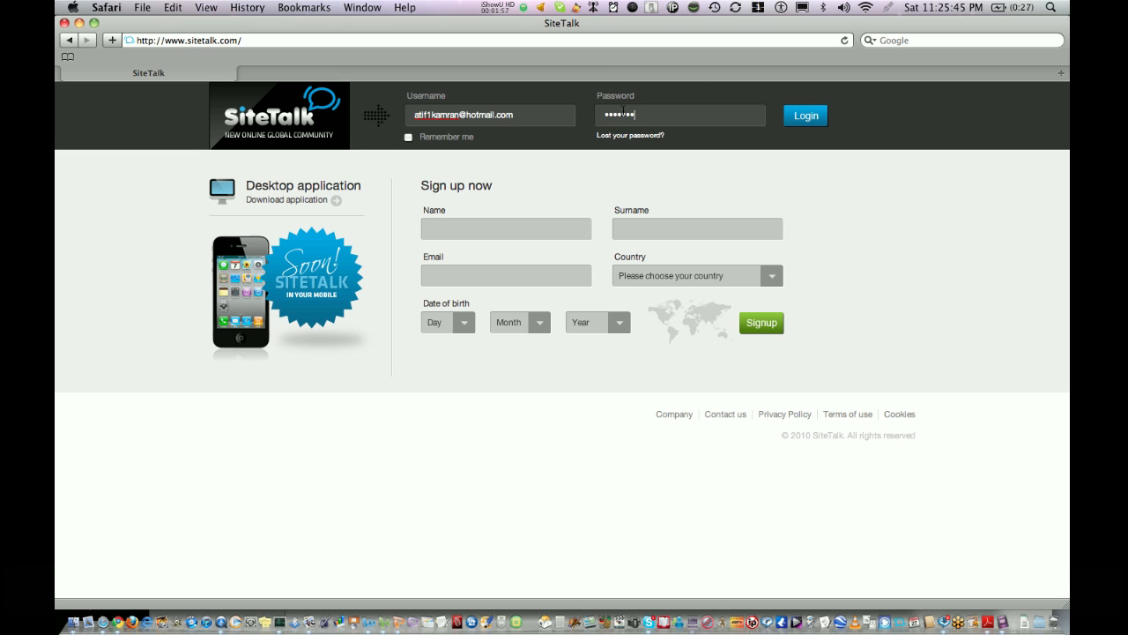
left_click(805, 115)
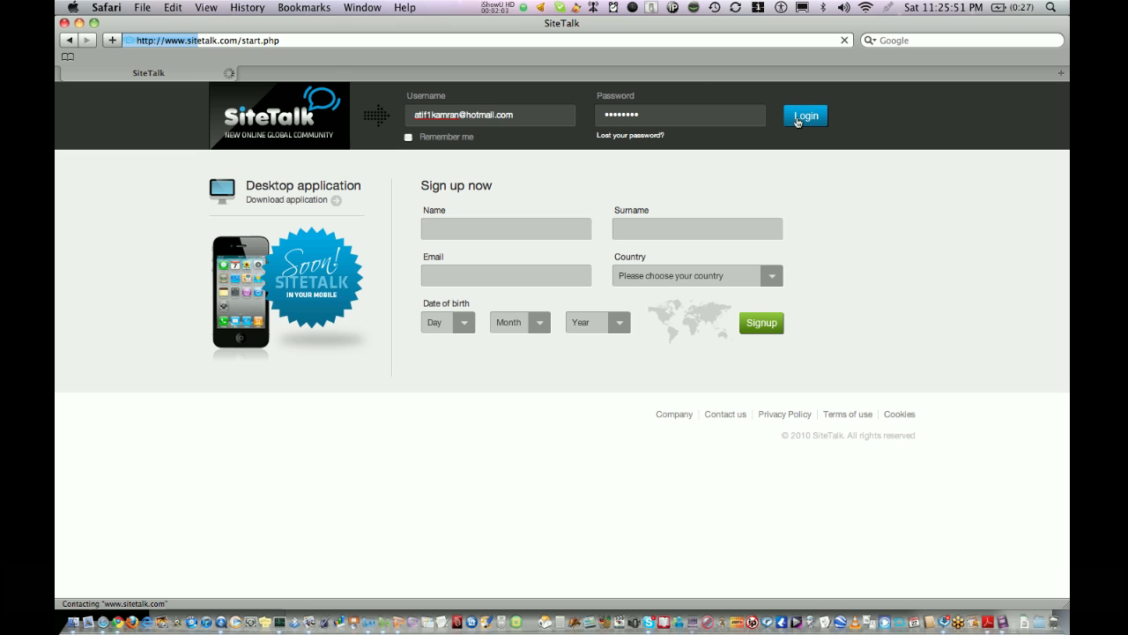
left_click(805, 115)
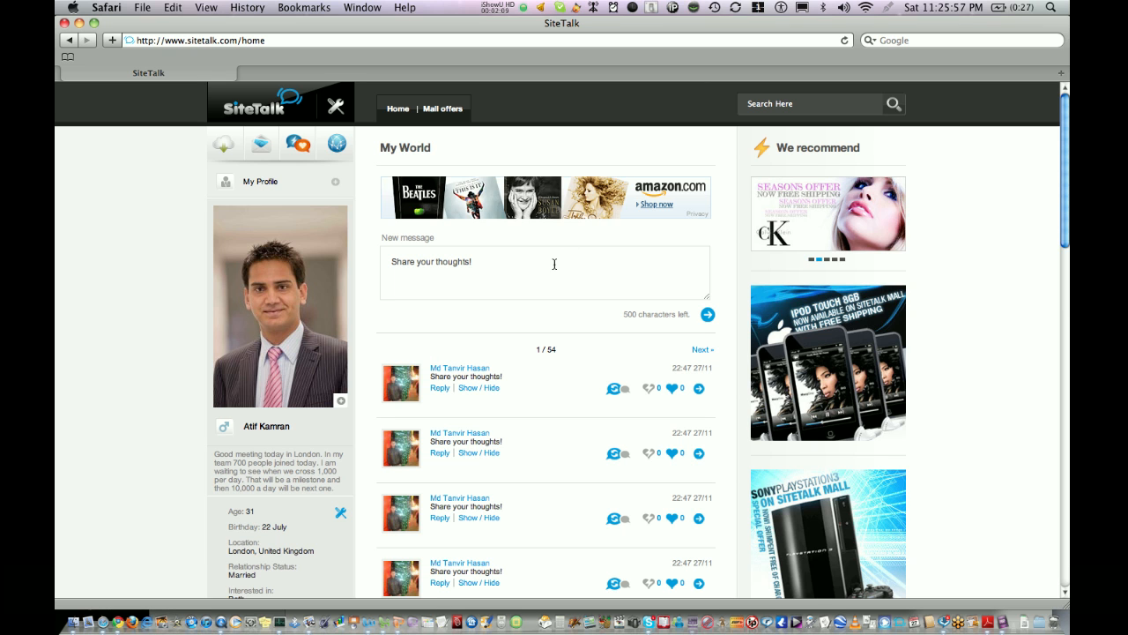
scroll("down", 3)
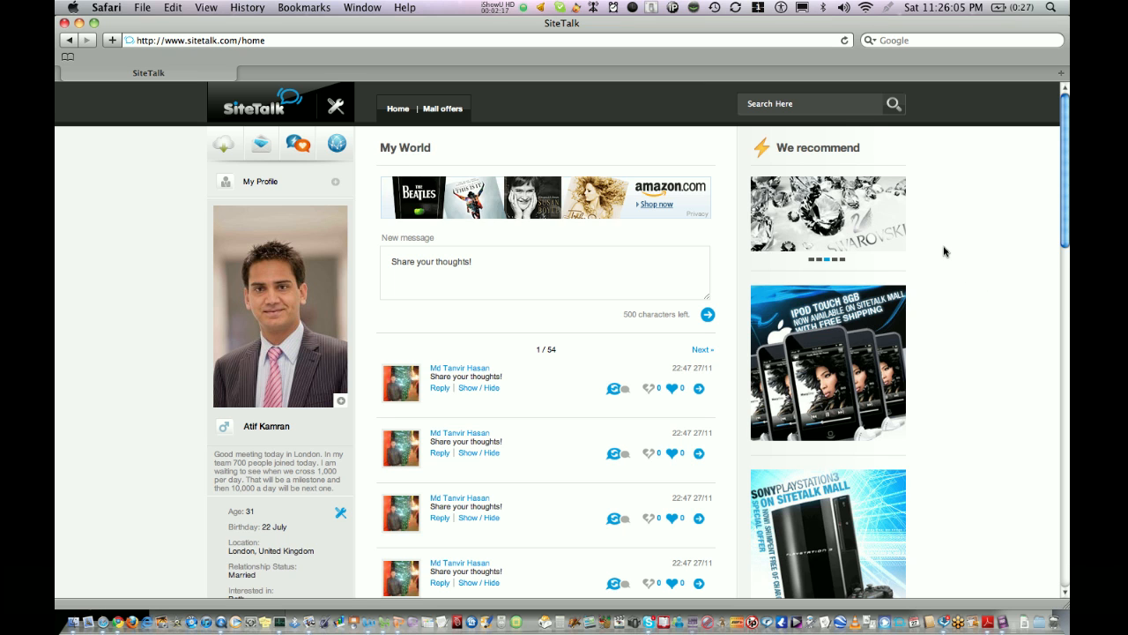
scroll("down", 3)
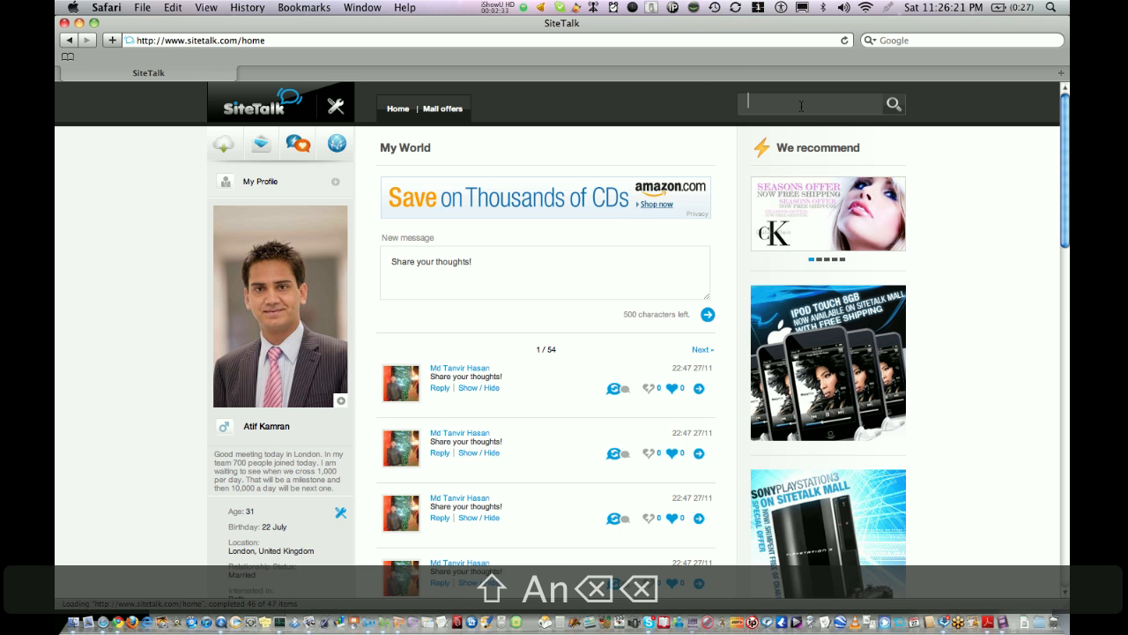
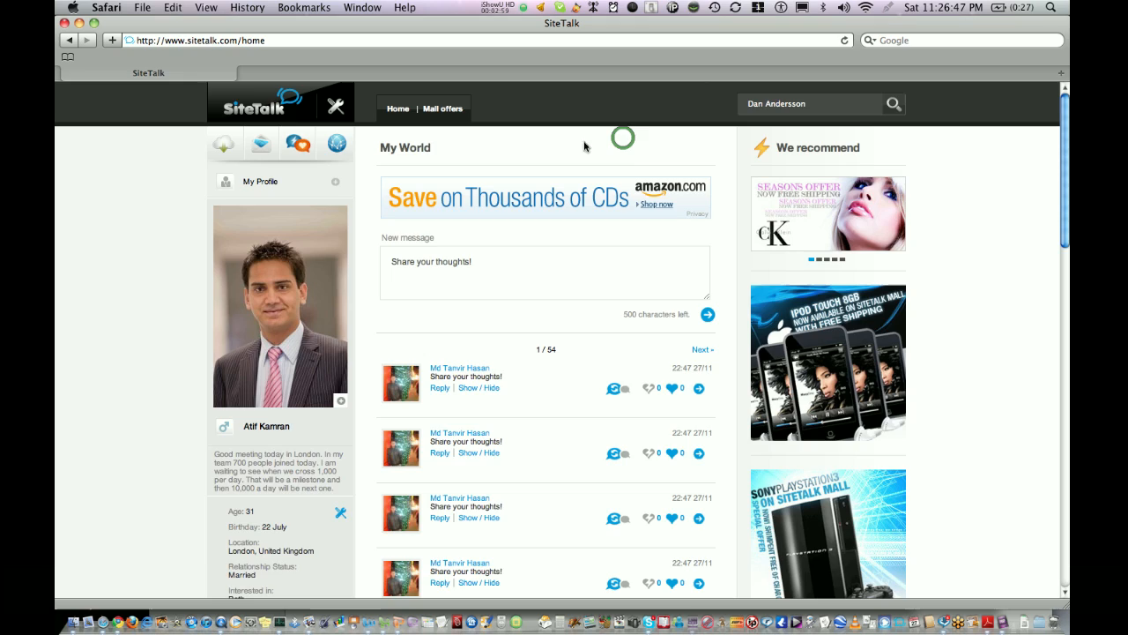
scroll("down", 3)
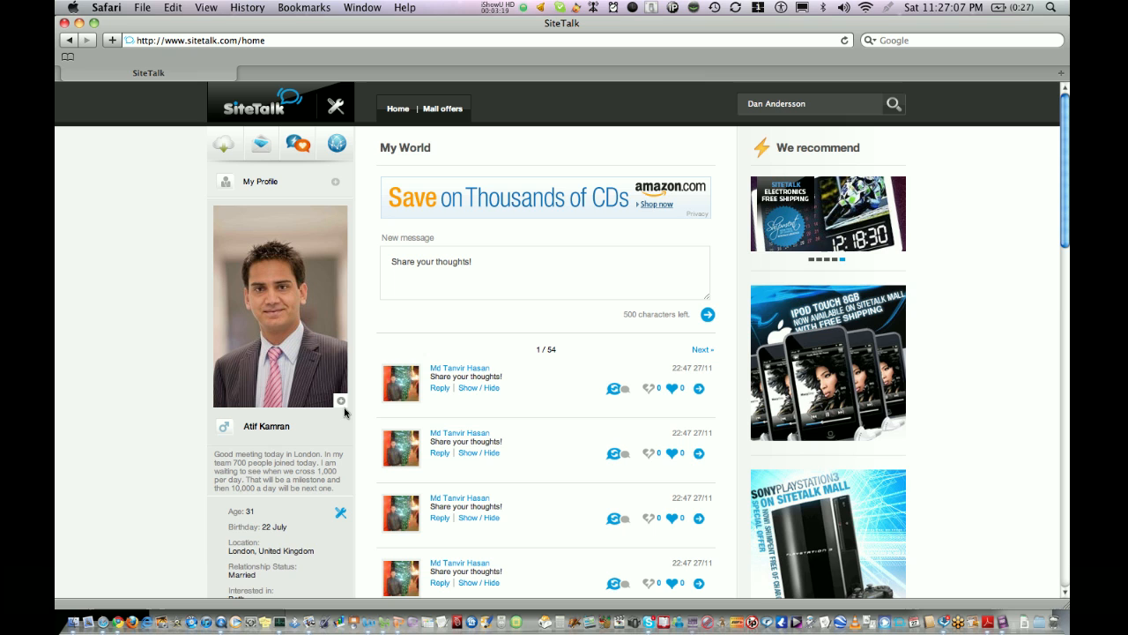
mouse_move(342, 404)
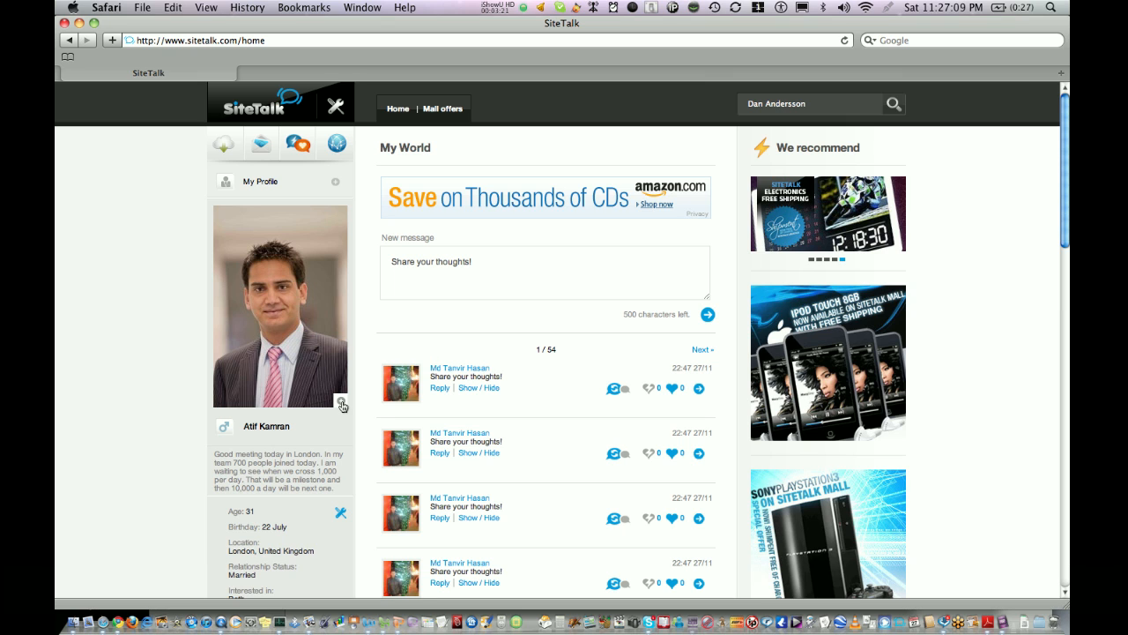
mouse_move(340, 403)
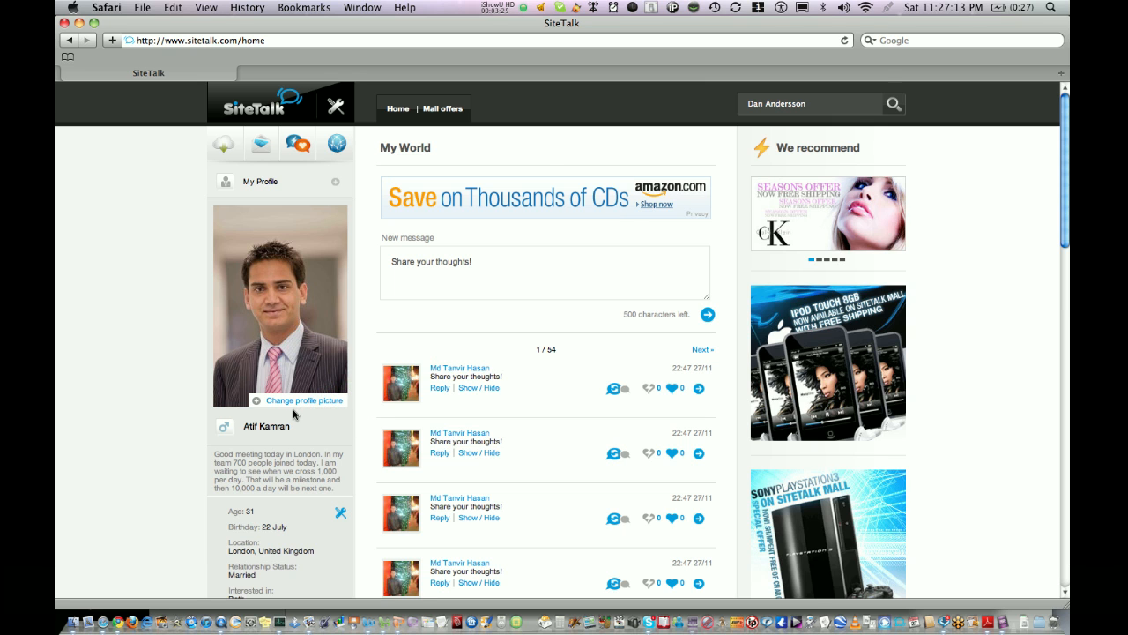
left_click(306, 400)
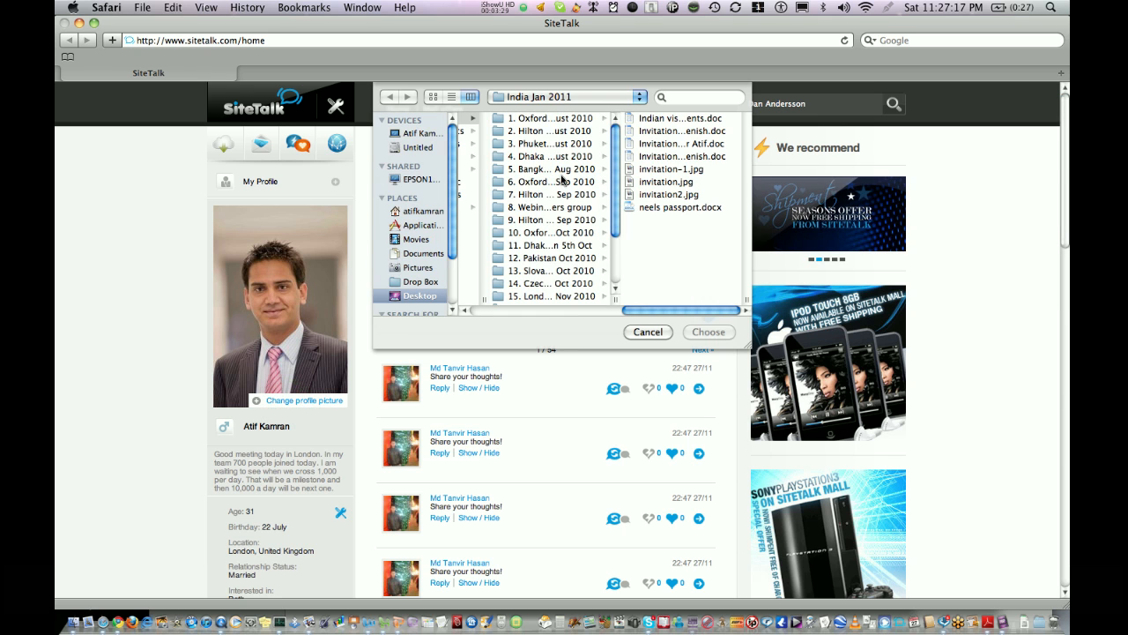
scroll("down", 3)
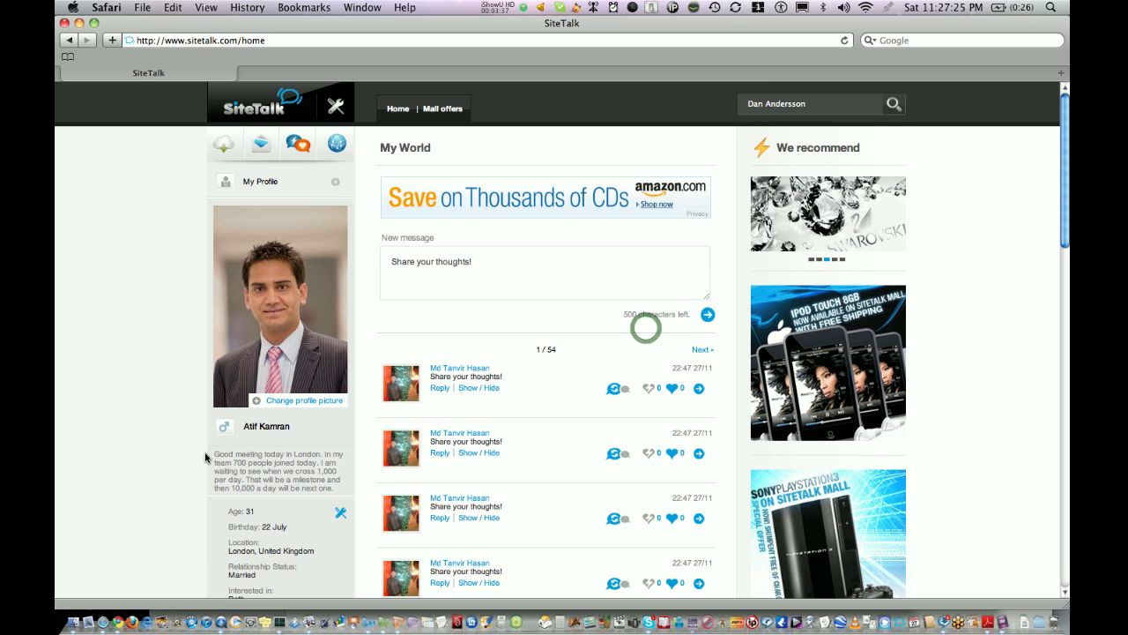
Open the private profile editing page from the sidebar's wrench icon.
scroll("down", 3)
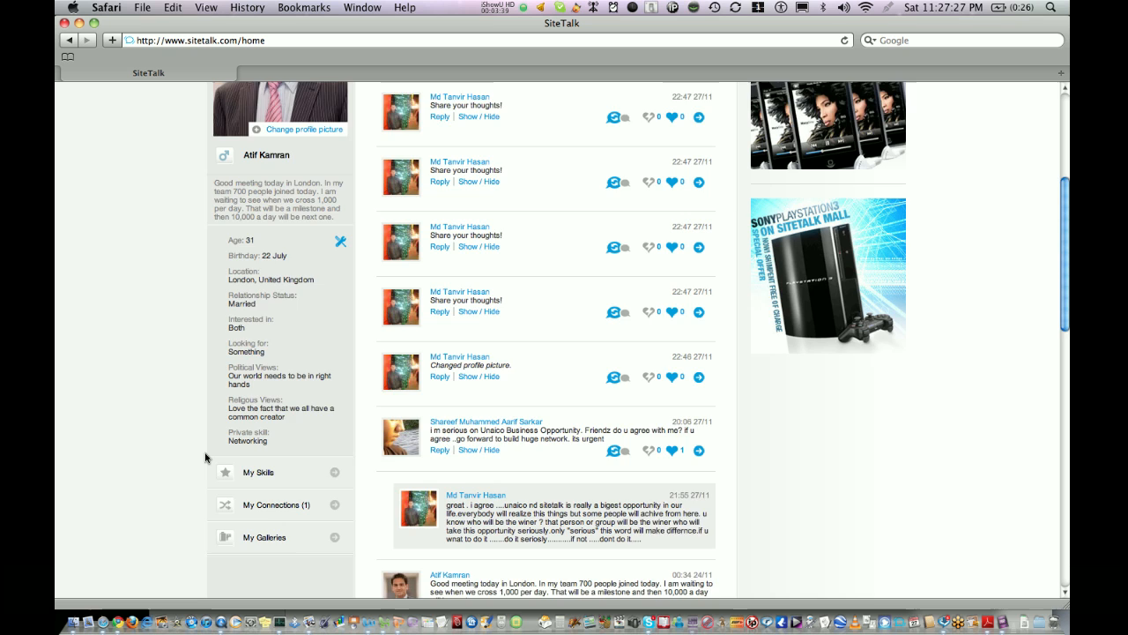
scroll("down", 3)
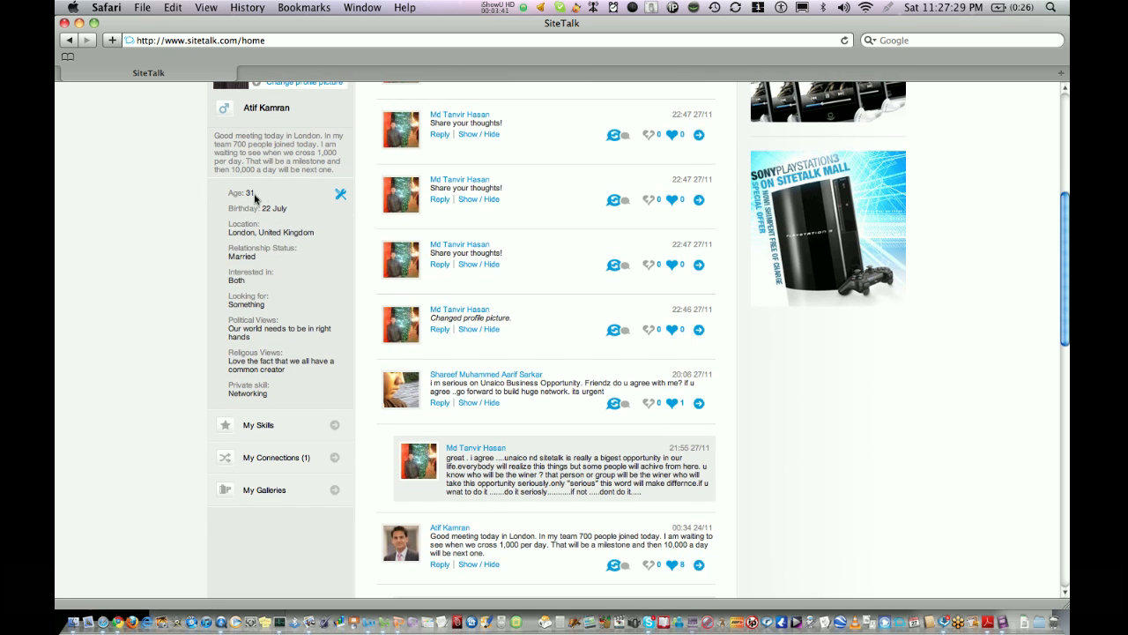
mouse_move(272, 220)
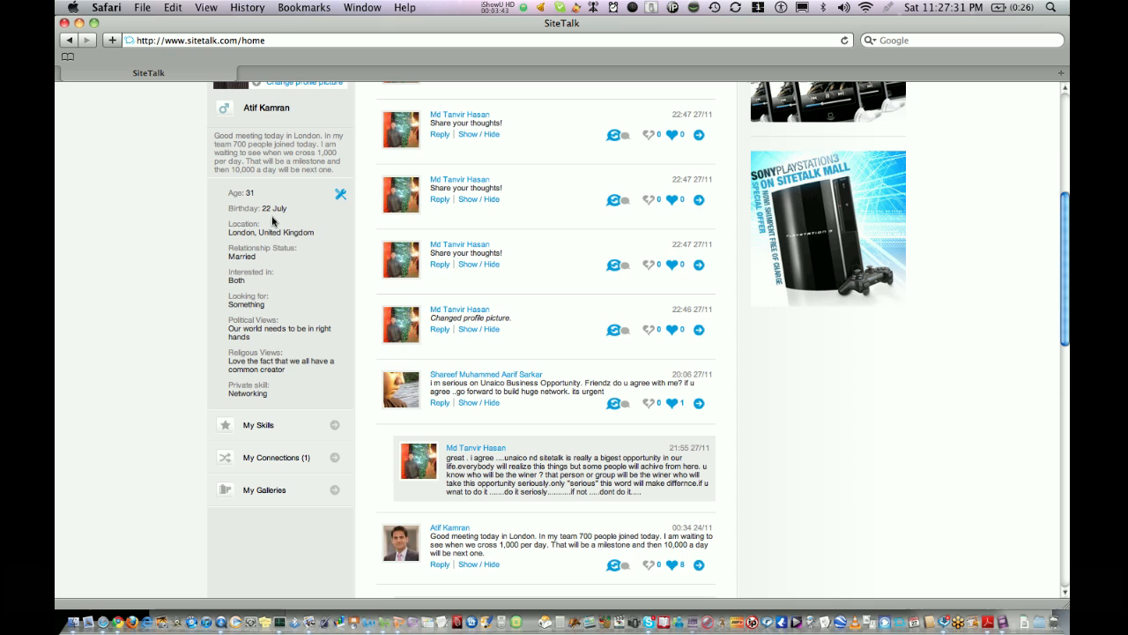
mouse_move(339, 194)
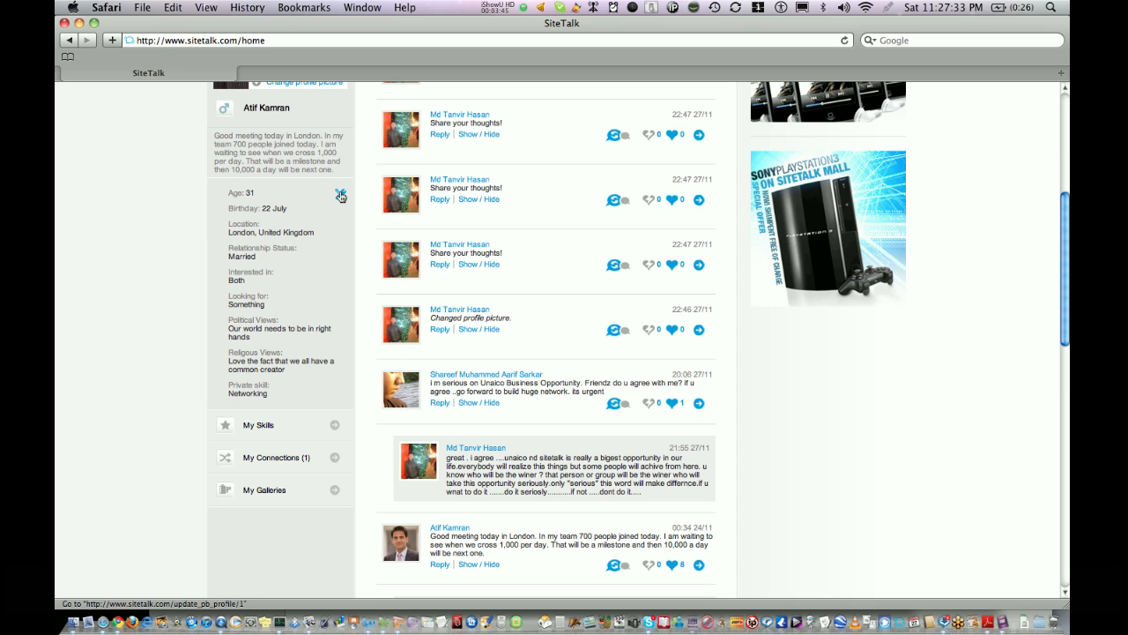
left_click(340, 194)
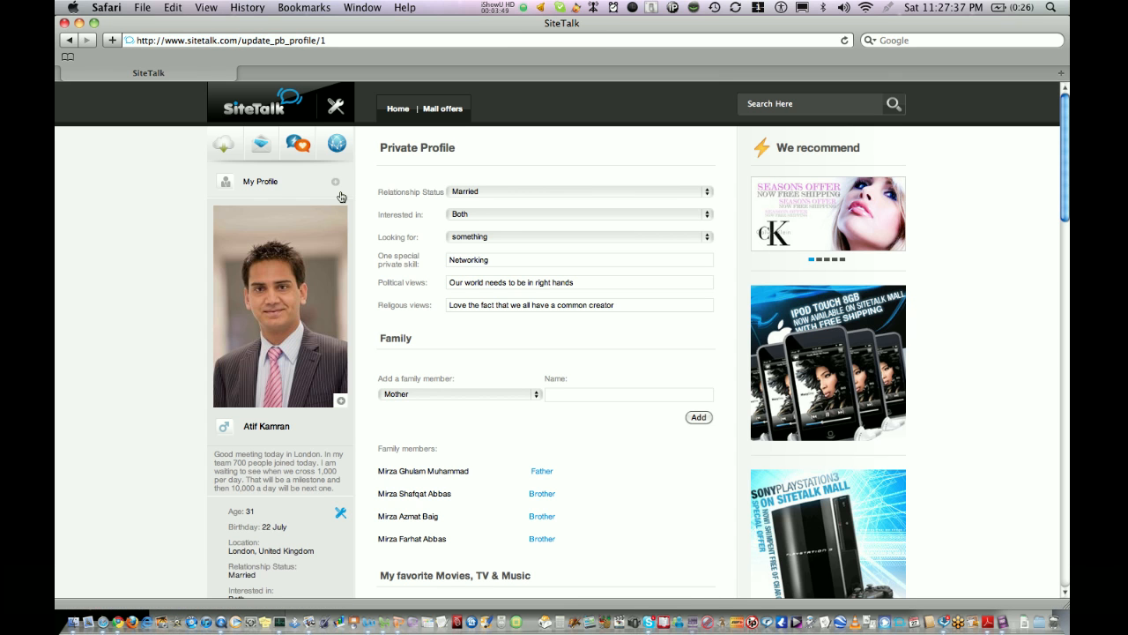
scroll("down", 3)
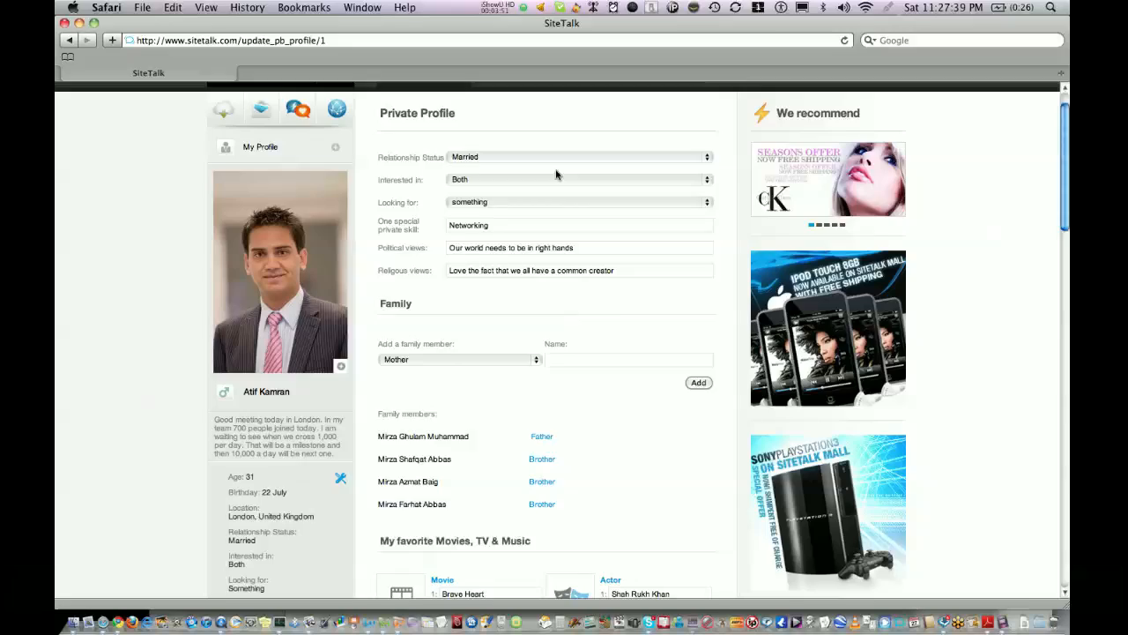
scroll("down", 3)
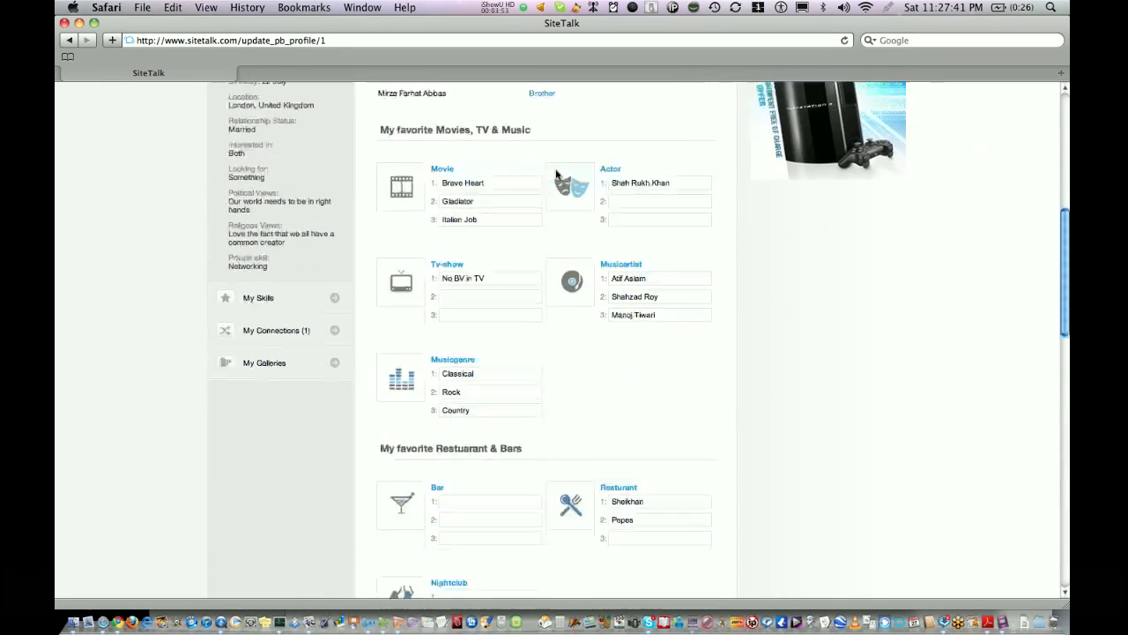
scroll("down", 3)
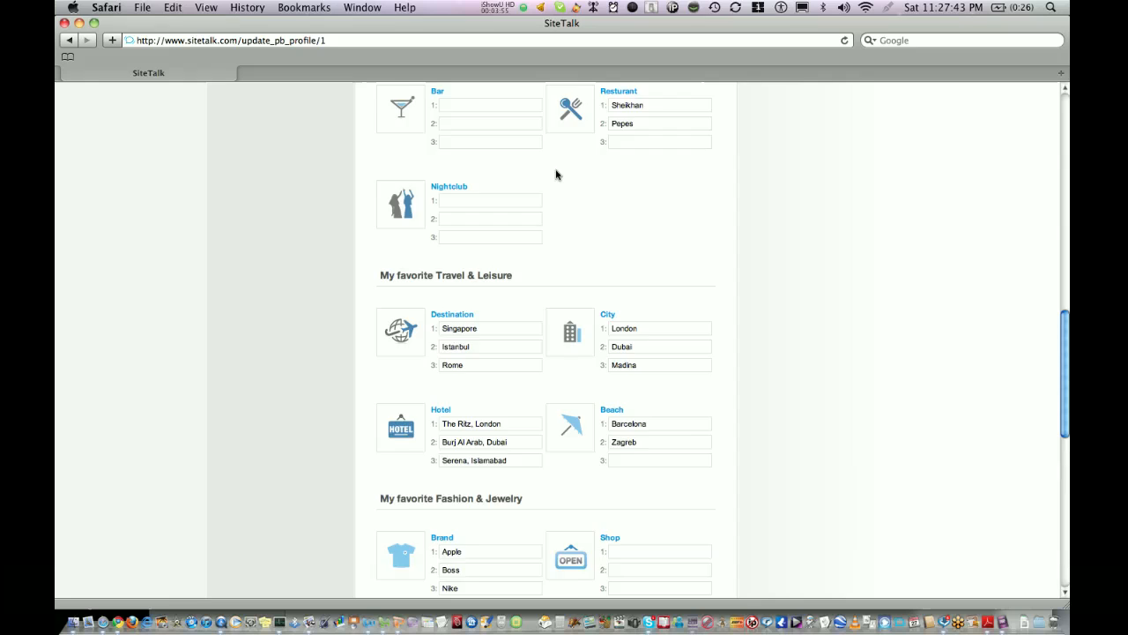
scroll("down", 3)
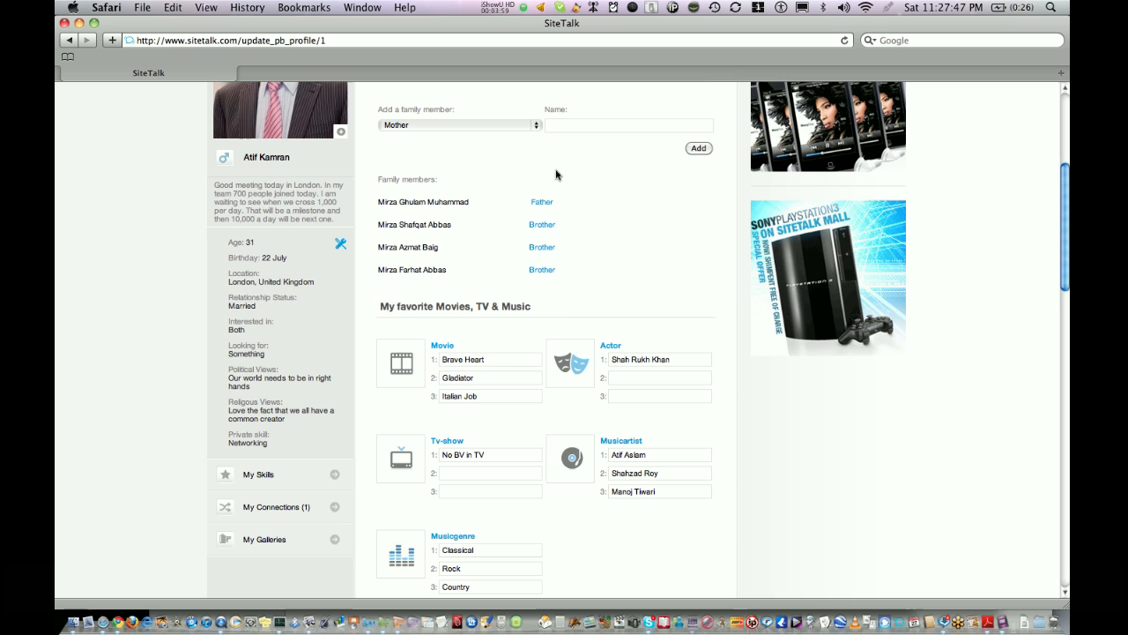
scroll("down", 3)
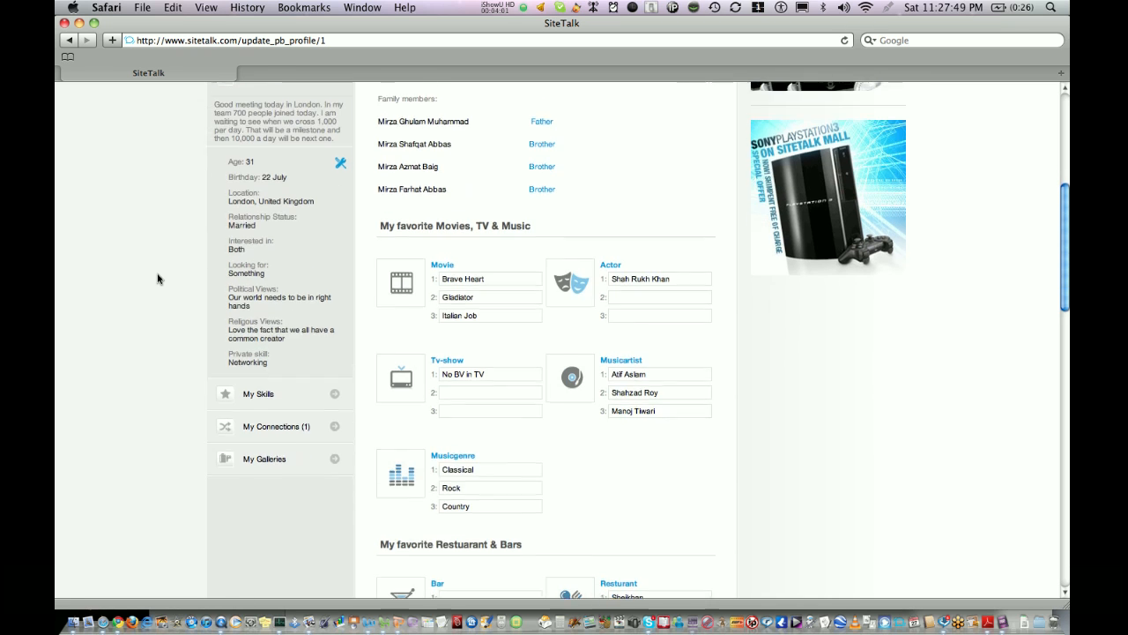
scroll("down", 3)
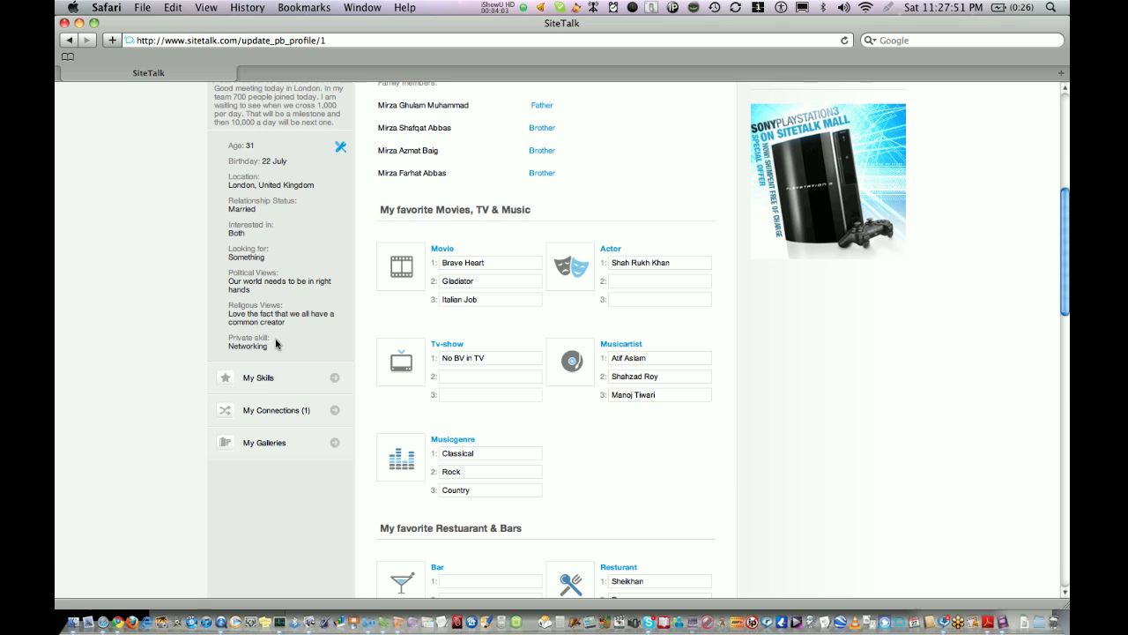
mouse_move(257, 383)
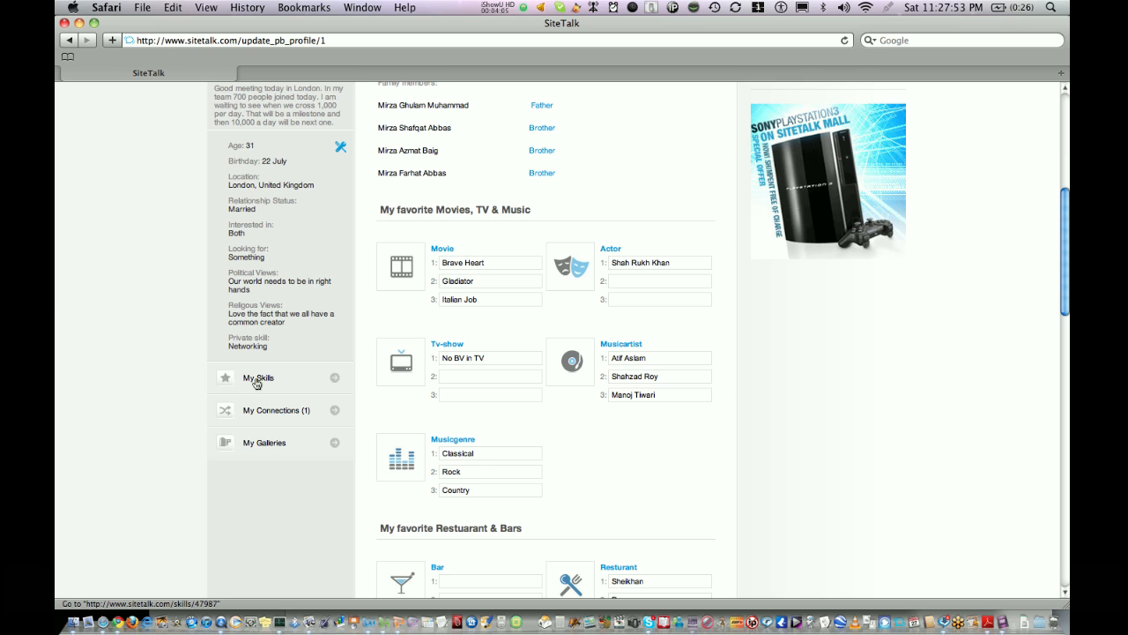
Open My Skills and scroll through the Education and Work entries.
left_click(258, 378)
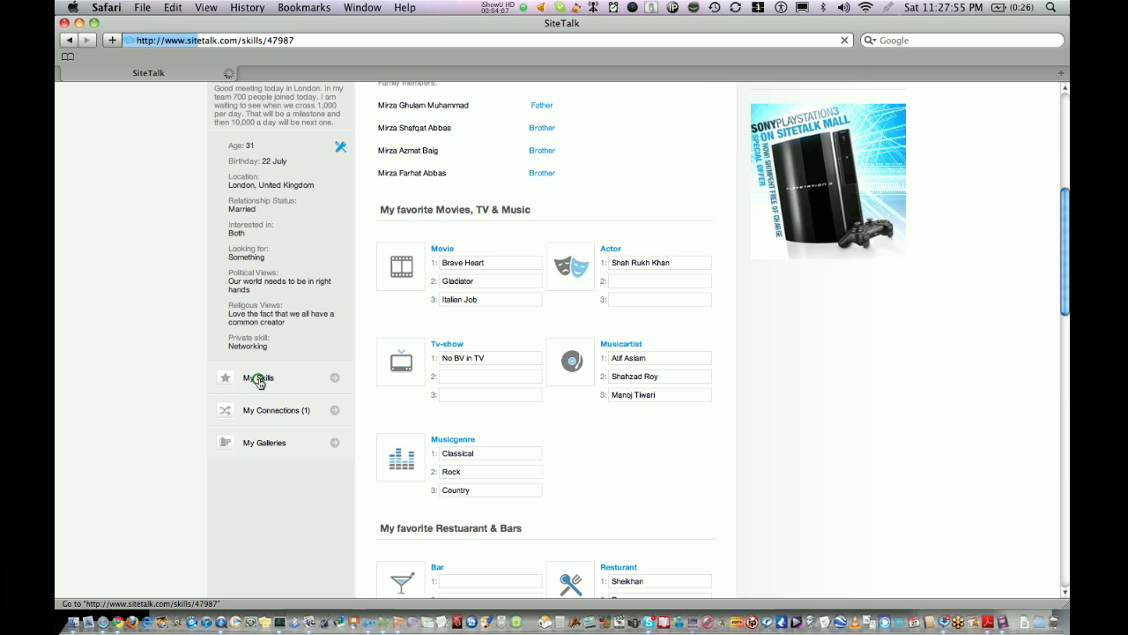
left_click(260, 378)
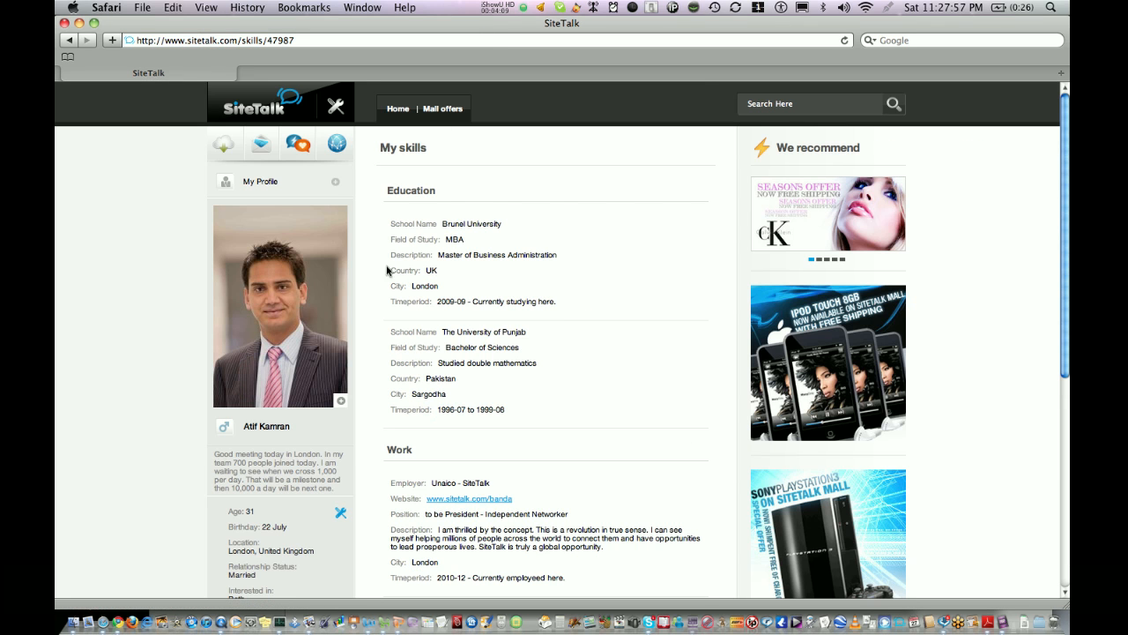
scroll("down", 3)
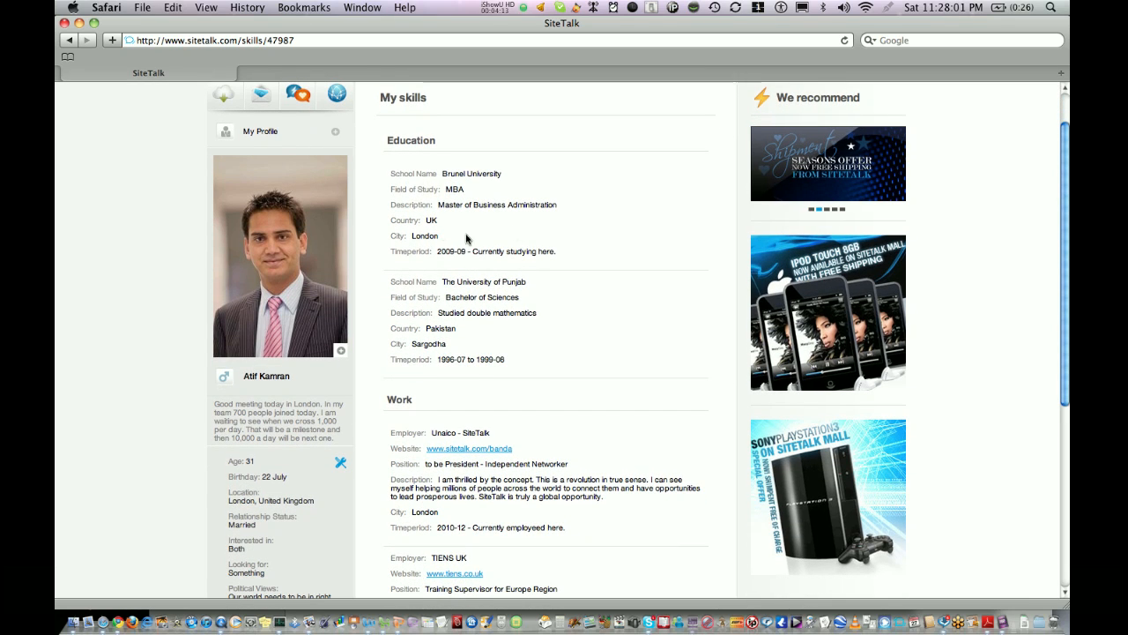
scroll("down", 3)
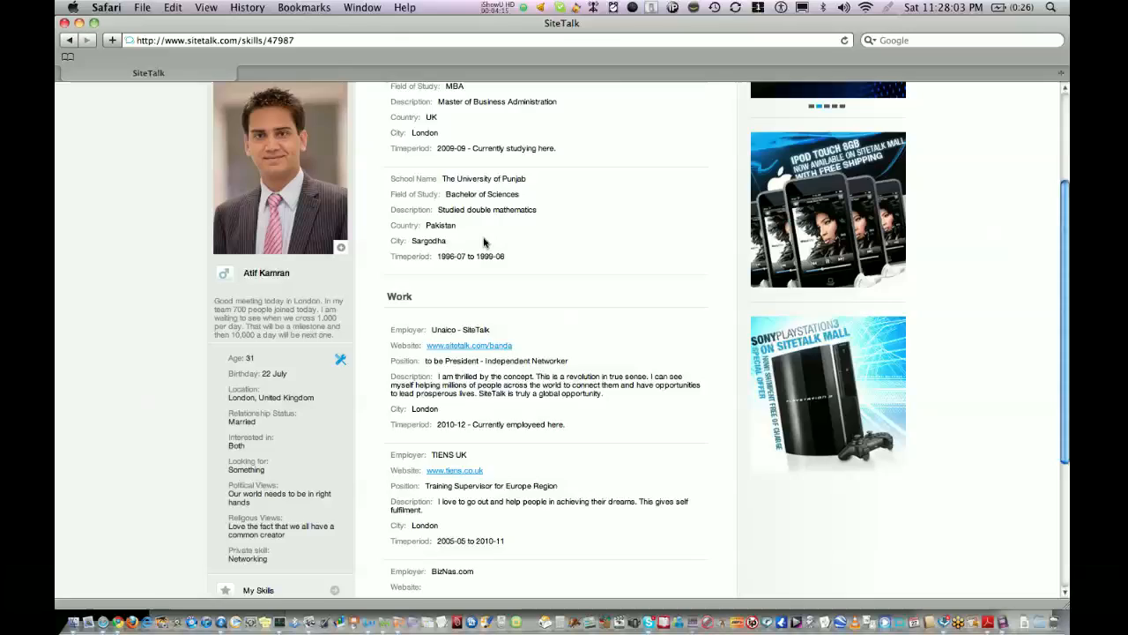
scroll("down", 3)
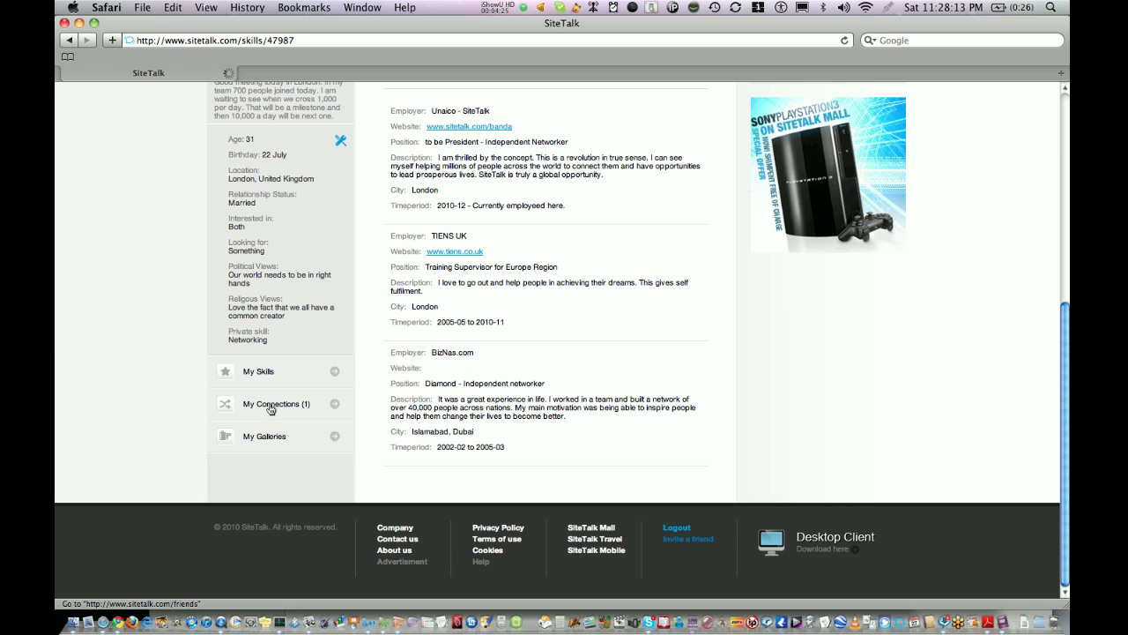
Open My Connections and scroll through the pending request and 182 connections.
left_click(269, 405)
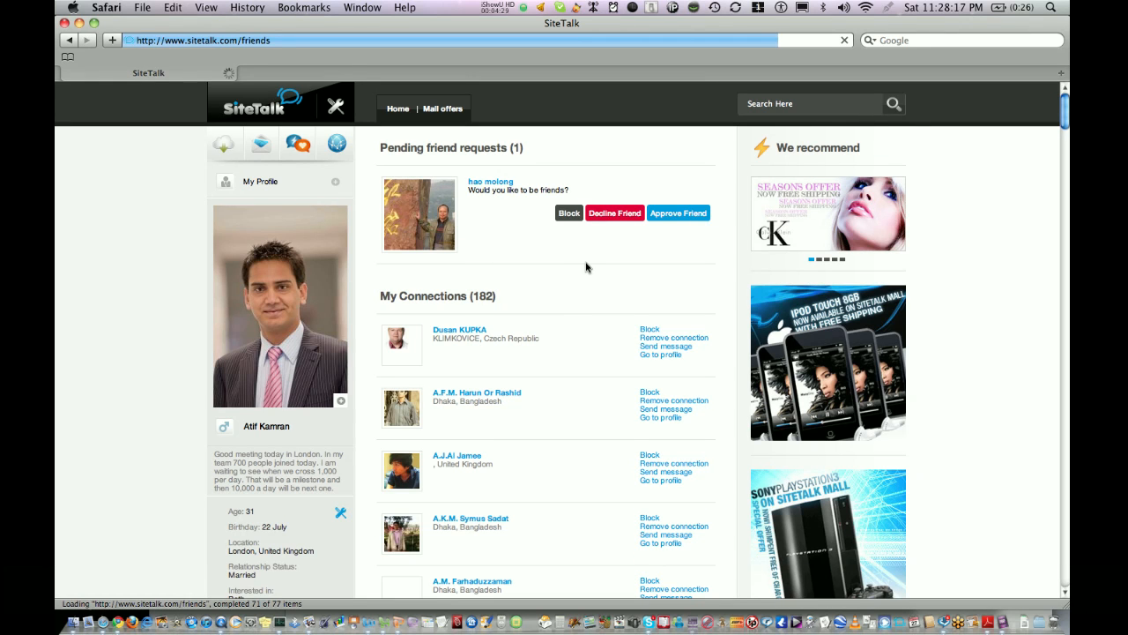
scroll("down", 3)
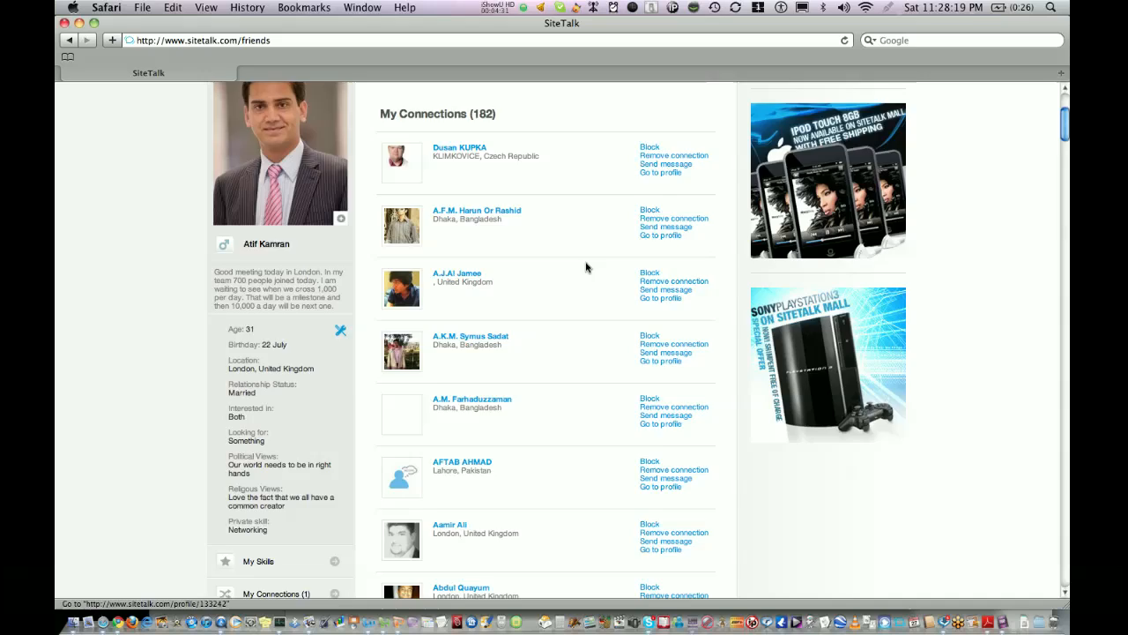
scroll("down", 3)
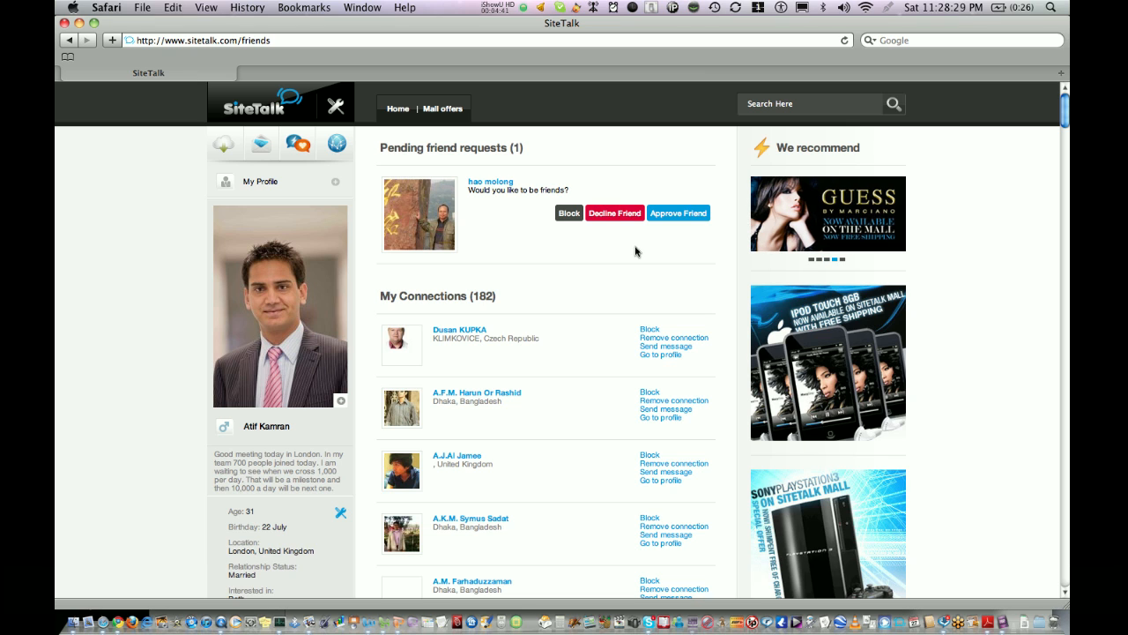
mouse_move(678, 212)
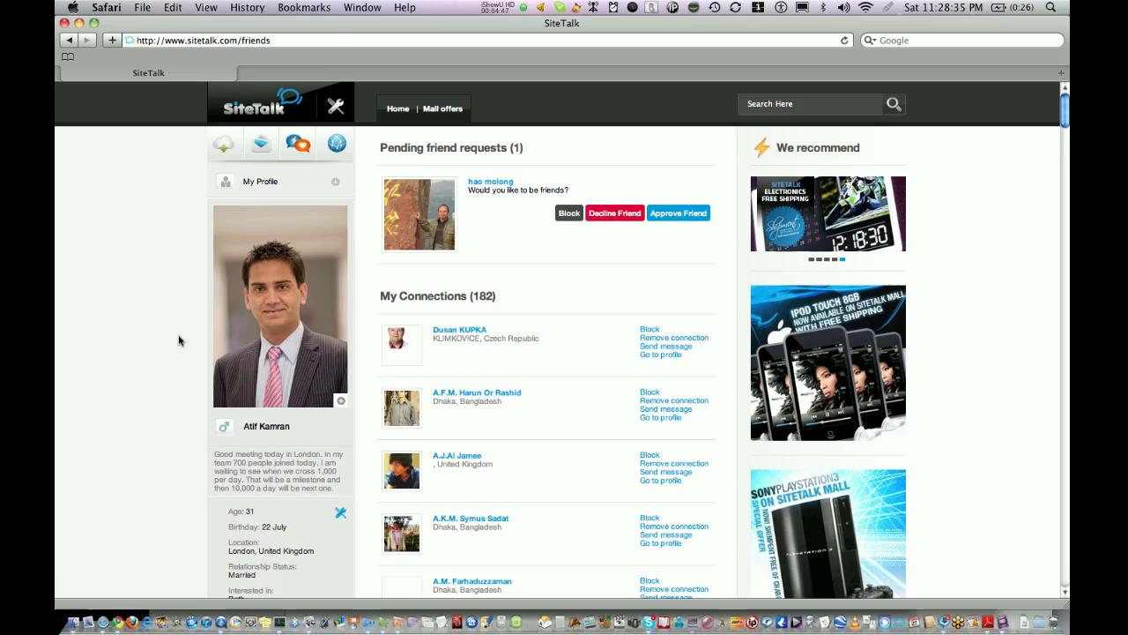
scroll("down", 3)
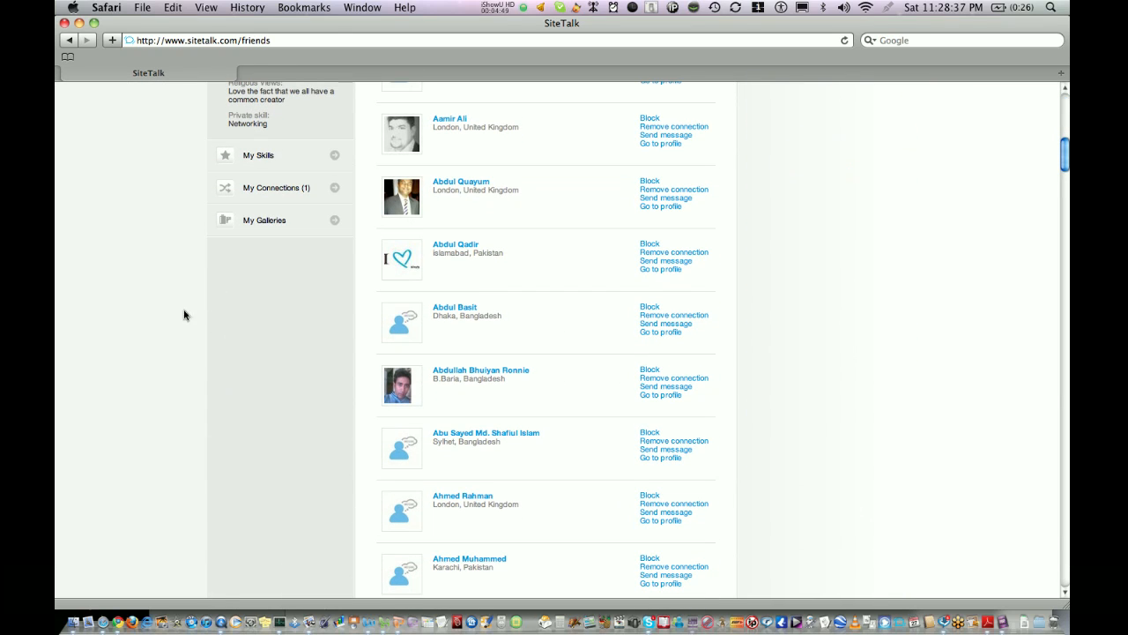
mouse_move(259, 223)
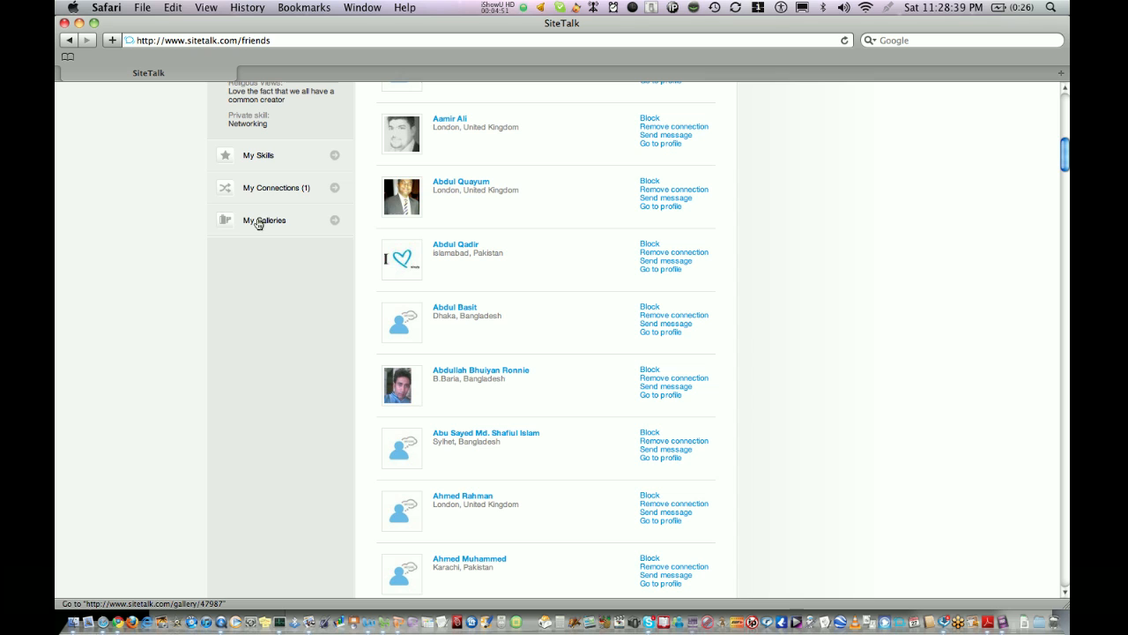
mouse_move(259, 225)
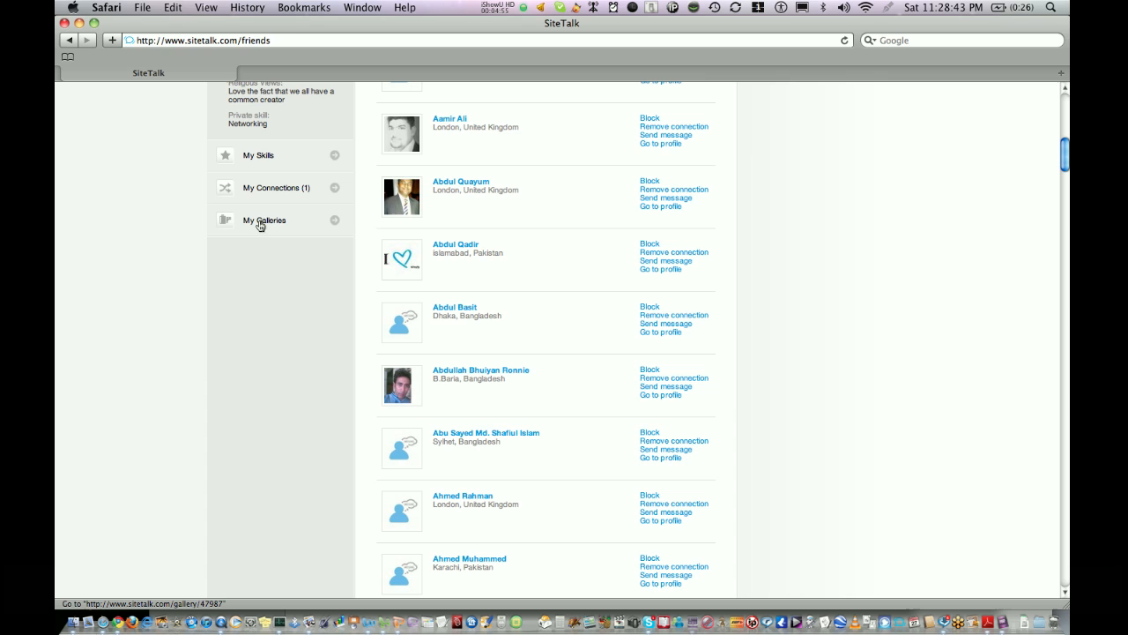
Open Photo Galleries and create a new gallery named 'SiteTalk London'.
left_click(265, 220)
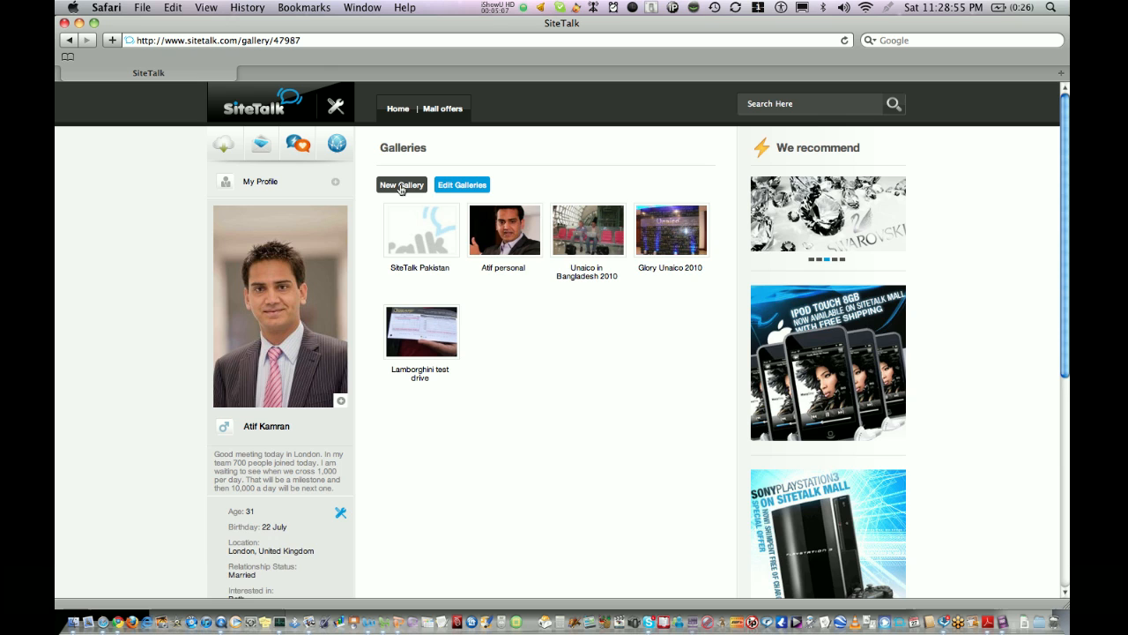
left_click(401, 184)
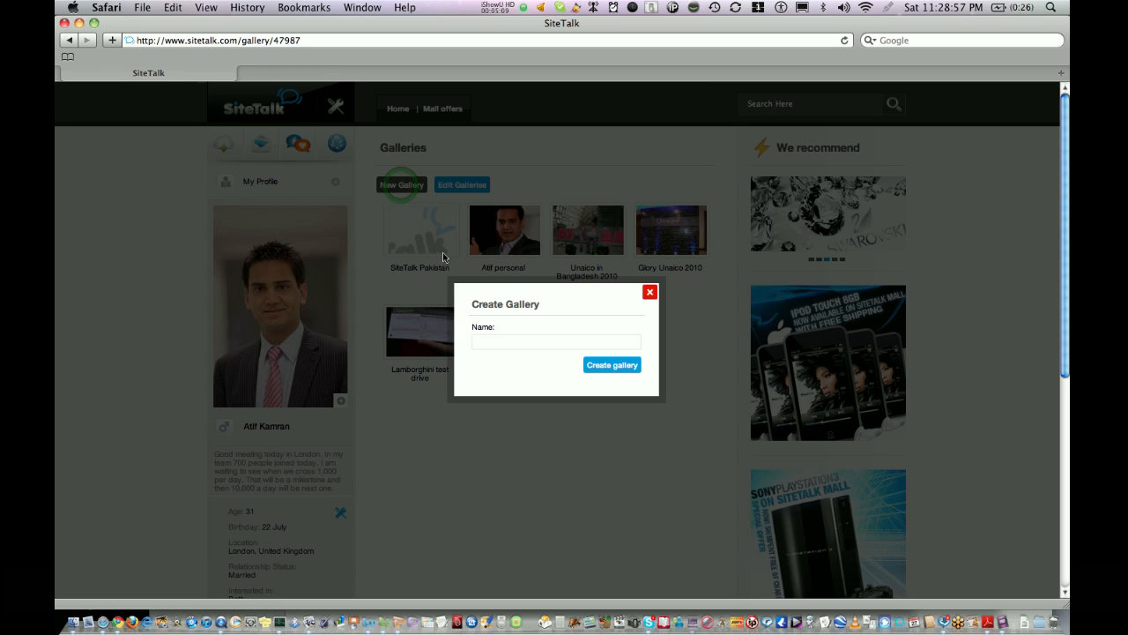
left_click(555, 342)
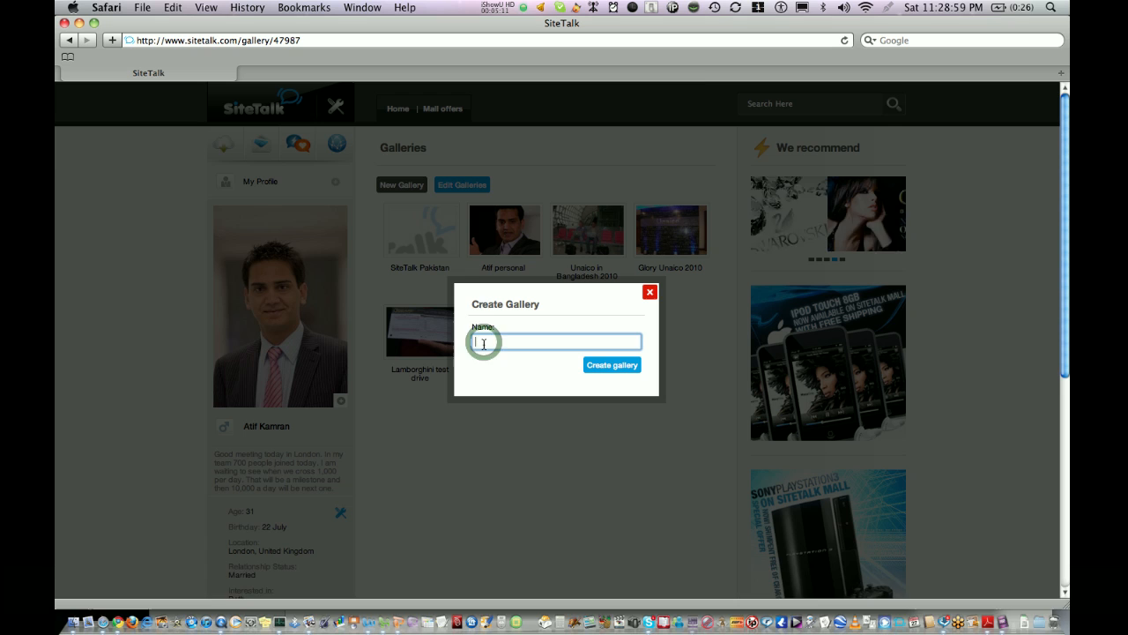
type("Ph")
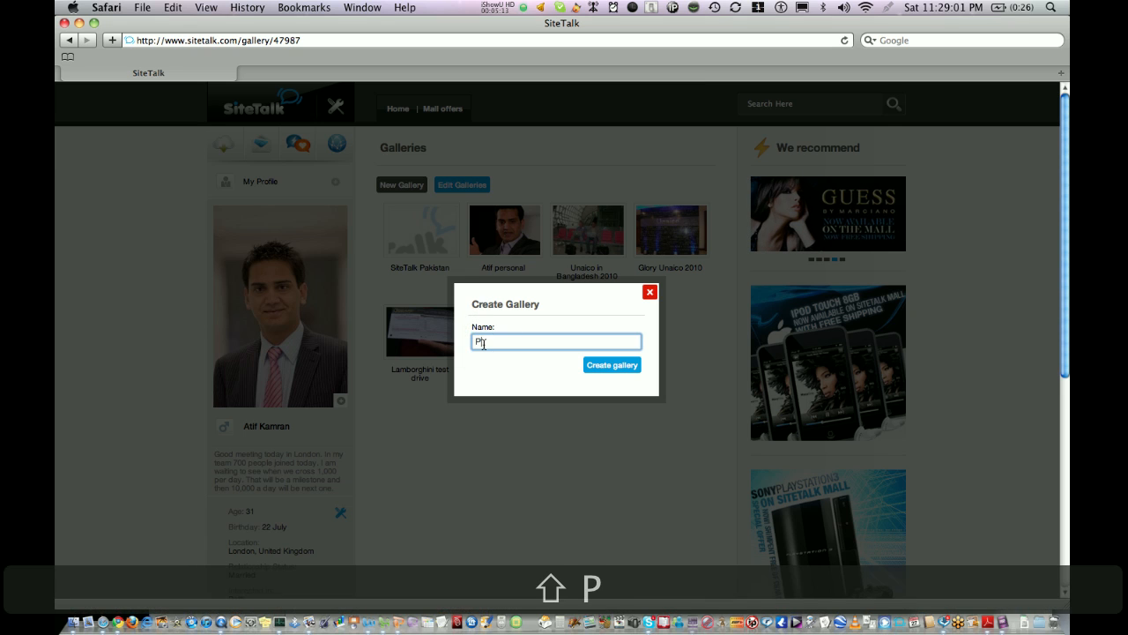
type("SiteTalk")
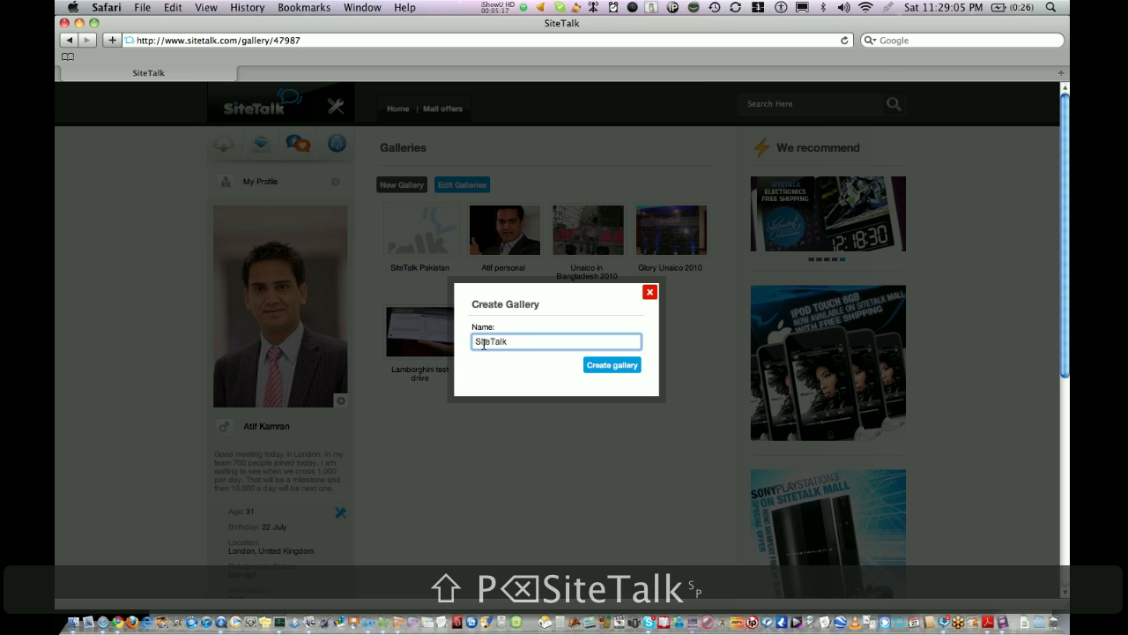
type("London")
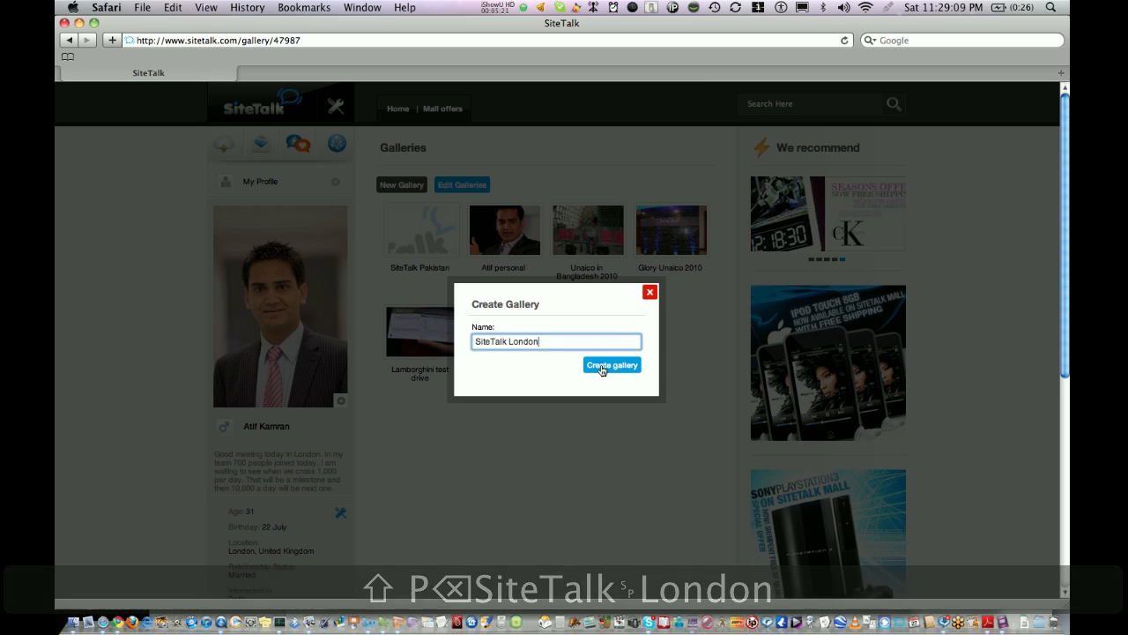
left_click(613, 364)
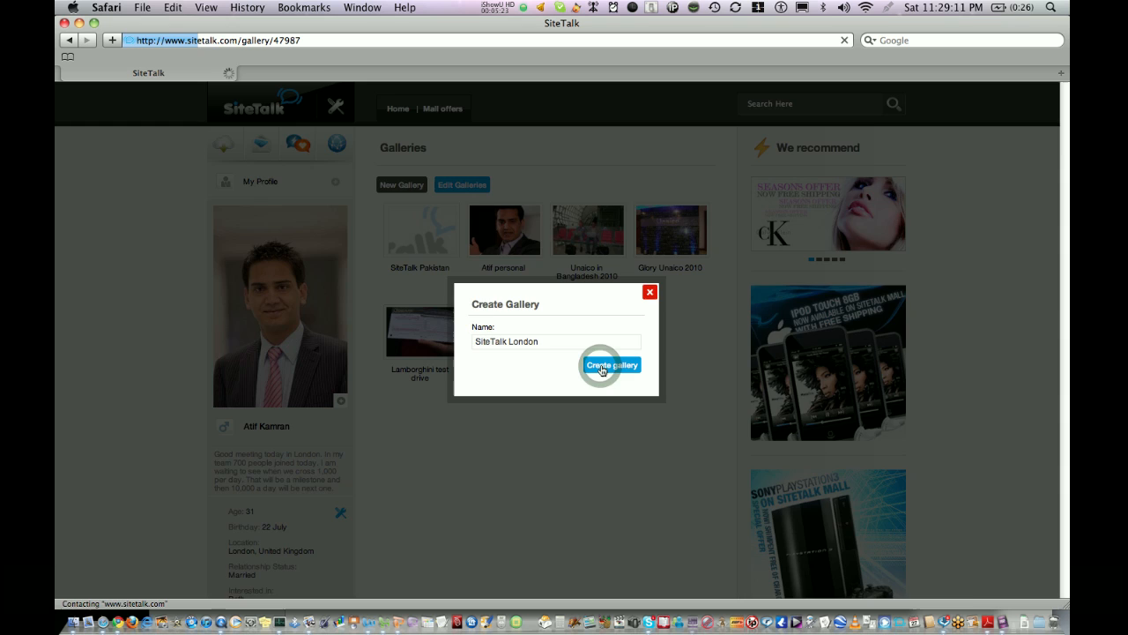
left_click(613, 364)
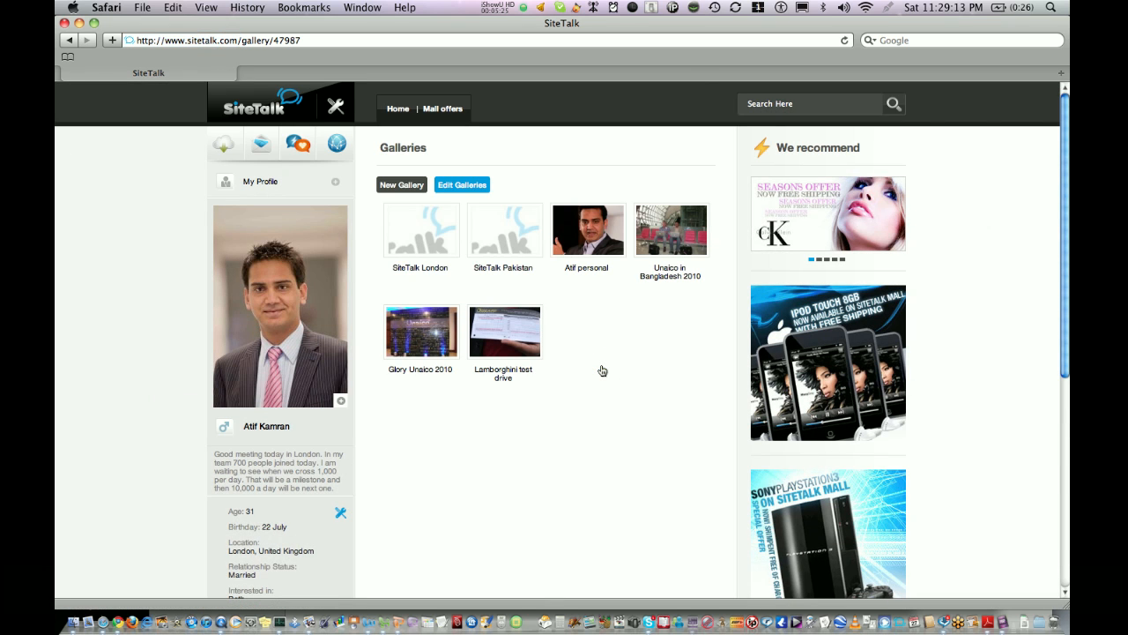
mouse_move(412, 240)
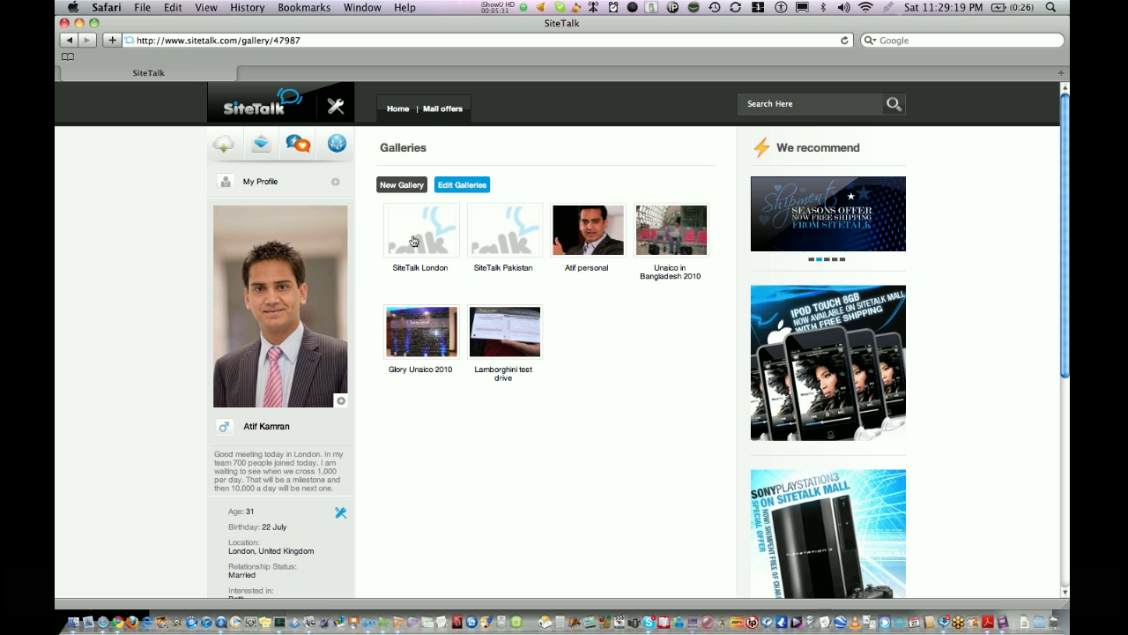
Open the SiteTalk London gallery, then start and cancel an image upload.
left_click(414, 239)
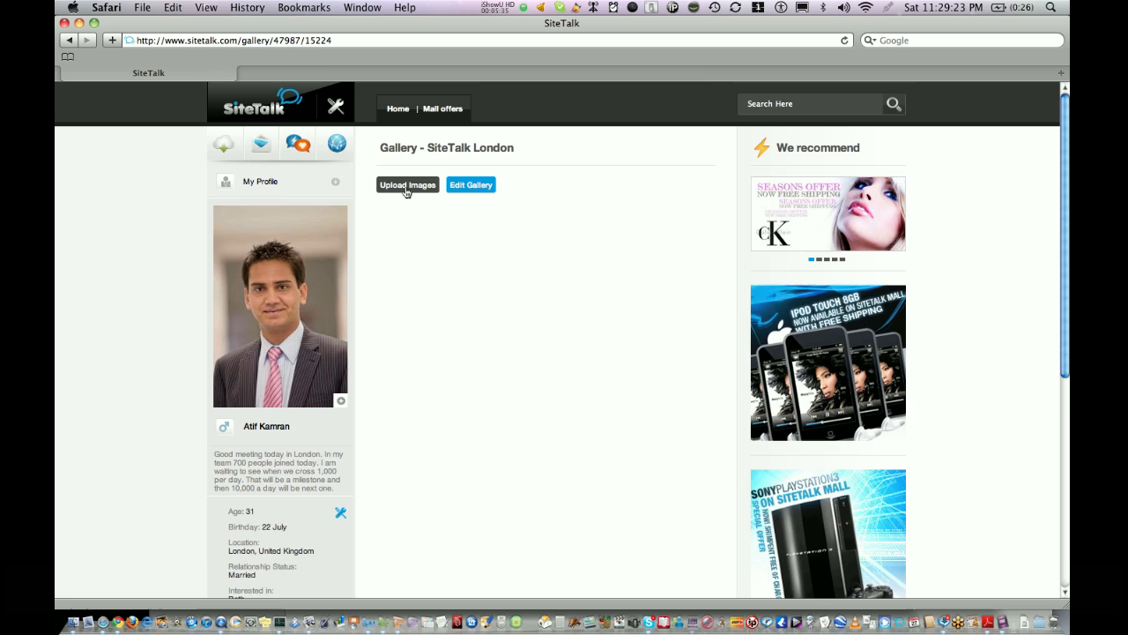
left_click(407, 184)
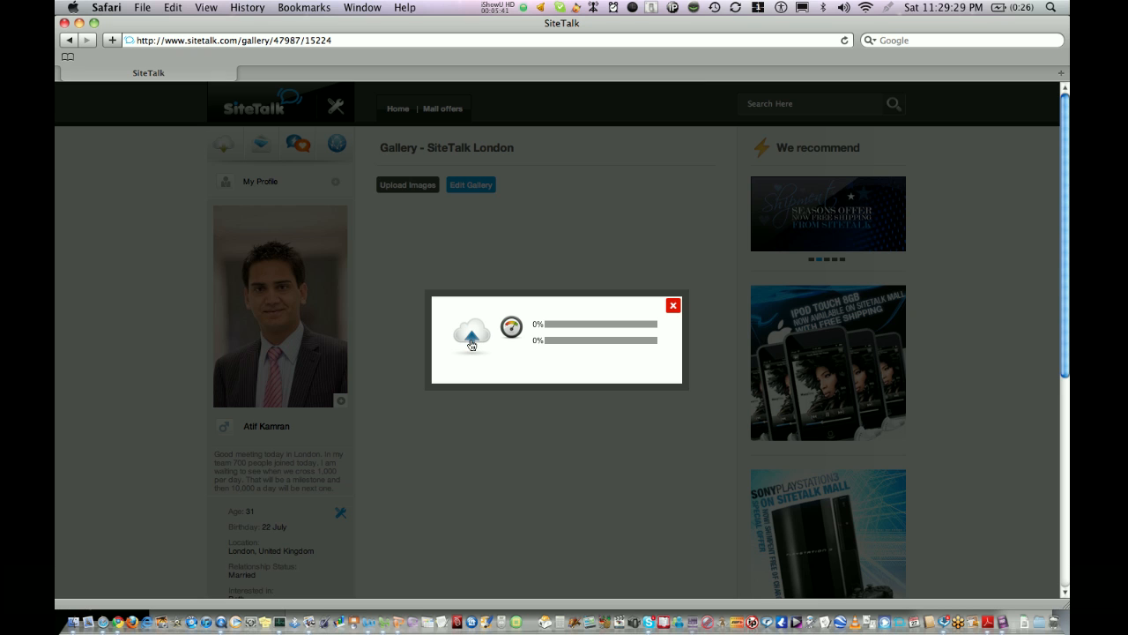
left_click(472, 344)
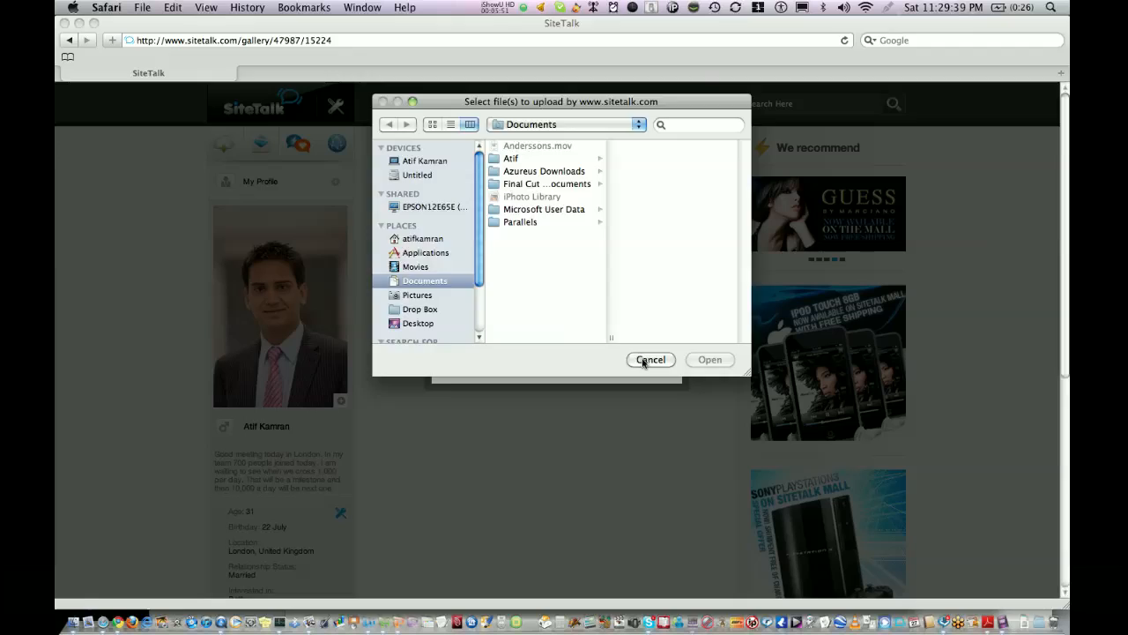
left_click(649, 360)
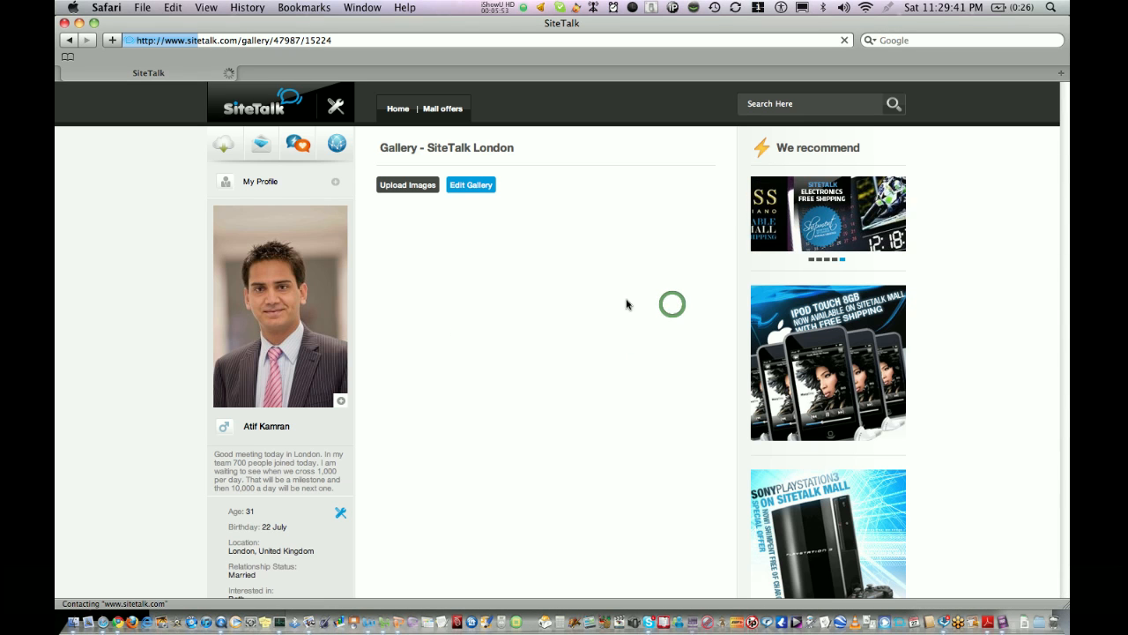
scroll("down", 3)
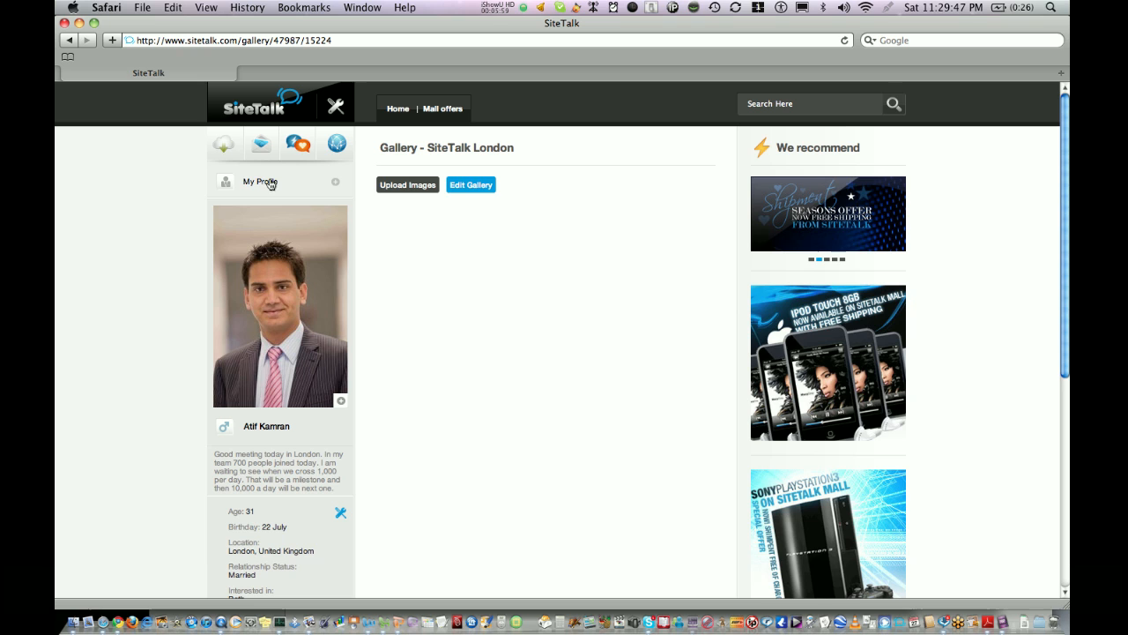
mouse_move(244, 155)
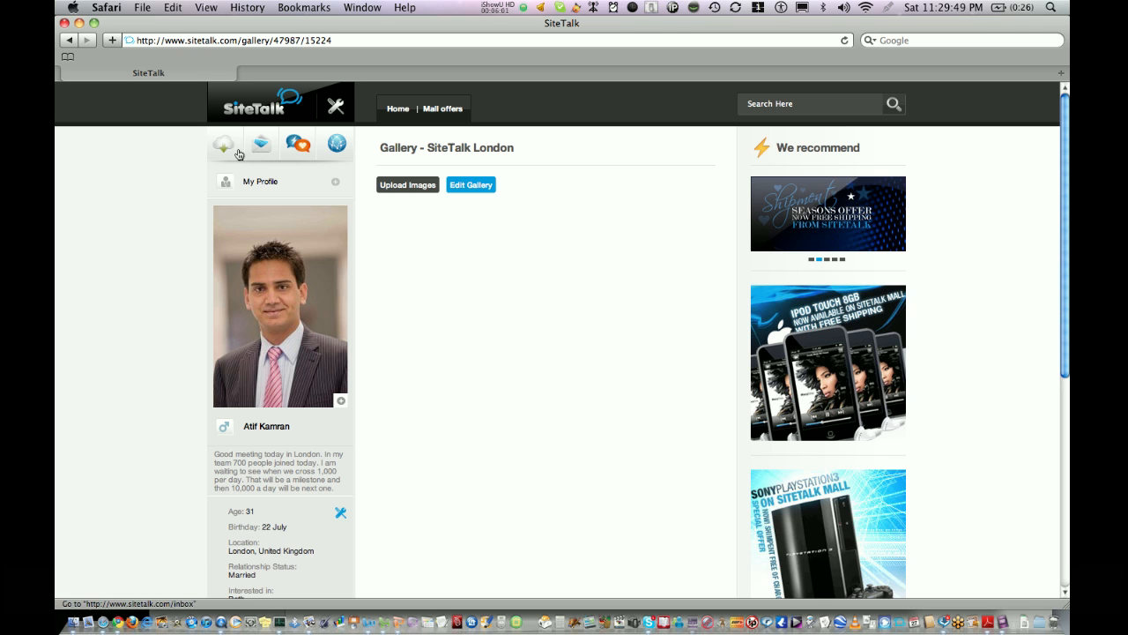
mouse_move(223, 151)
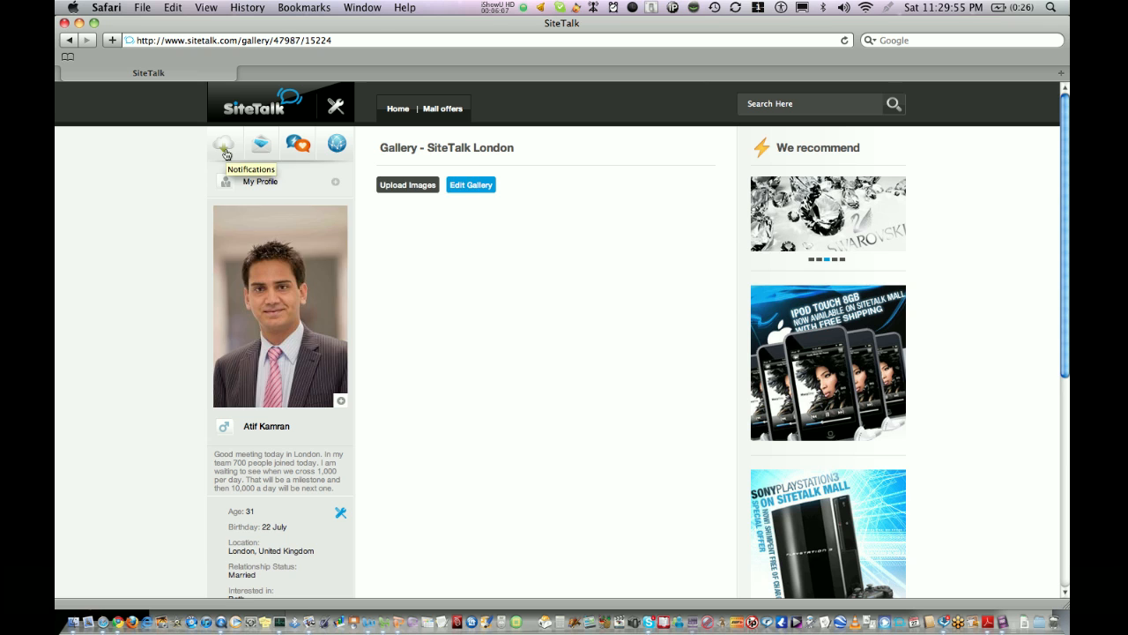
View the recent notifications list, then head to the inbox.
left_click(223, 142)
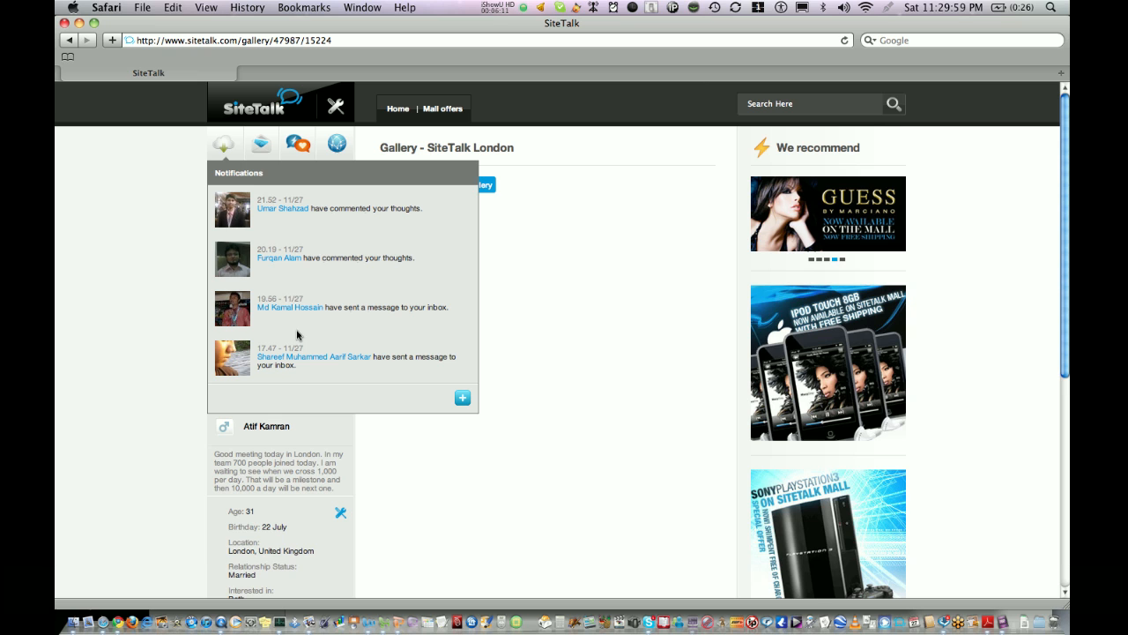
mouse_move(280, 286)
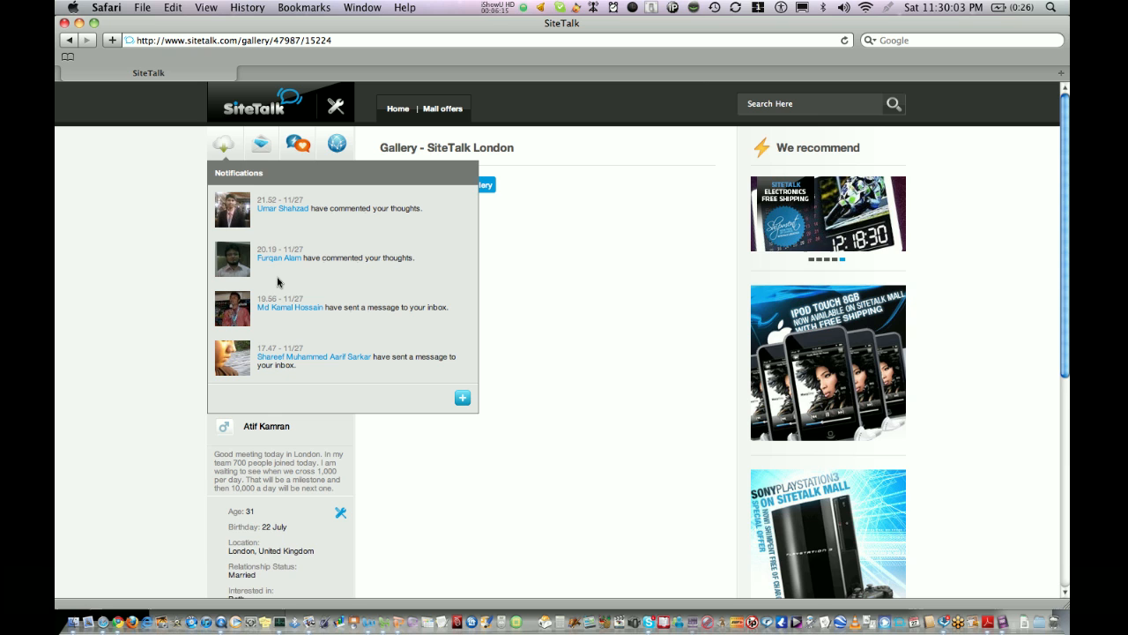
mouse_move(260, 144)
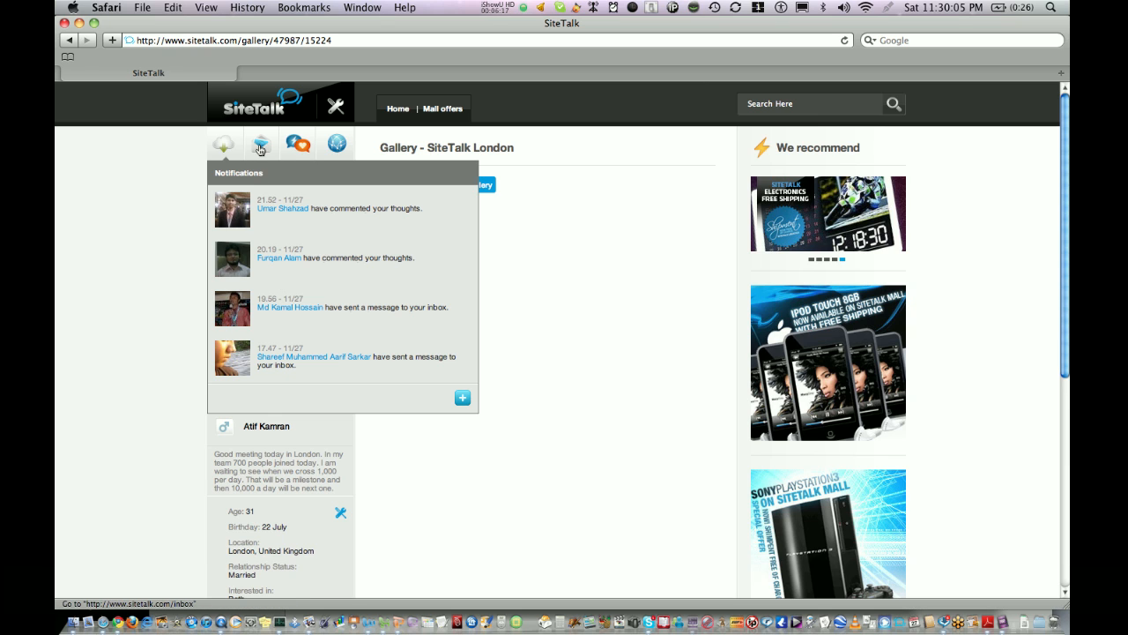
mouse_move(257, 144)
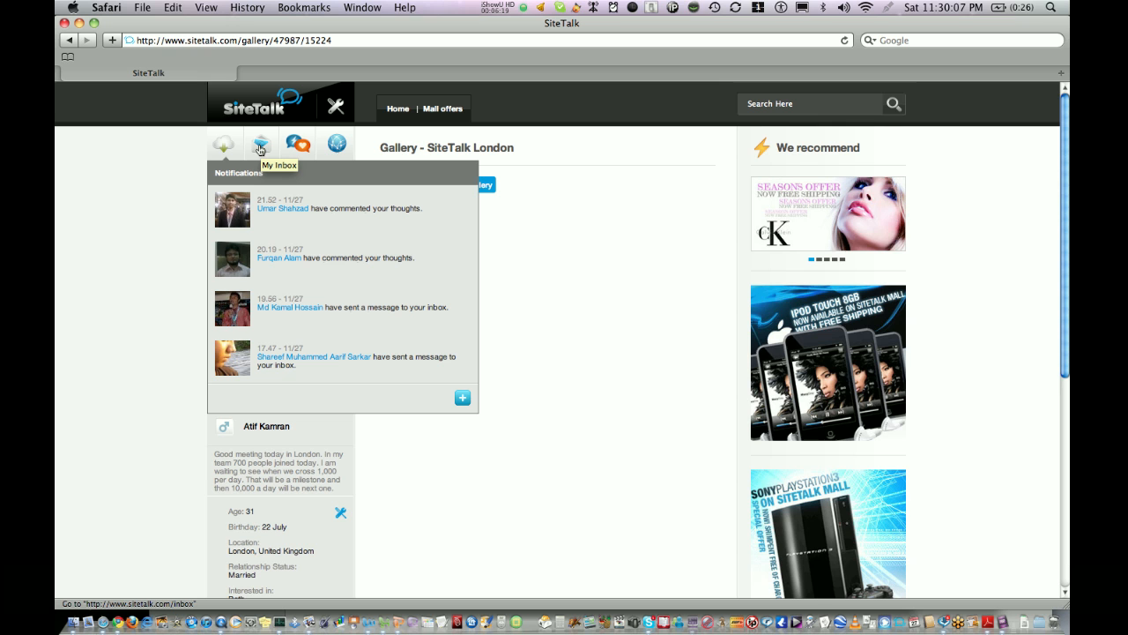
left_click(259, 143)
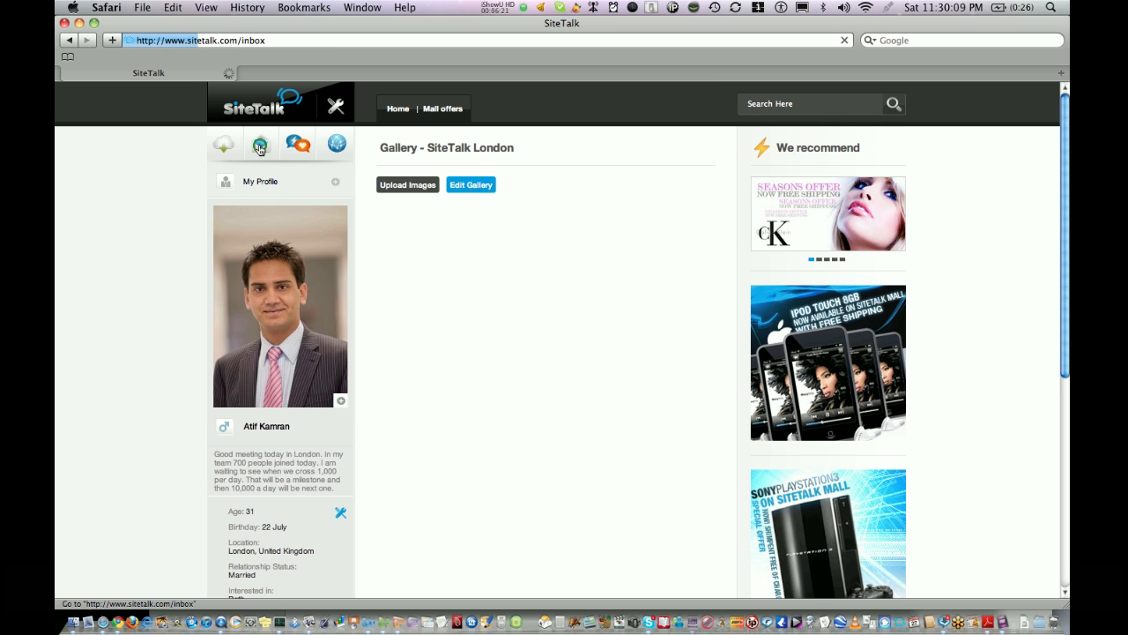
Open My Inbox and scroll through page 1 of 15 messages.
left_click(259, 144)
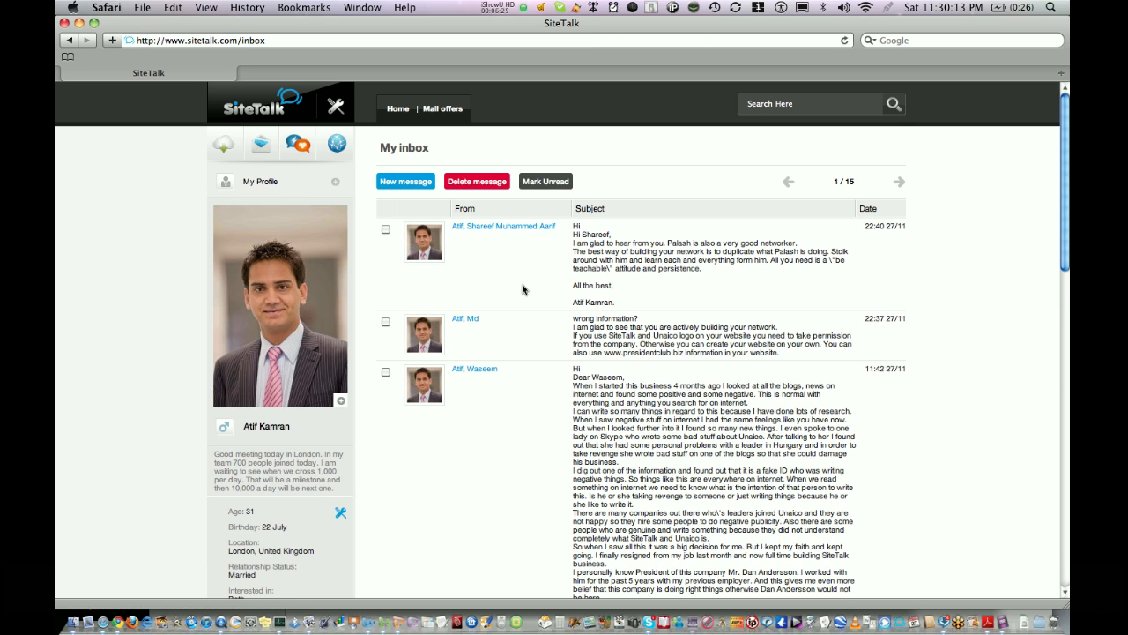
scroll("down", 3)
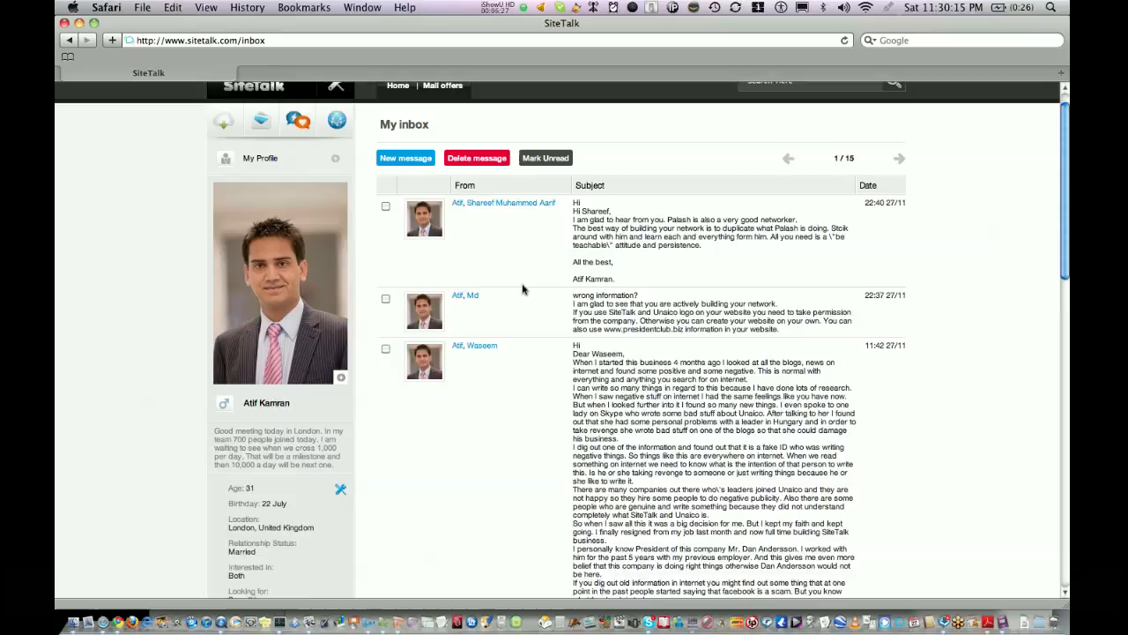
scroll("down", 3)
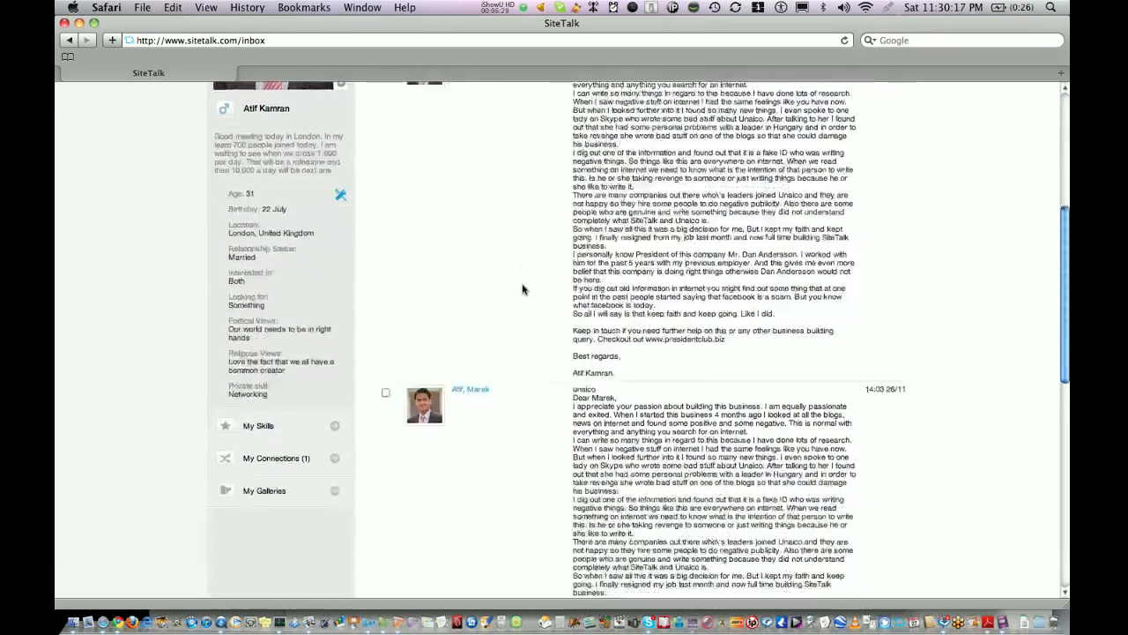
scroll("down", 3)
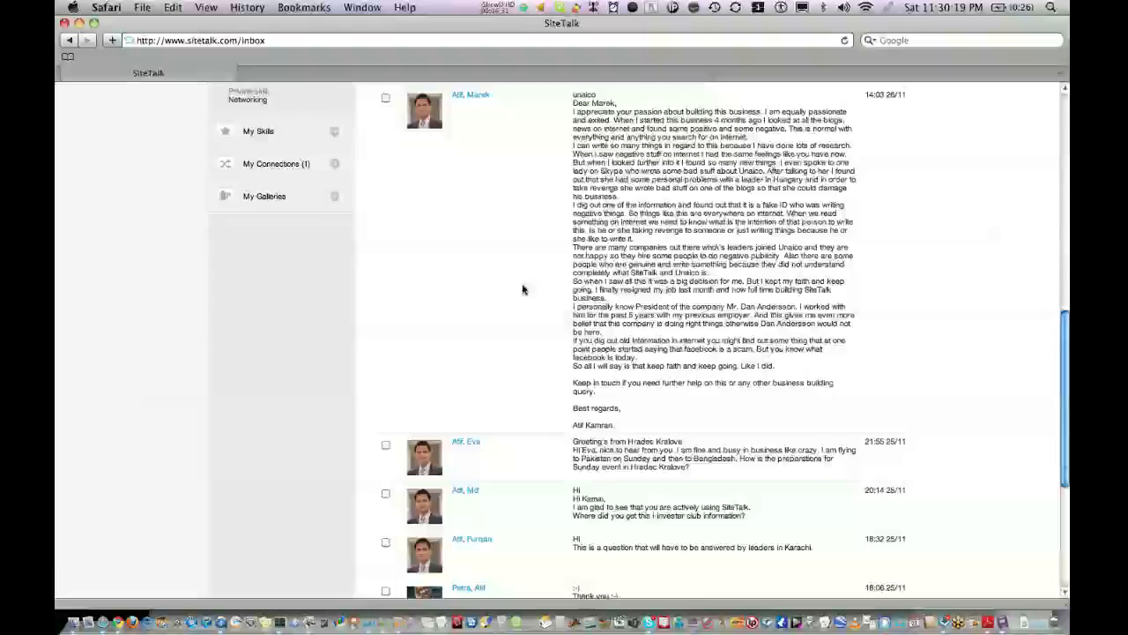
scroll("down", 3)
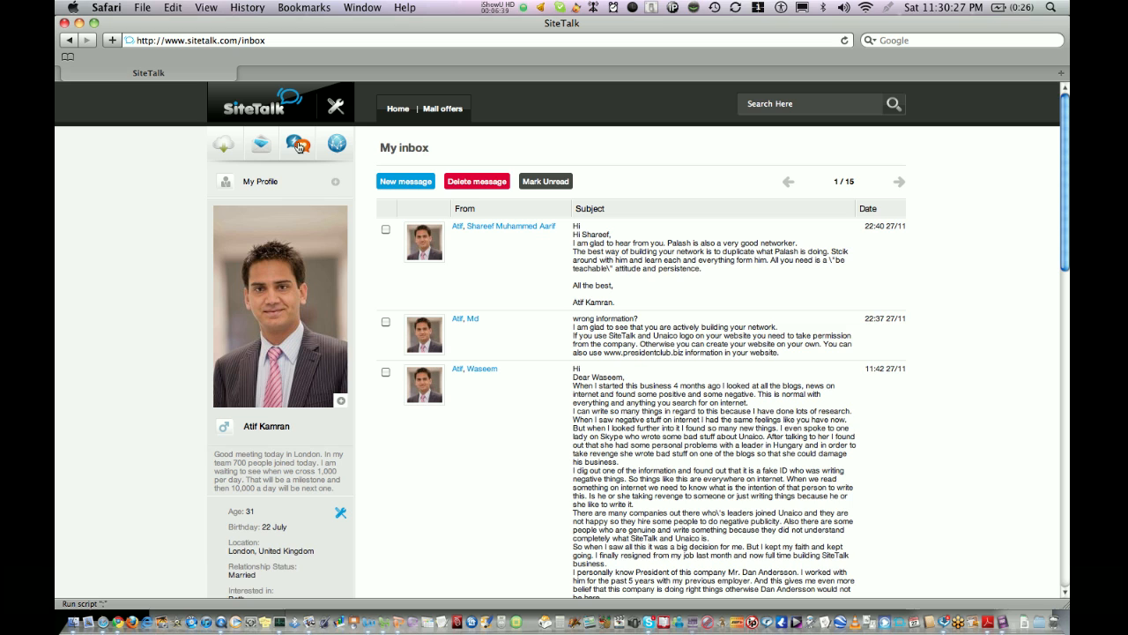
mouse_move(297, 145)
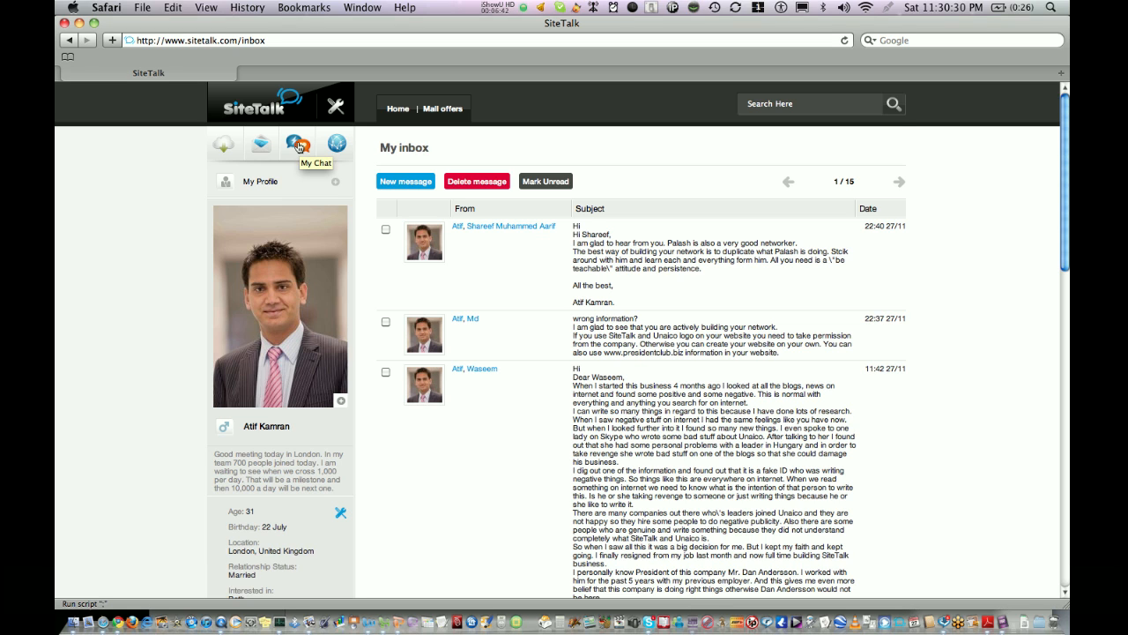
left_click(296, 142)
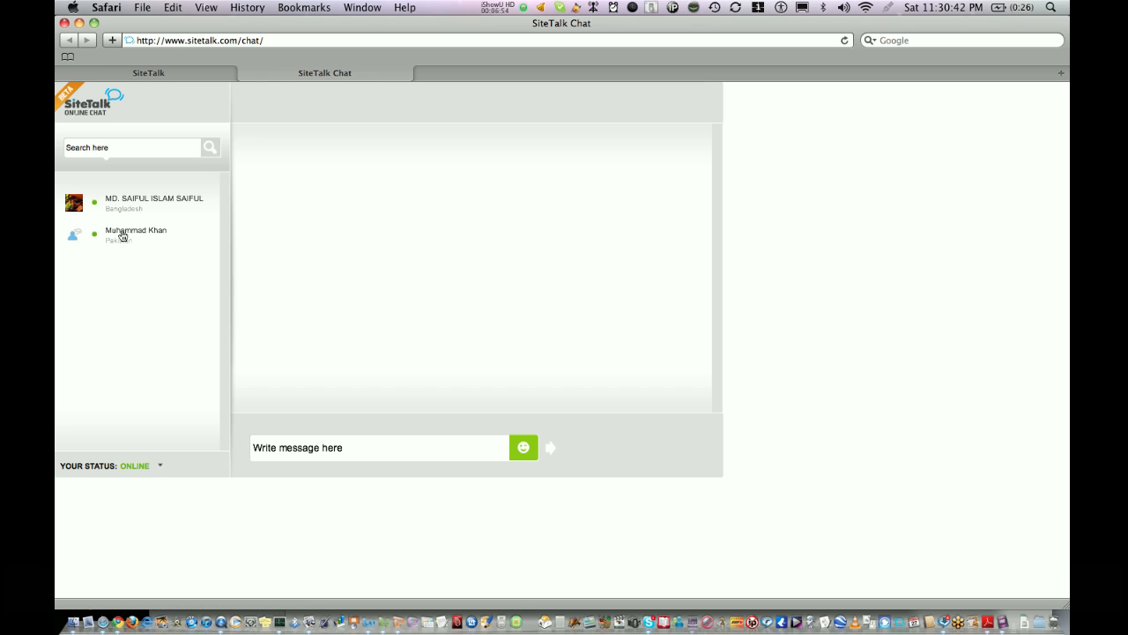
left_click(135, 234)
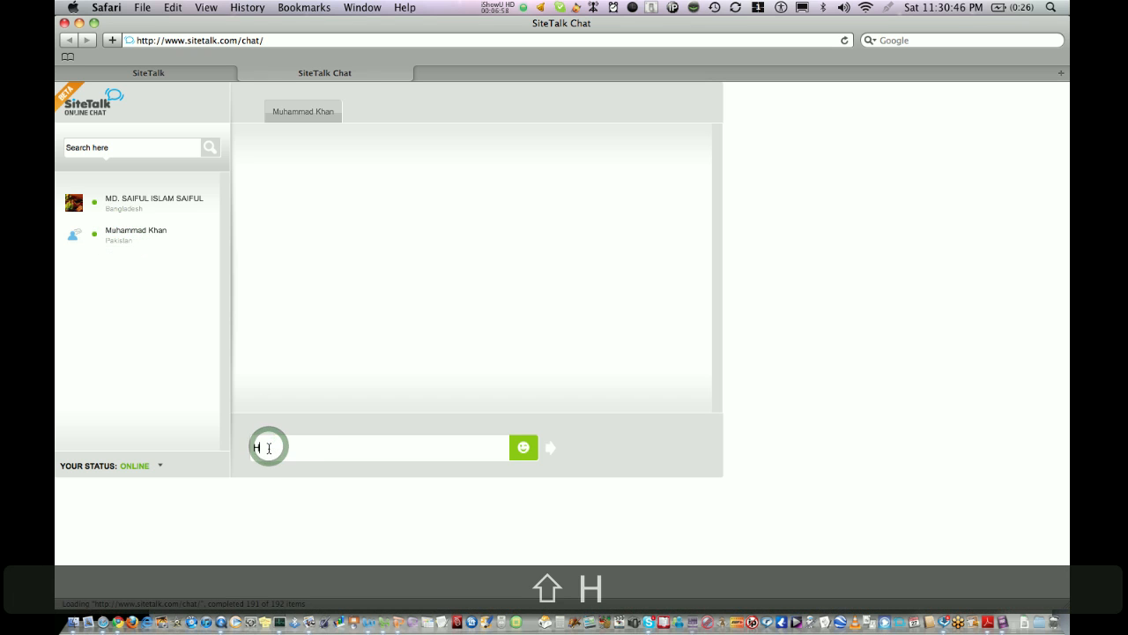
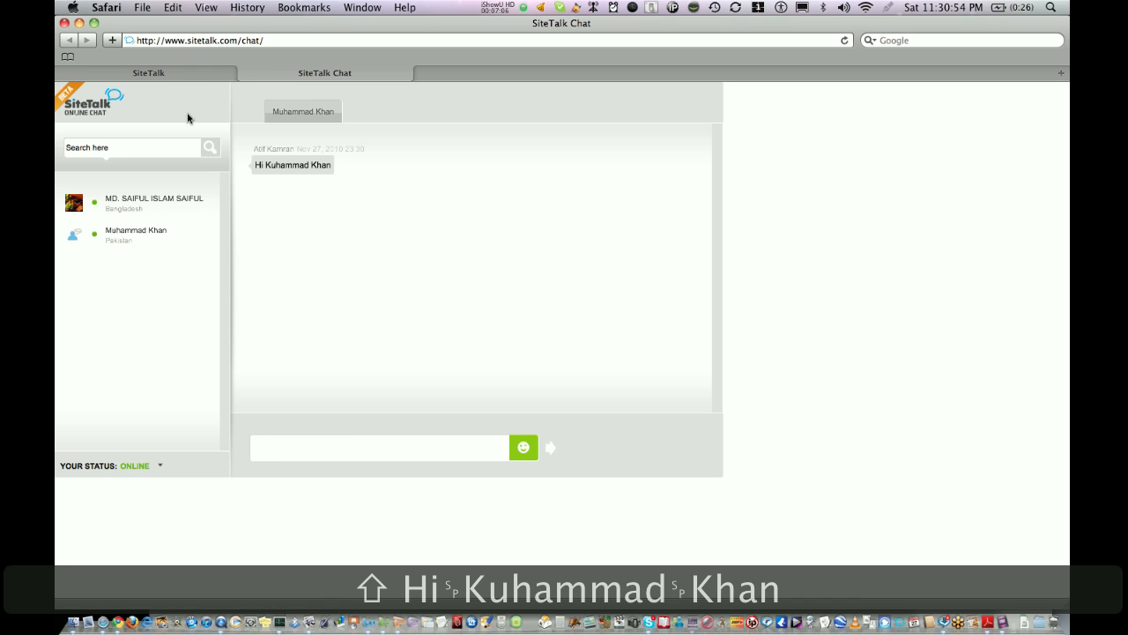
left_click(165, 74)
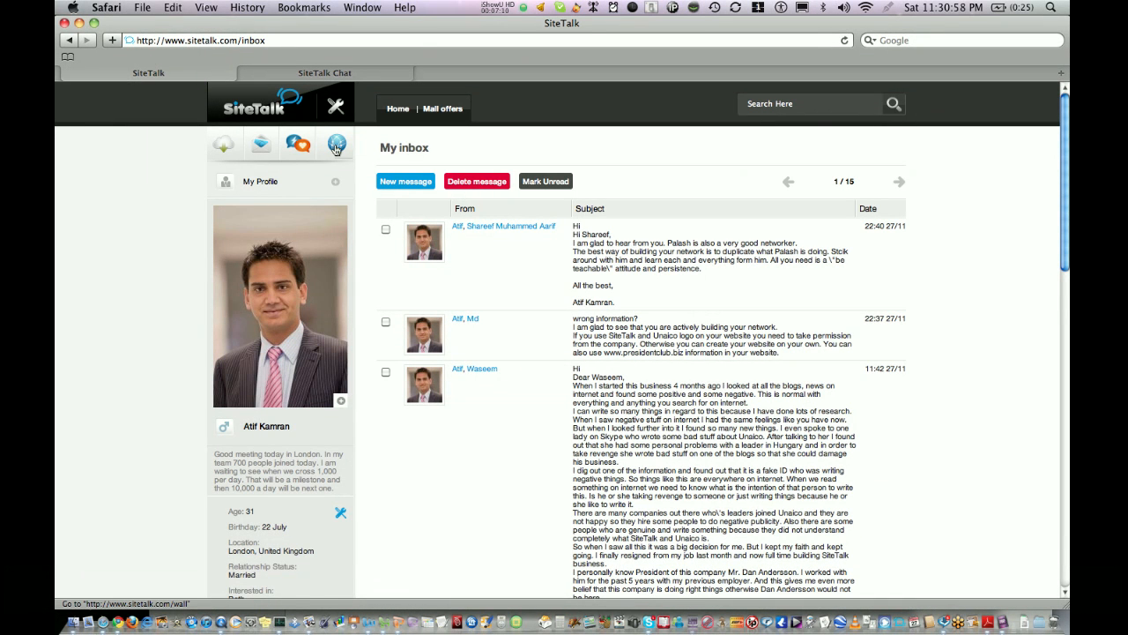
mouse_move(335, 144)
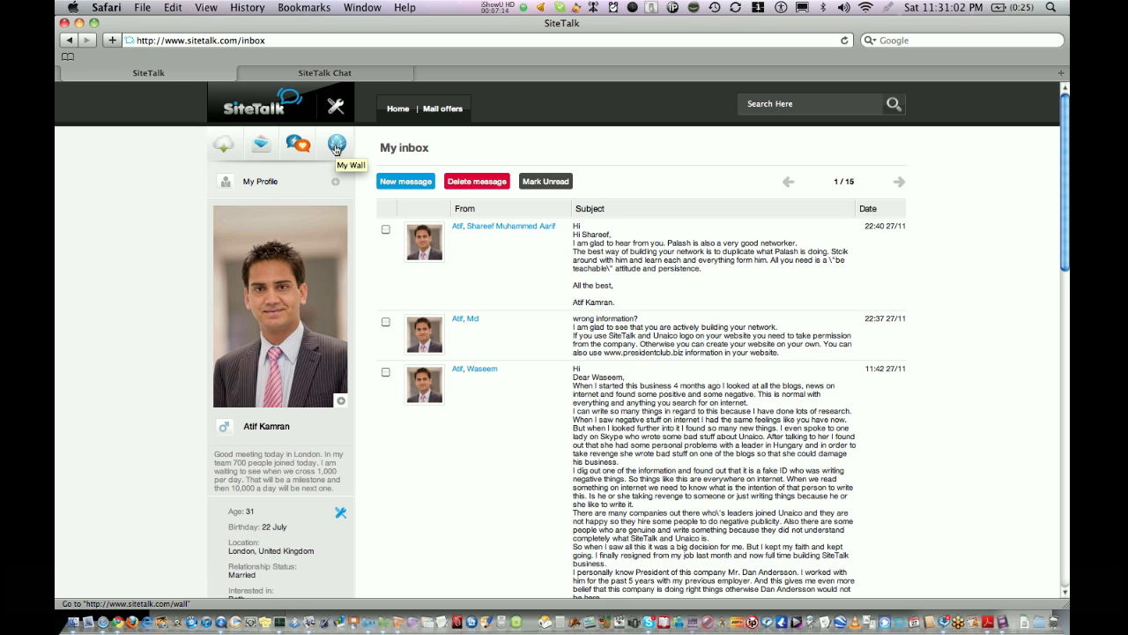
left_click(335, 144)
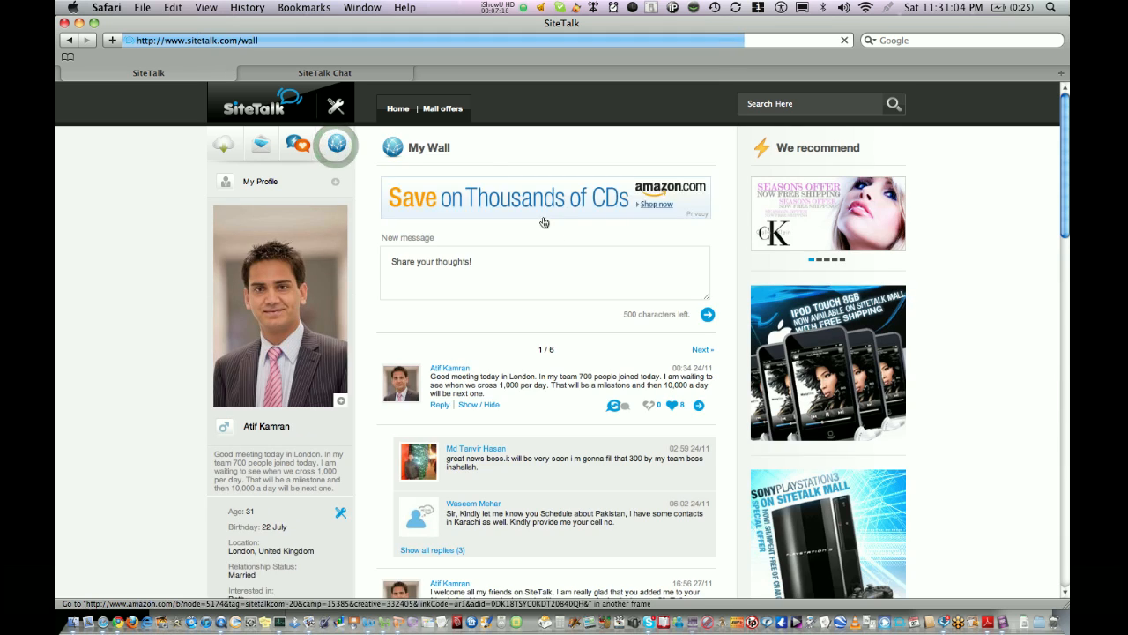
scroll("down", 3)
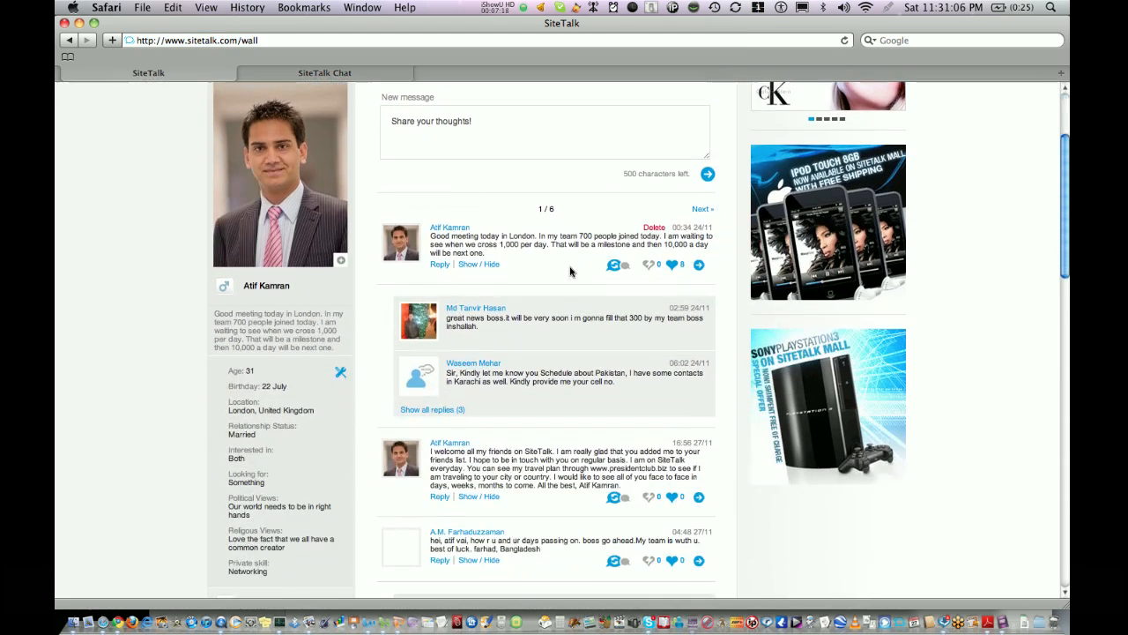
mouse_move(517, 276)
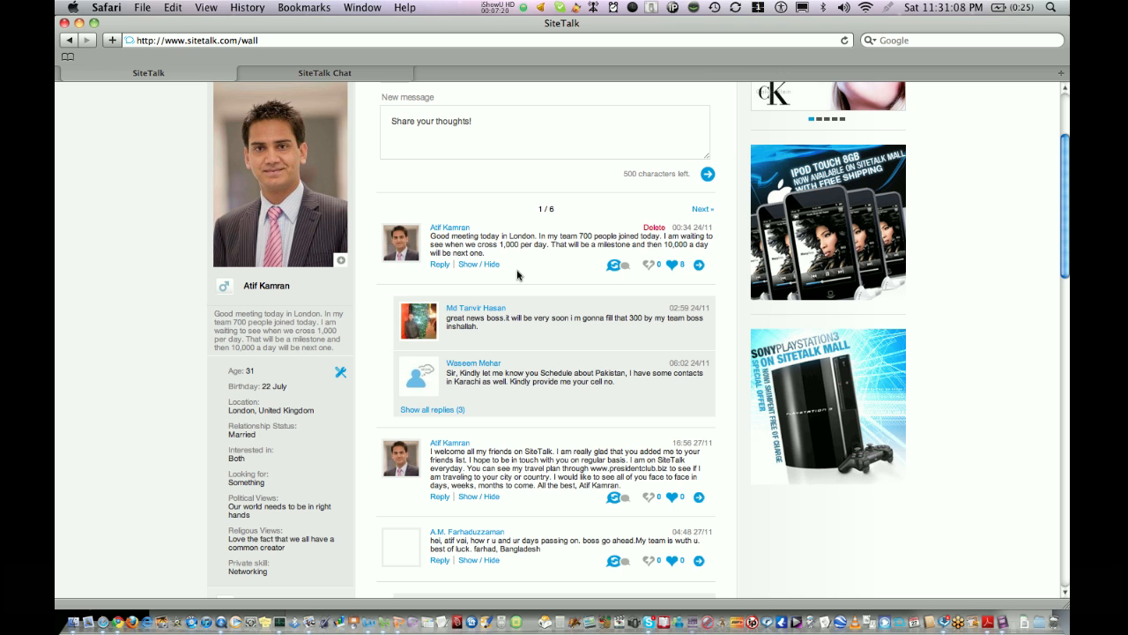
scroll("down", 3)
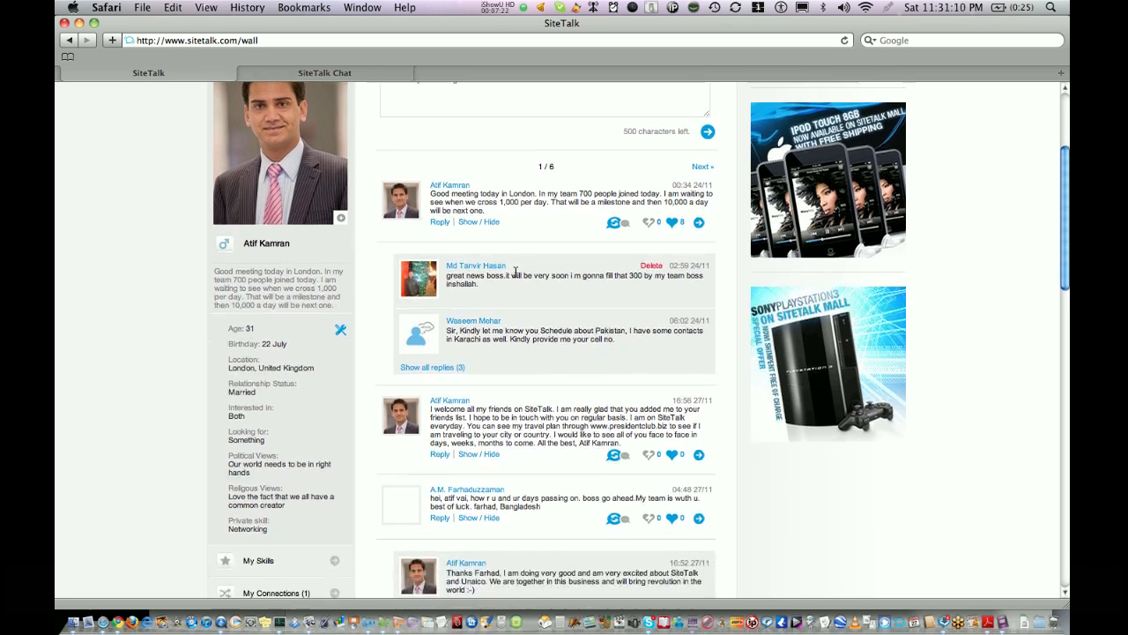
scroll("down", 3)
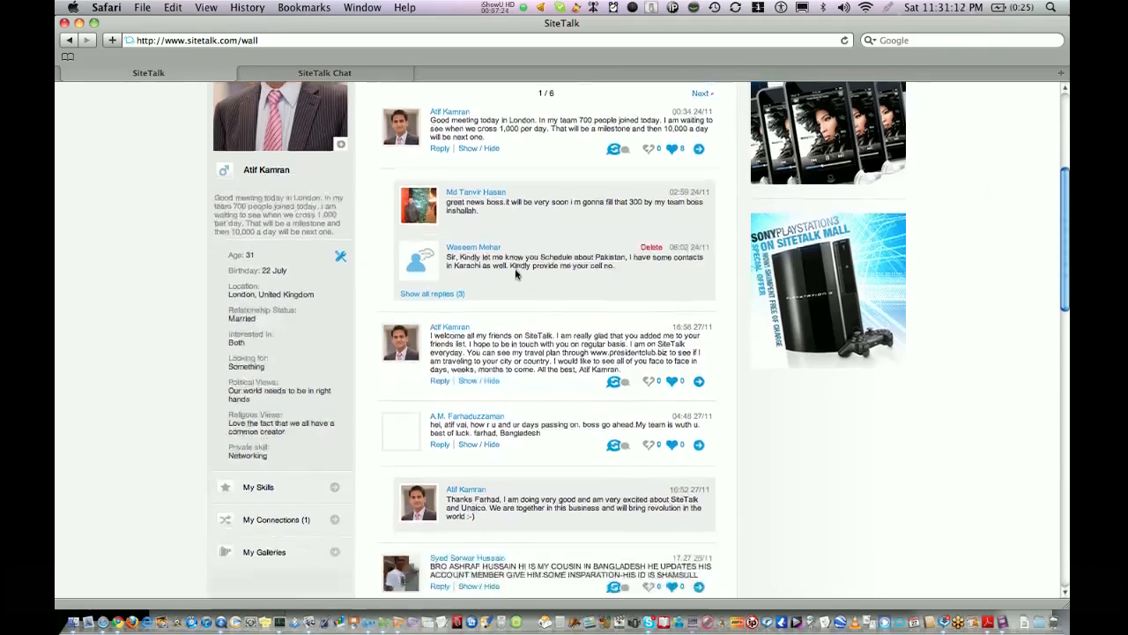
scroll("down", 3)
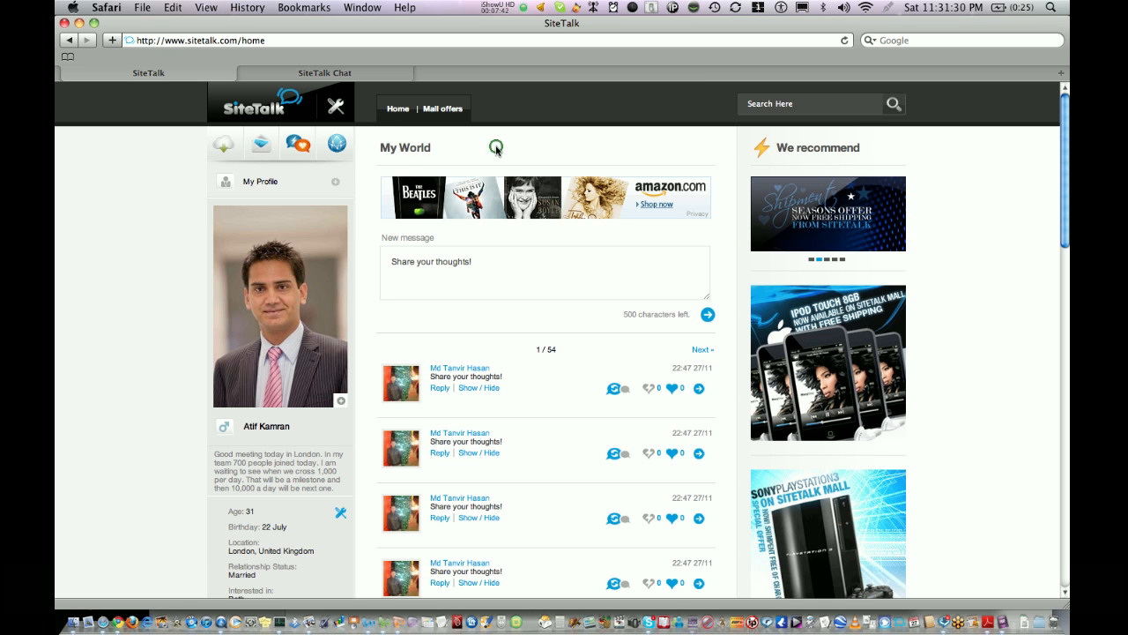
Scroll through members' posts and replies in the My World feed.
scroll("down", 3)
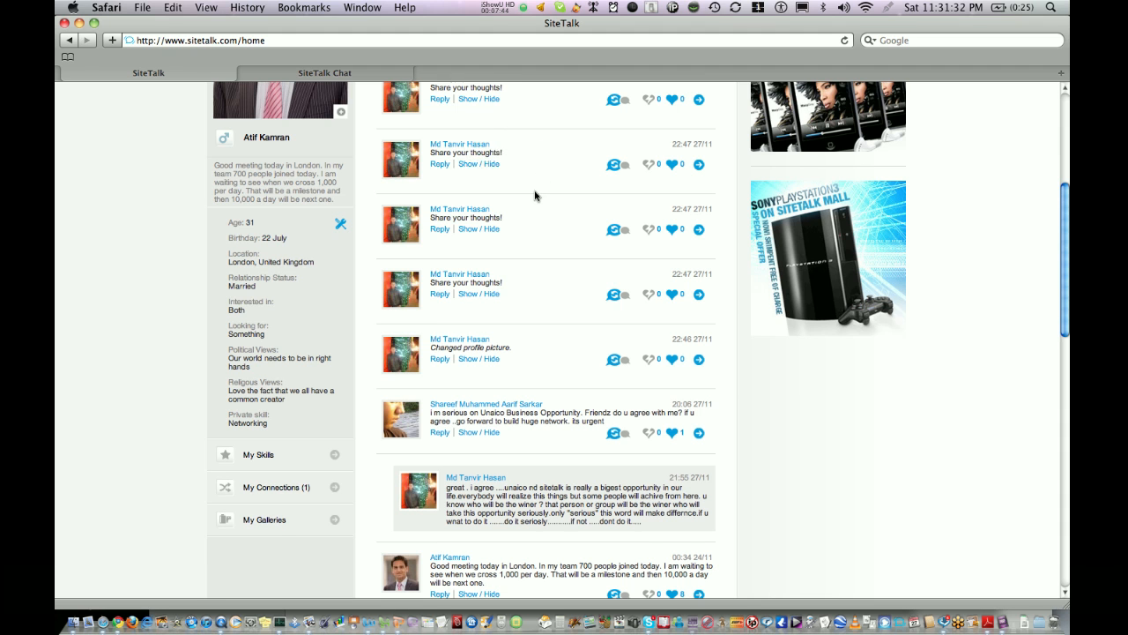
scroll("down", 3)
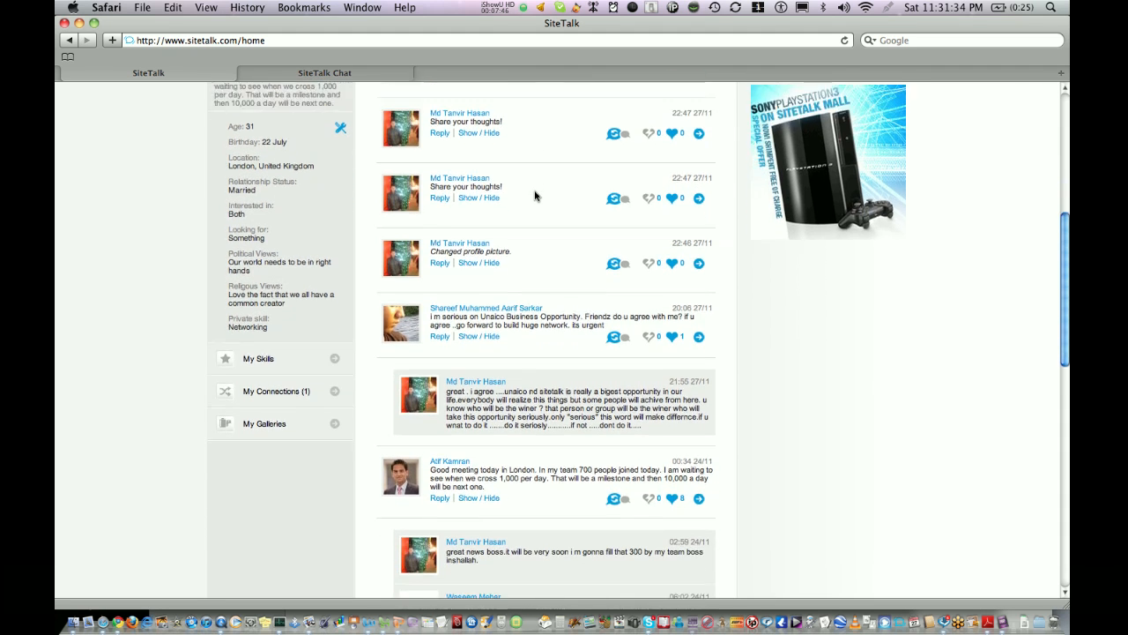
scroll("down", 3)
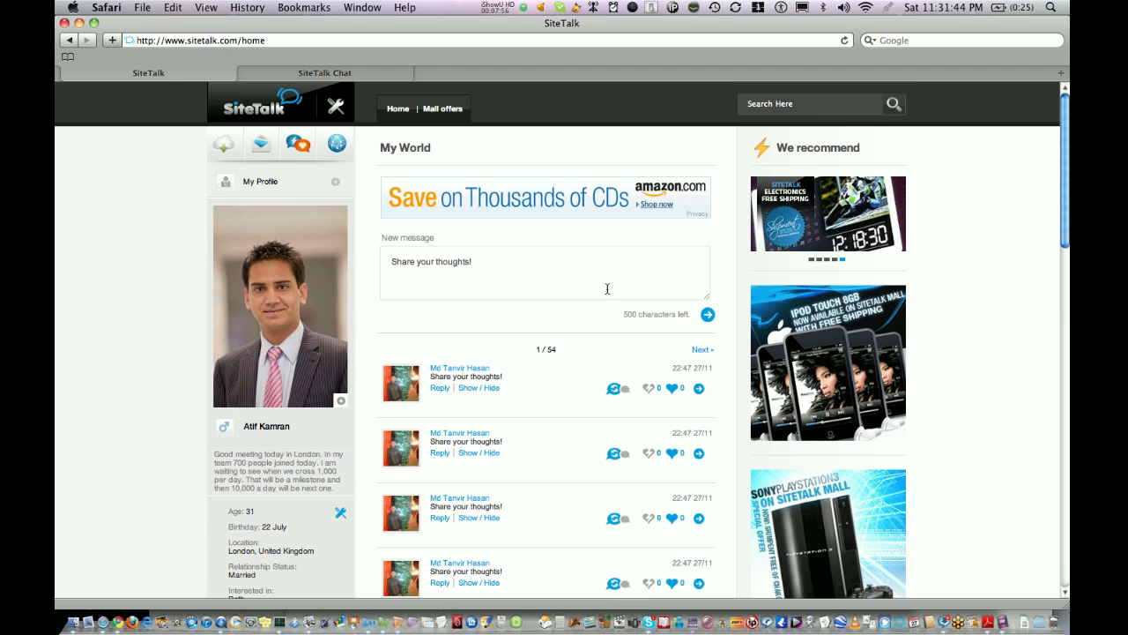
scroll("down", 3)
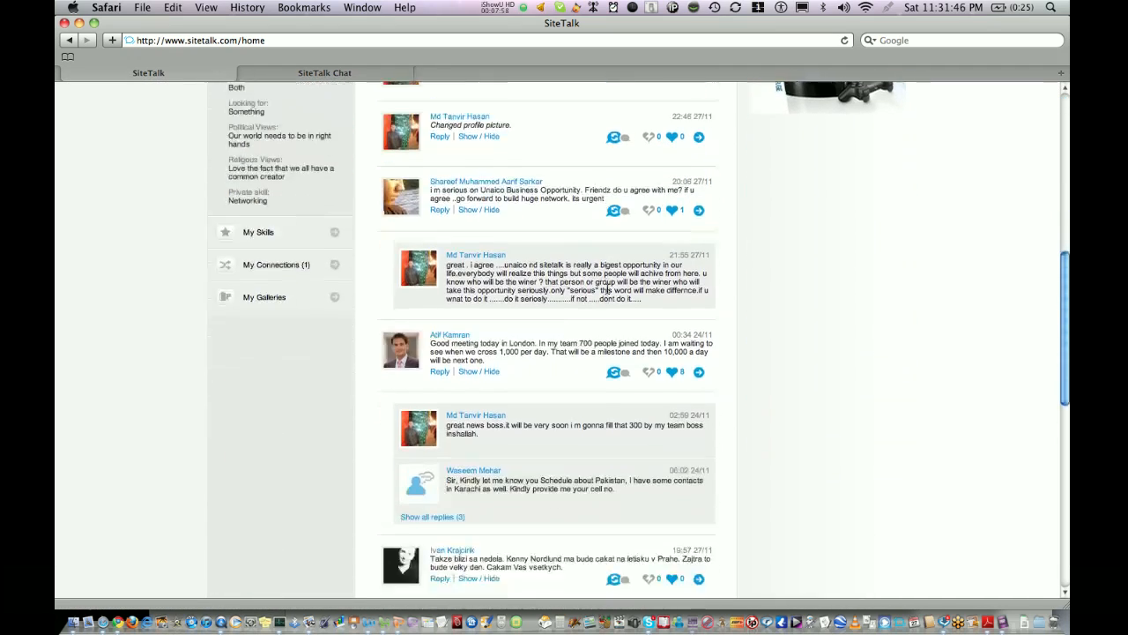
scroll("down", 3)
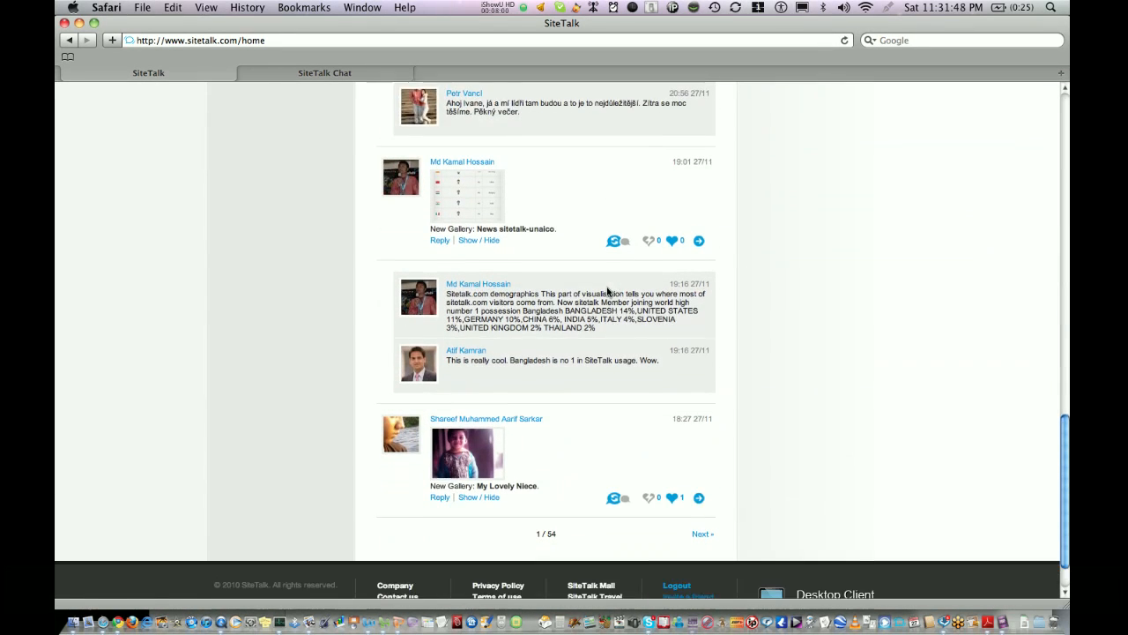
scroll("down", 3)
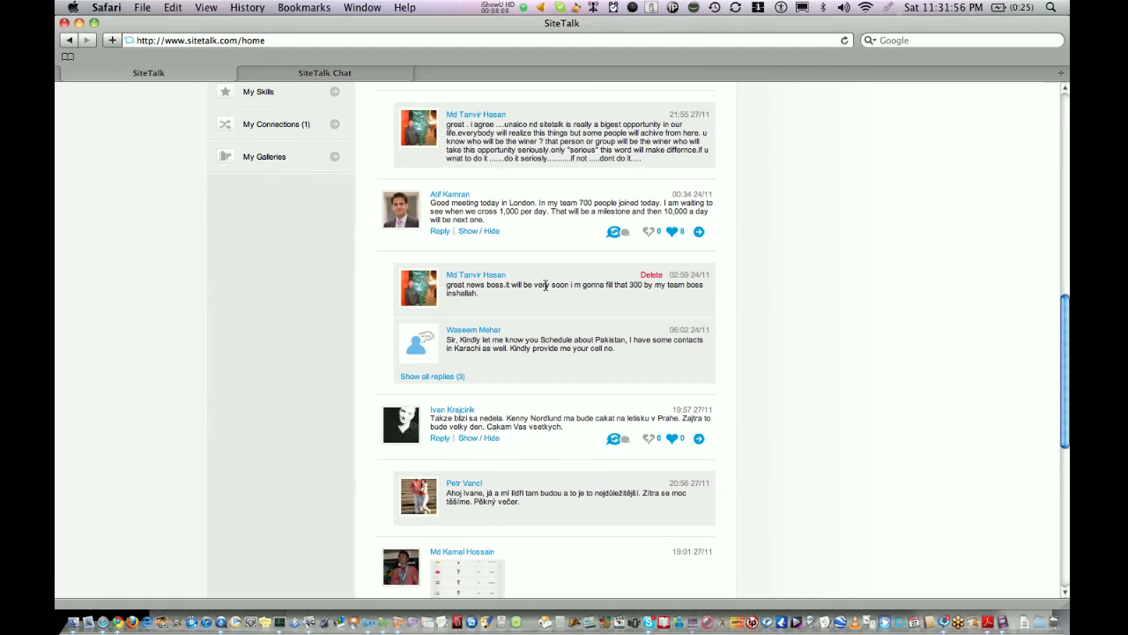
mouse_move(580, 315)
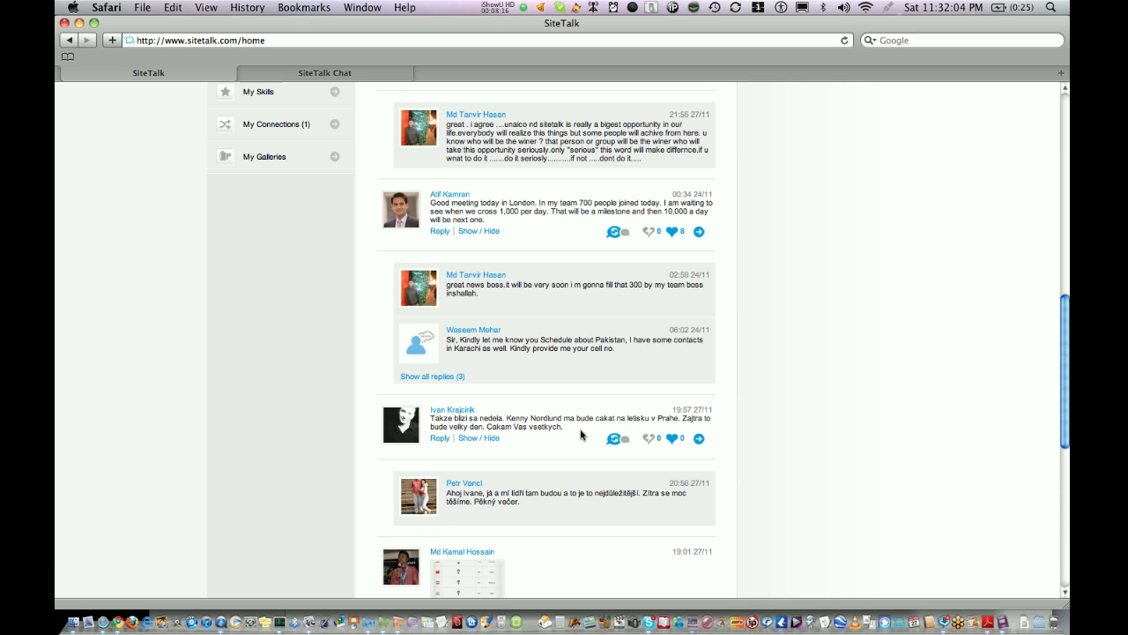
mouse_move(552, 278)
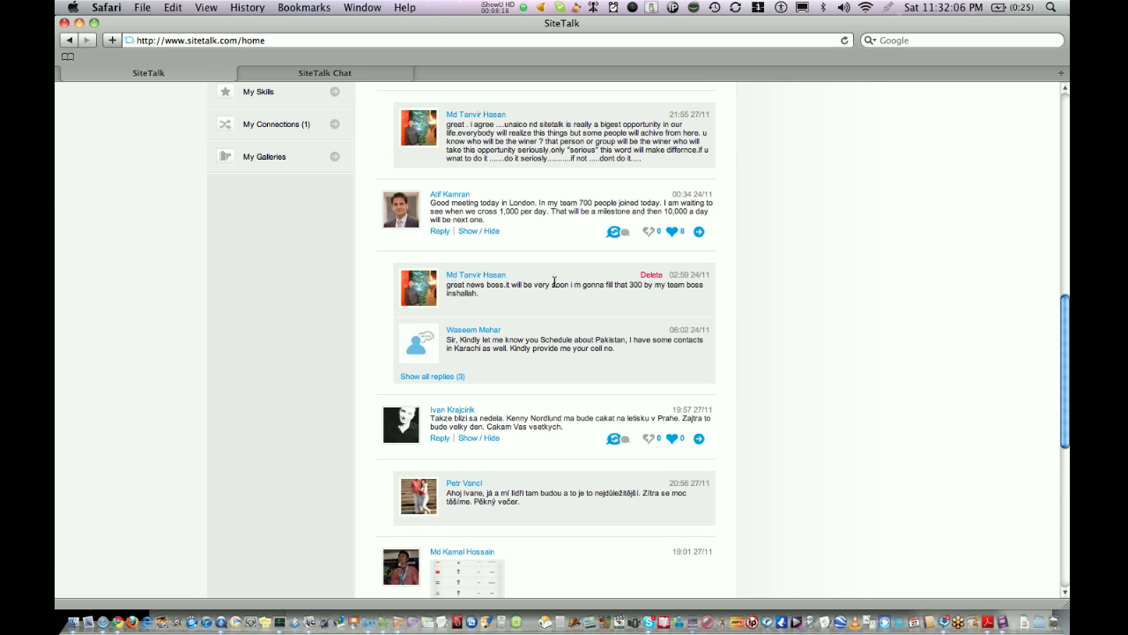
scroll("down", 3)
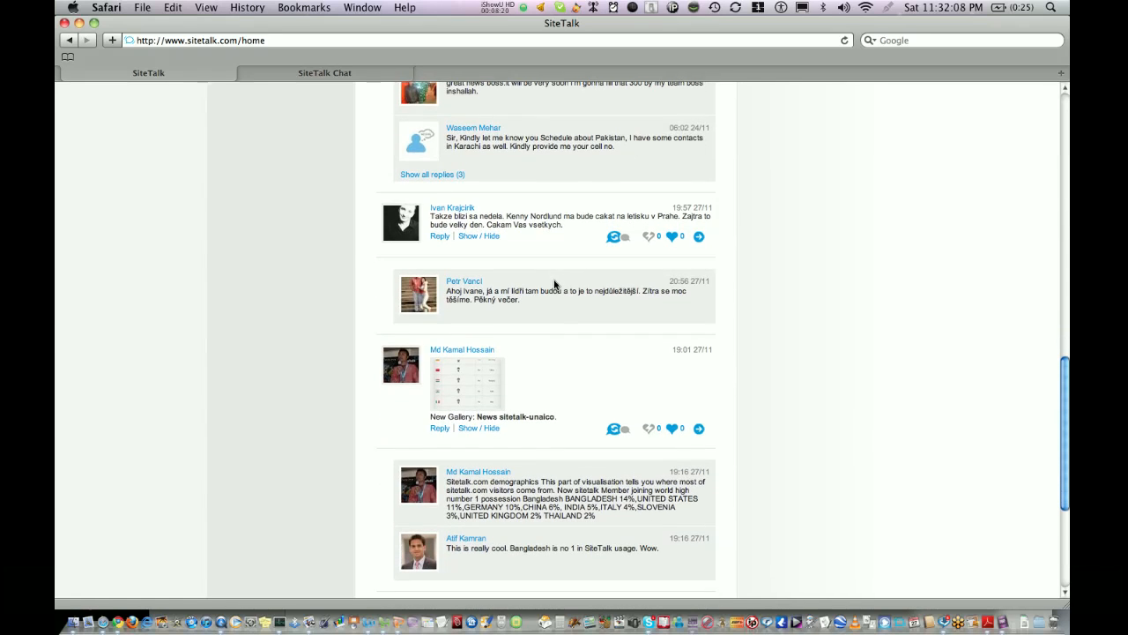
scroll("down", 3)
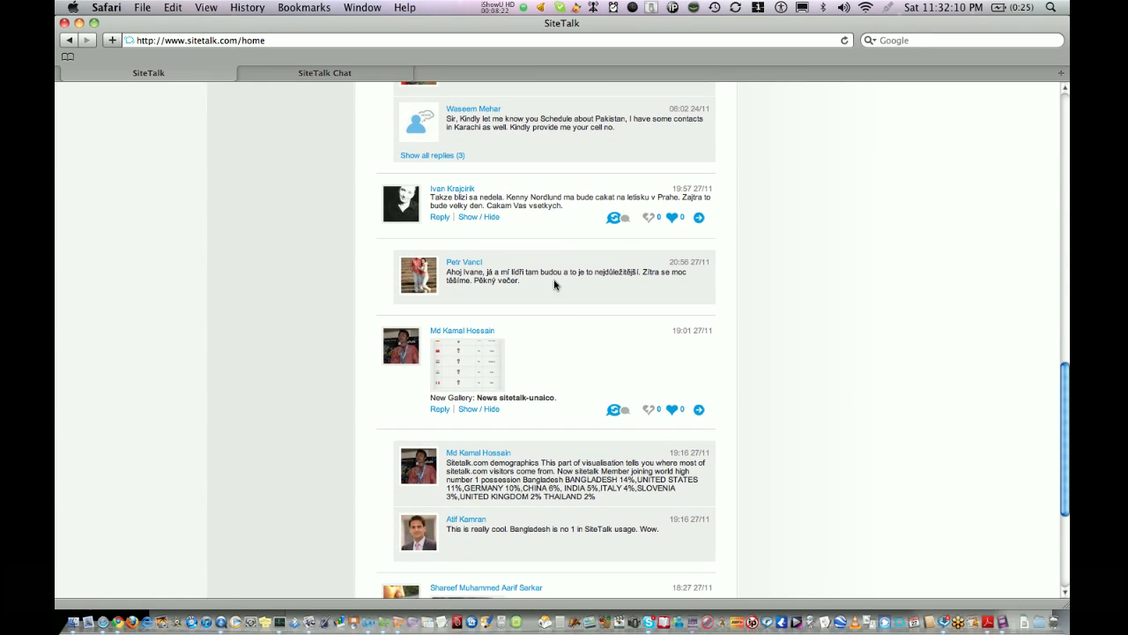
mouse_move(509, 236)
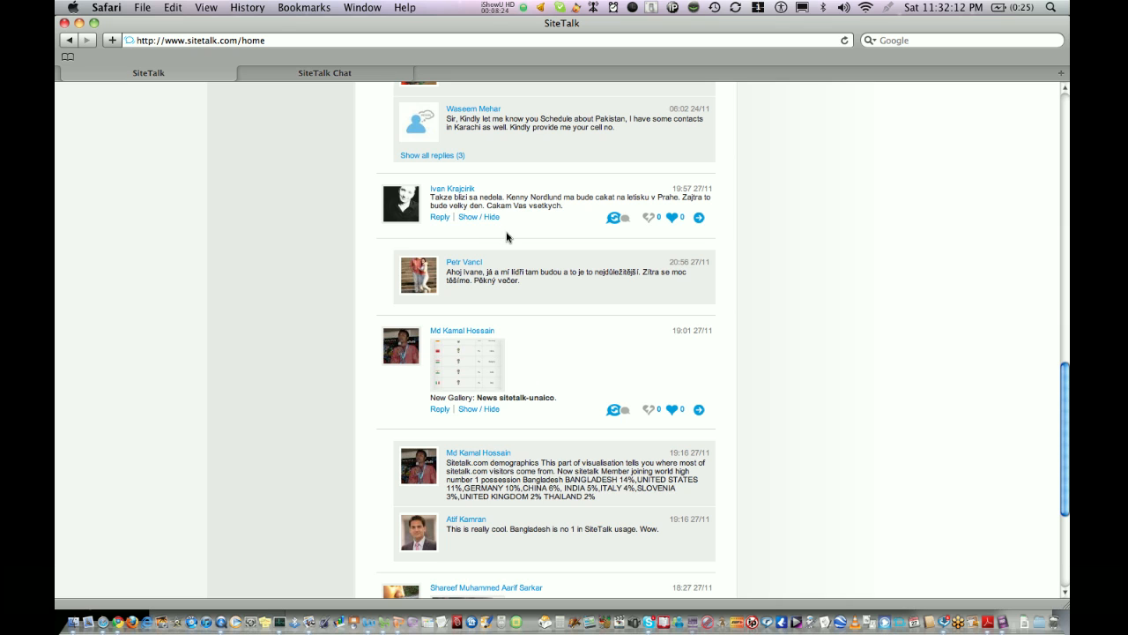
mouse_move(523, 232)
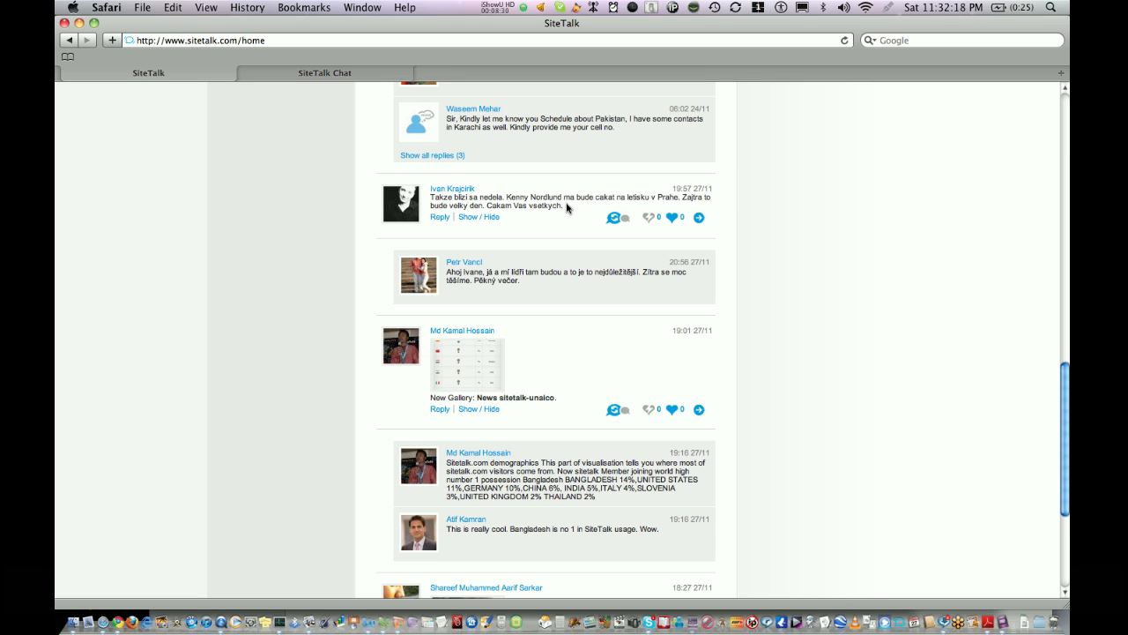
mouse_move(580, 233)
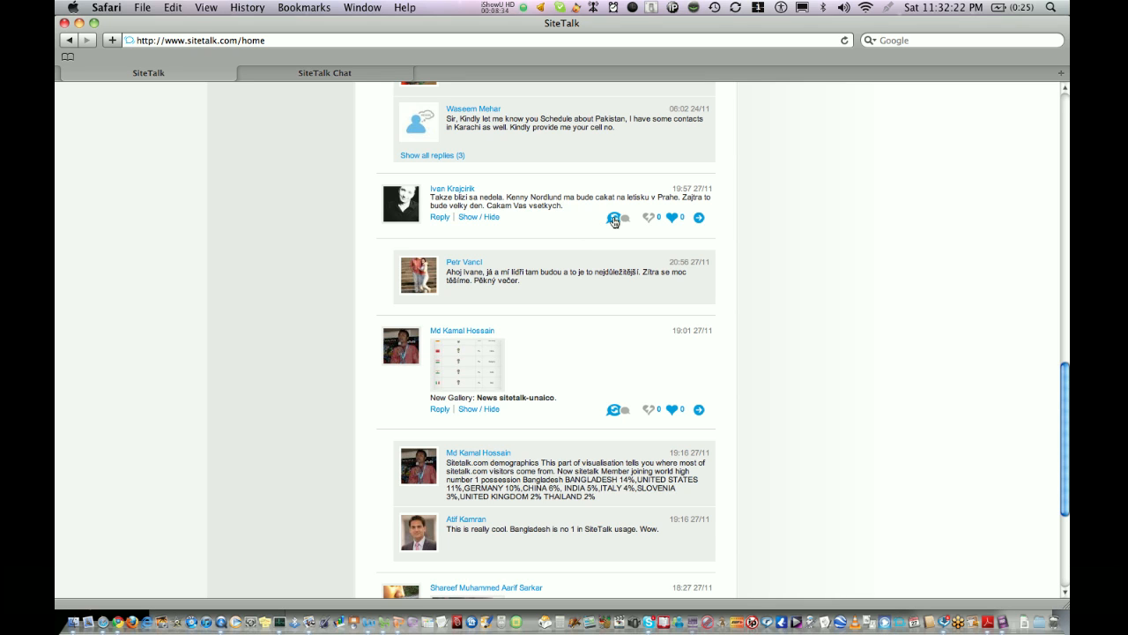
left_click(614, 217)
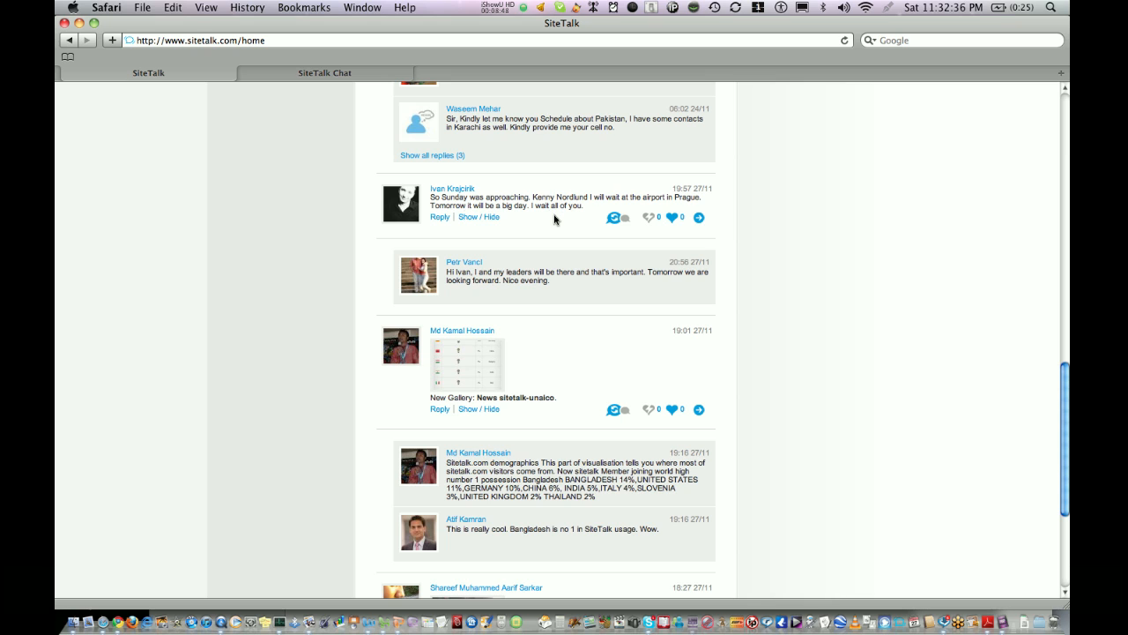
mouse_move(616, 218)
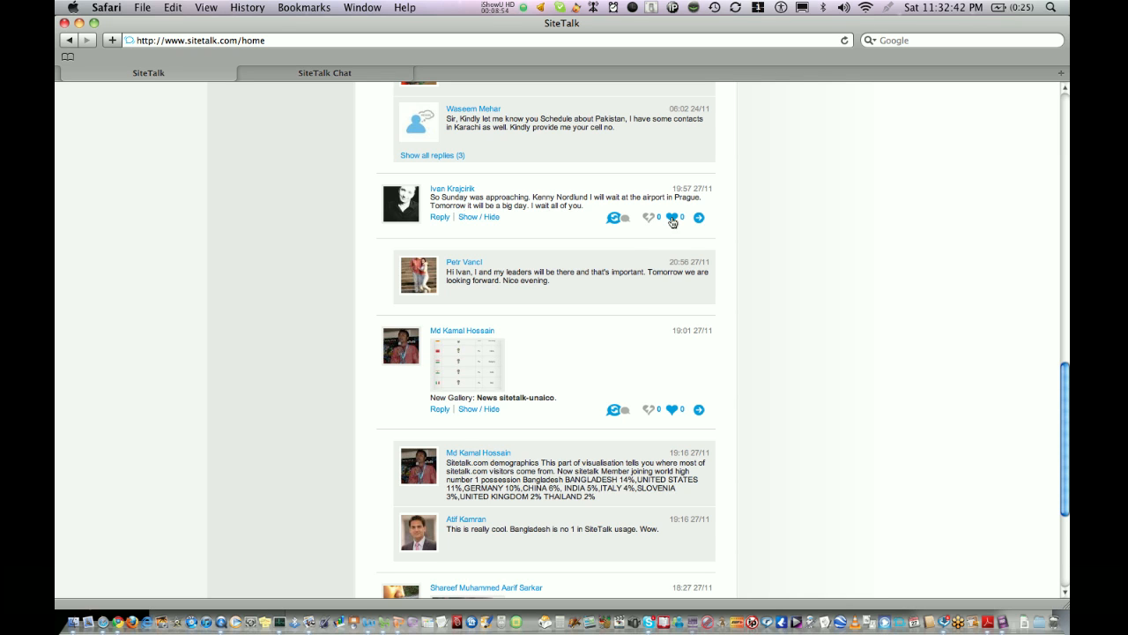
mouse_move(673, 218)
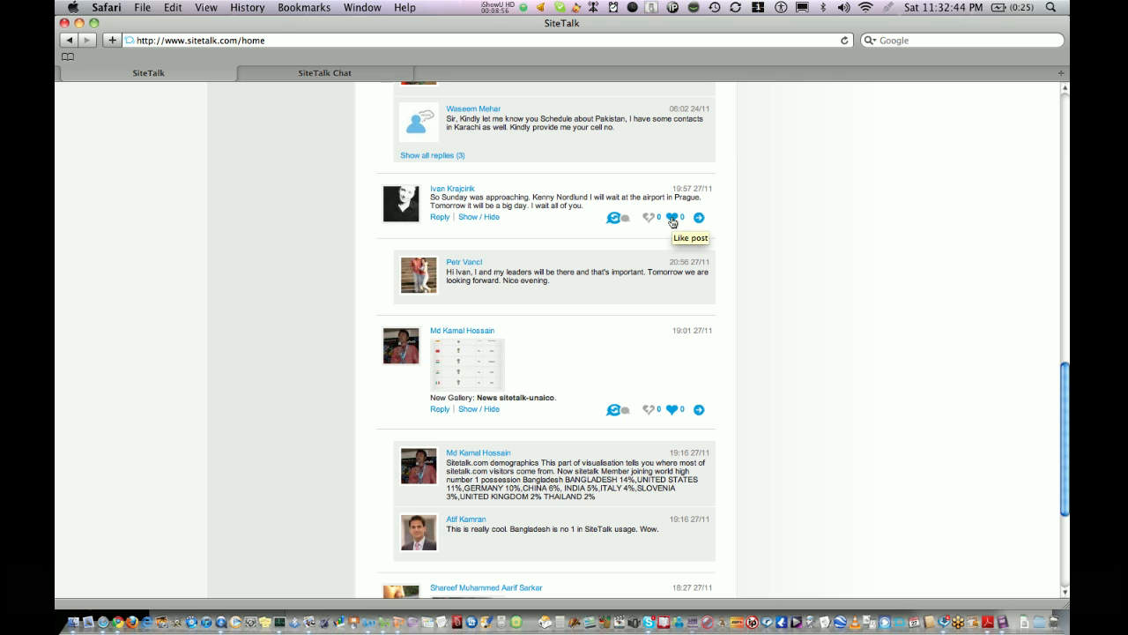
left_click(673, 217)
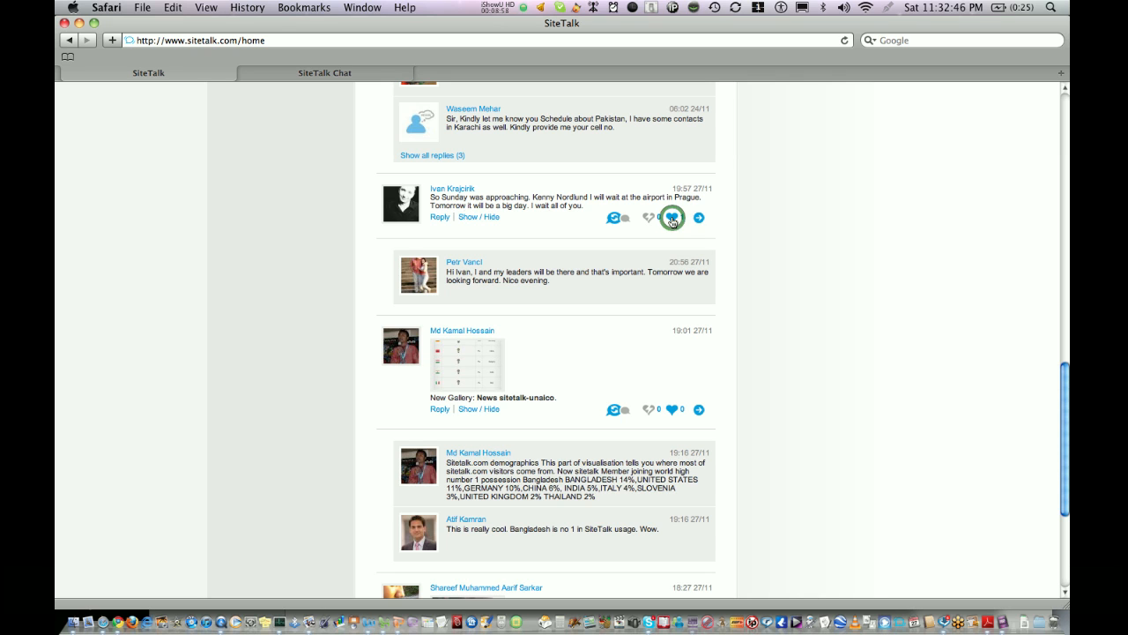
left_click(675, 218)
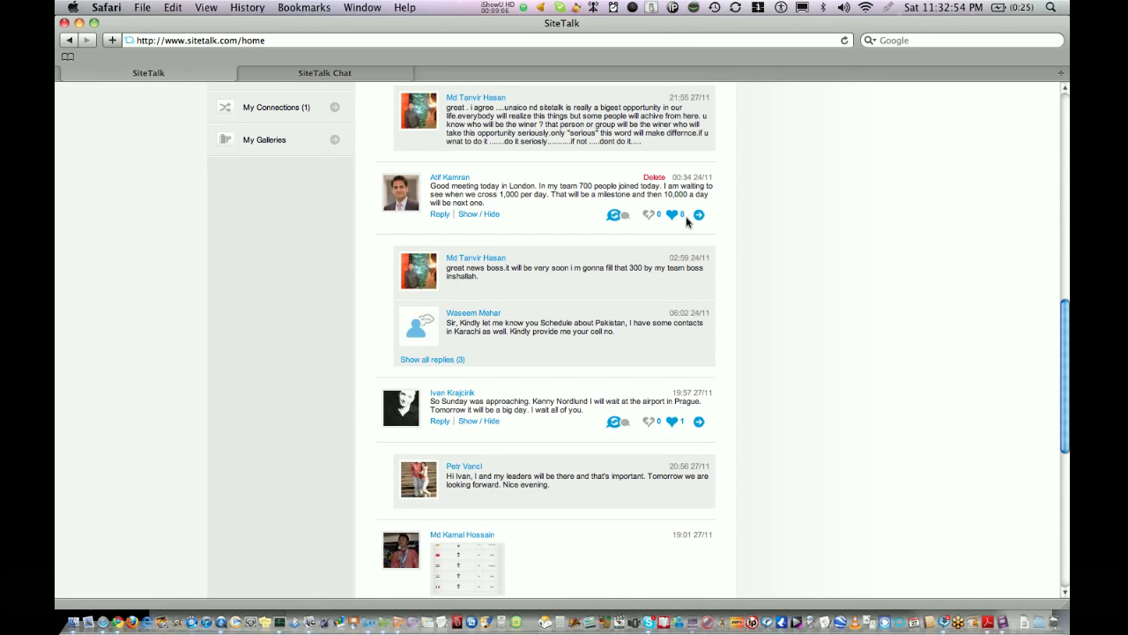
mouse_move(699, 215)
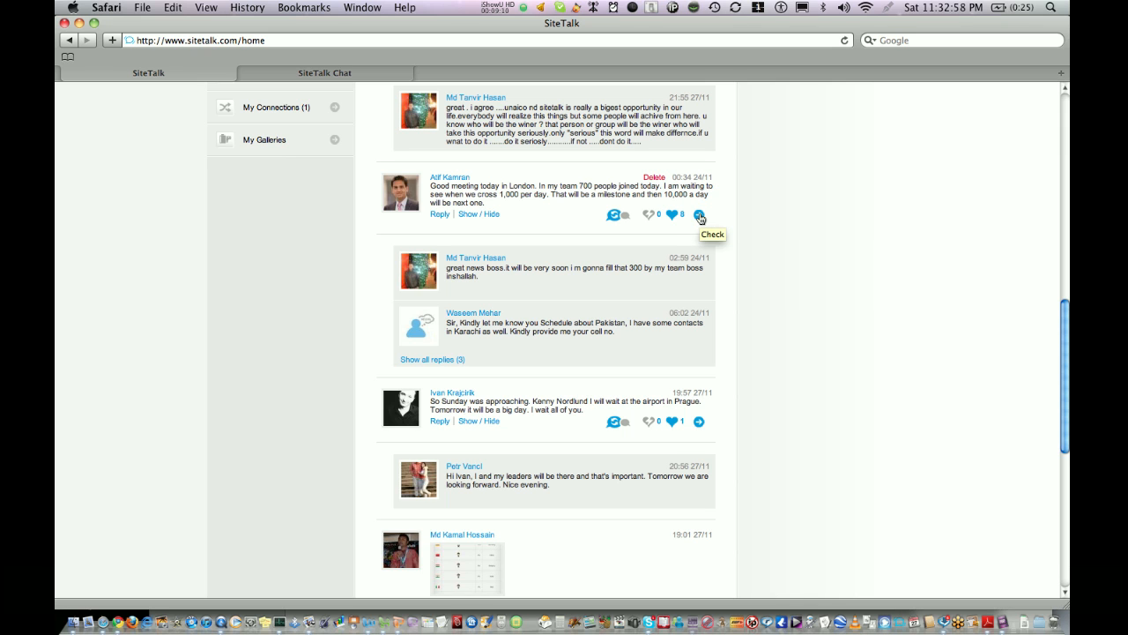
left_click(699, 217)
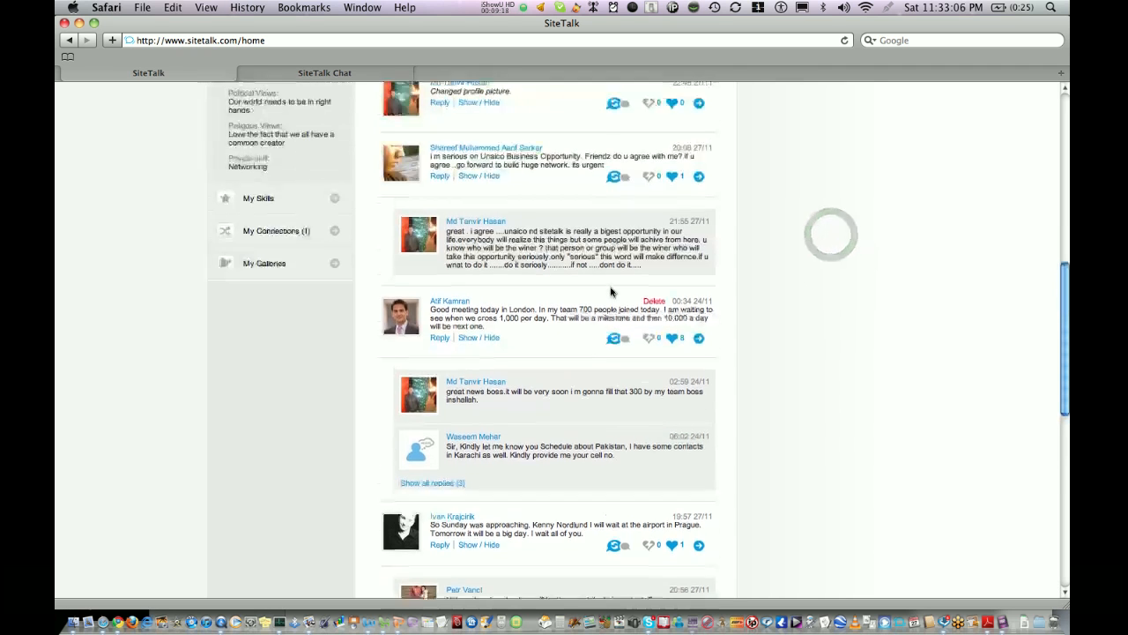
scroll("down", 3)
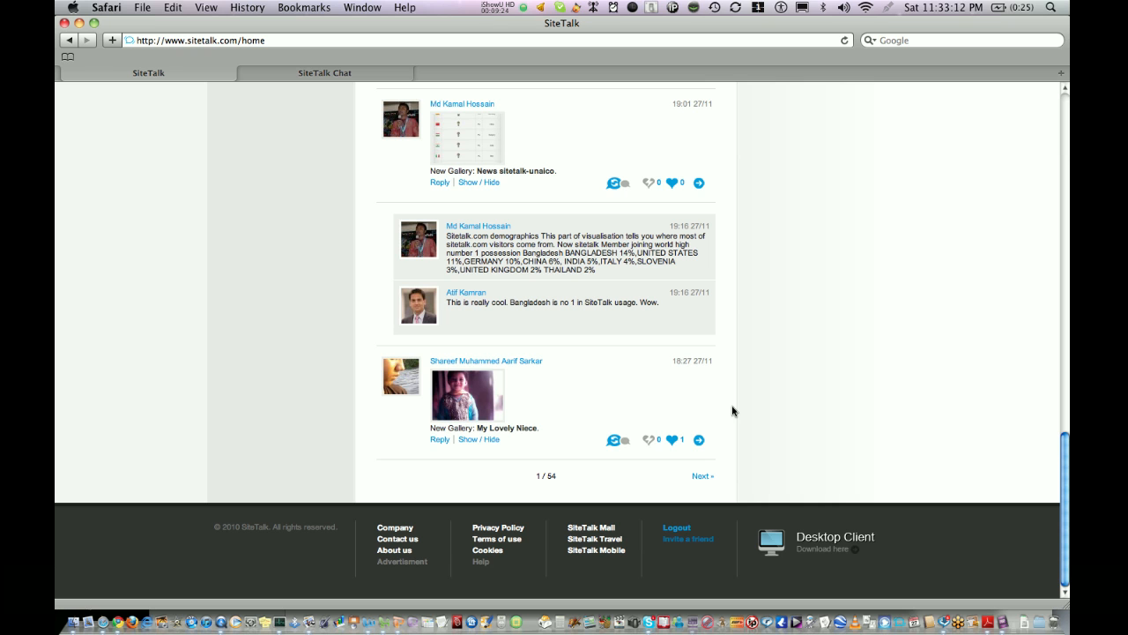
mouse_move(677, 528)
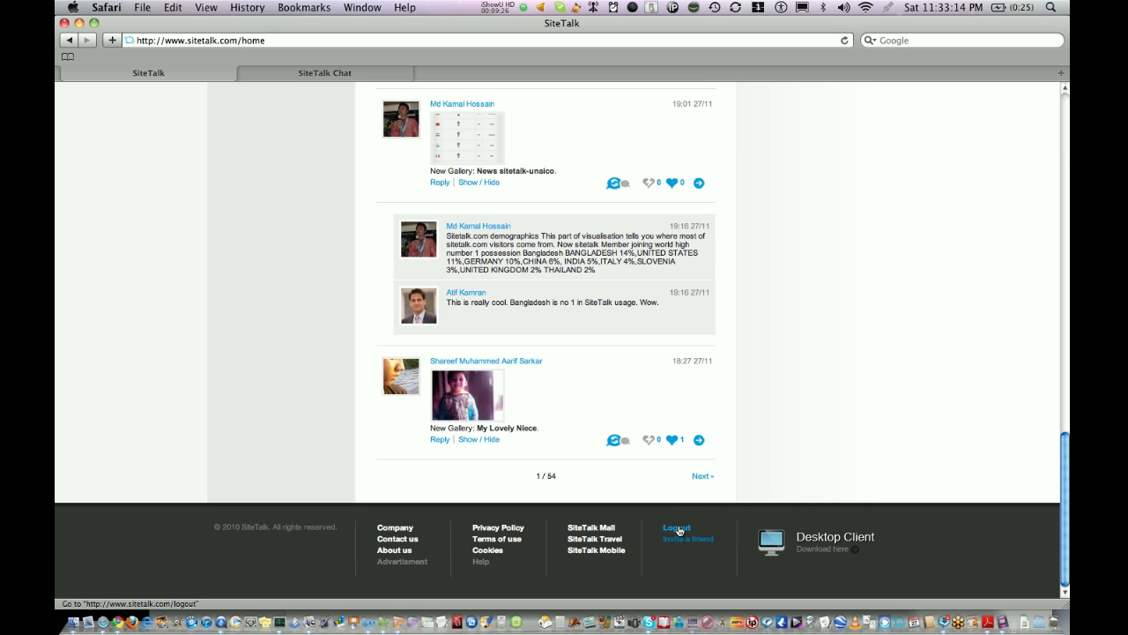